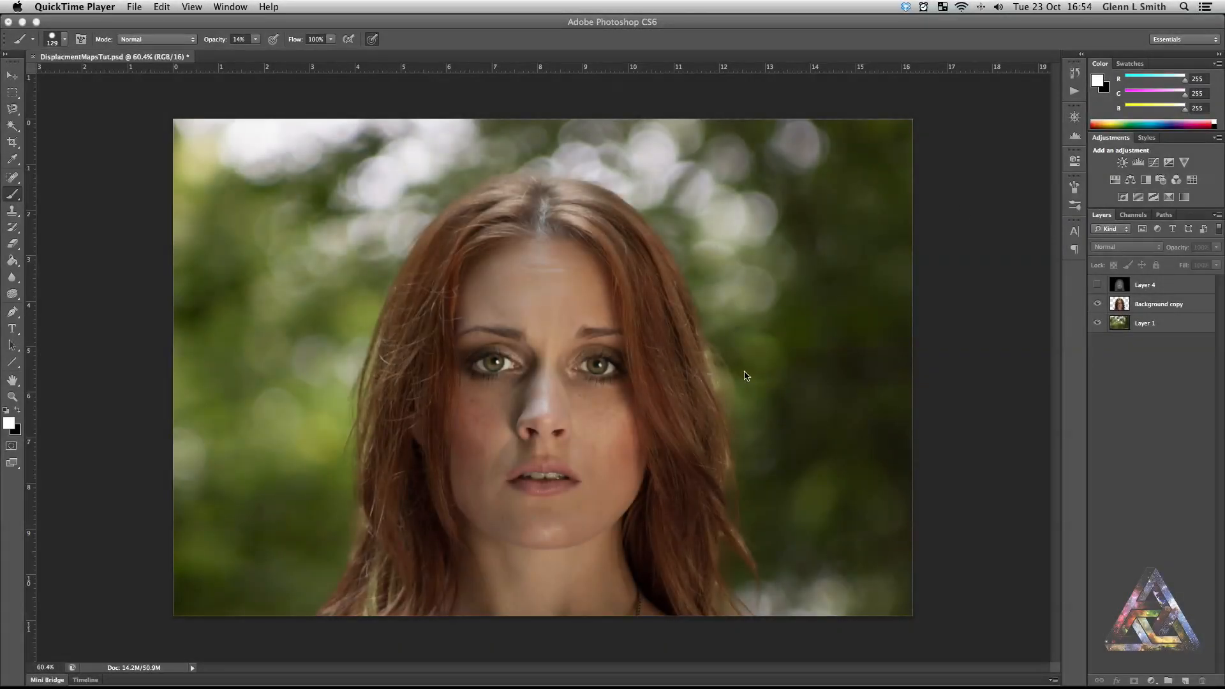
pyautogui.moveTo(737, 293)
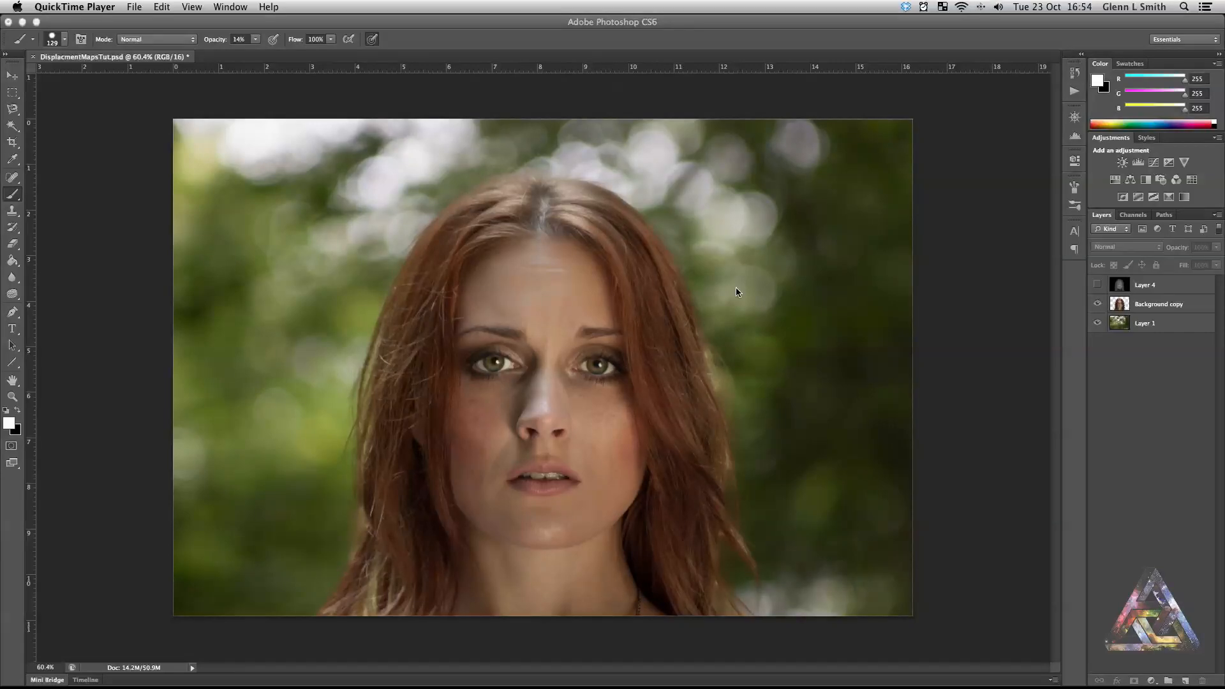
pyautogui.moveTo(369, 468)
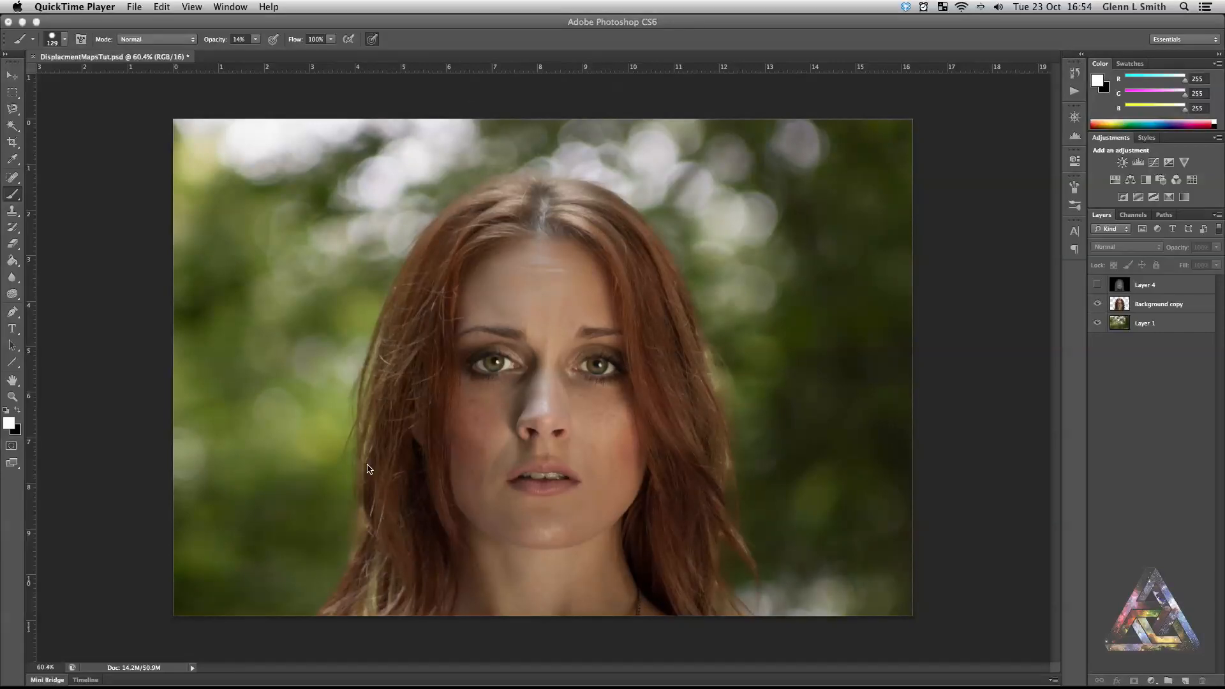
pyautogui.moveTo(412, 471)
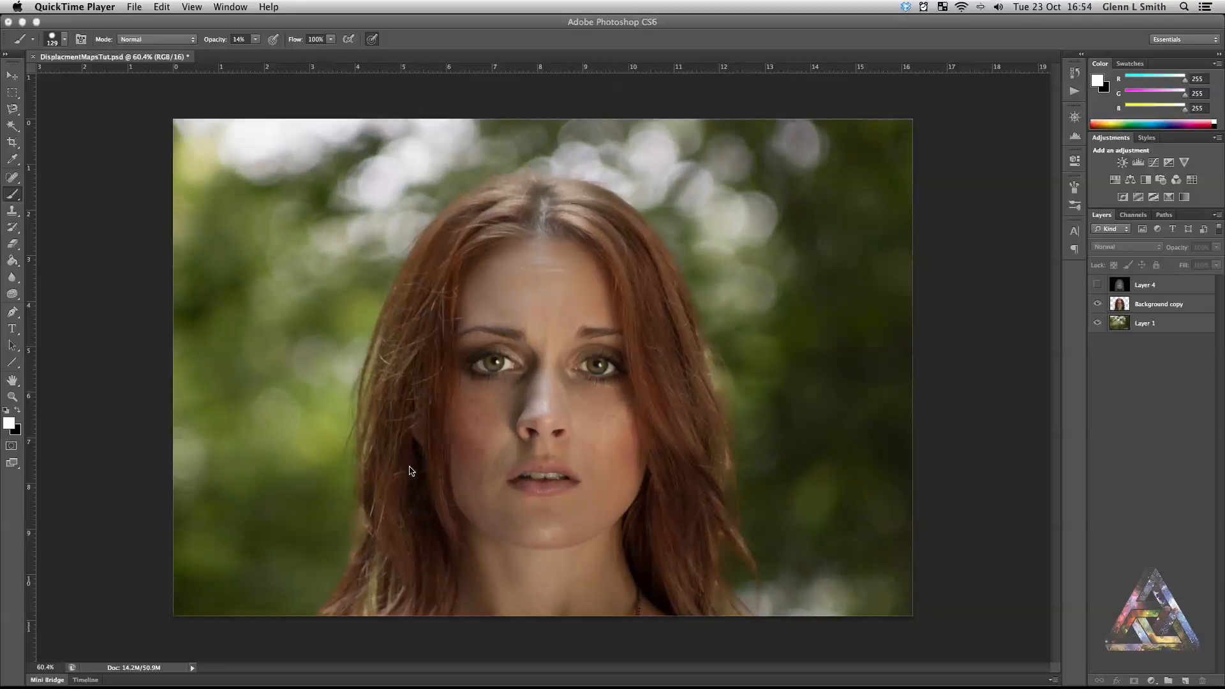
pyautogui.moveTo(695, 309)
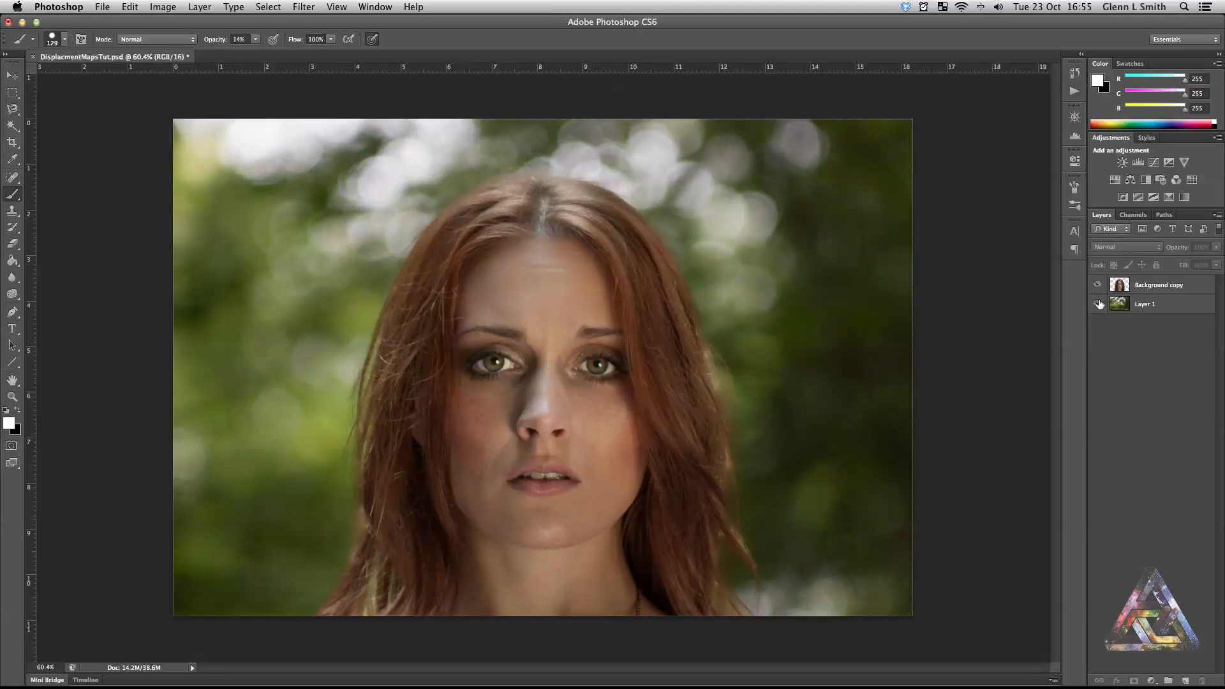
pyautogui.click(1099, 303)
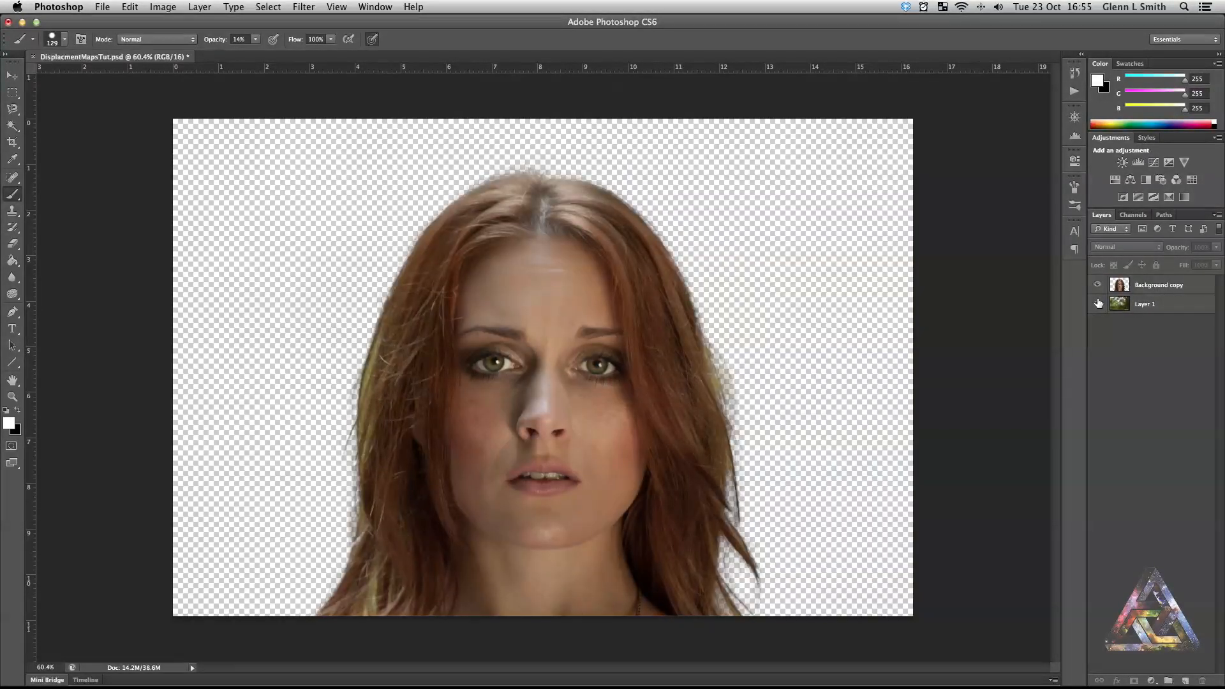
pyautogui.click(1097, 304)
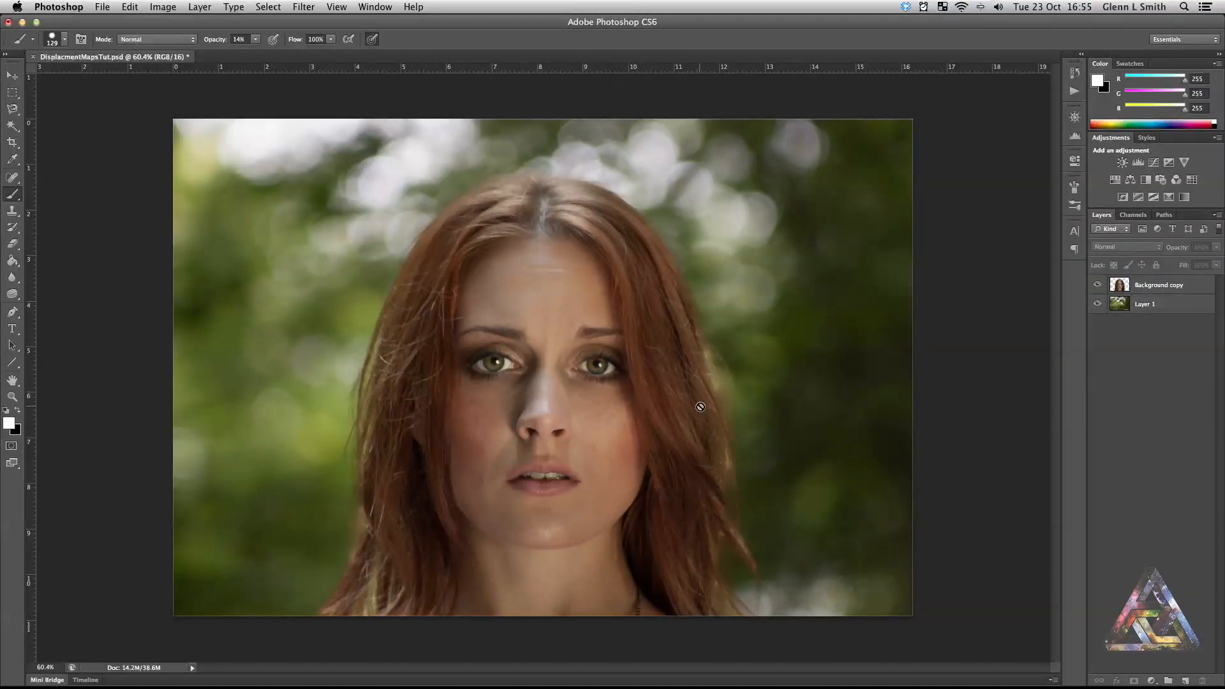
pyautogui.click(13, 74)
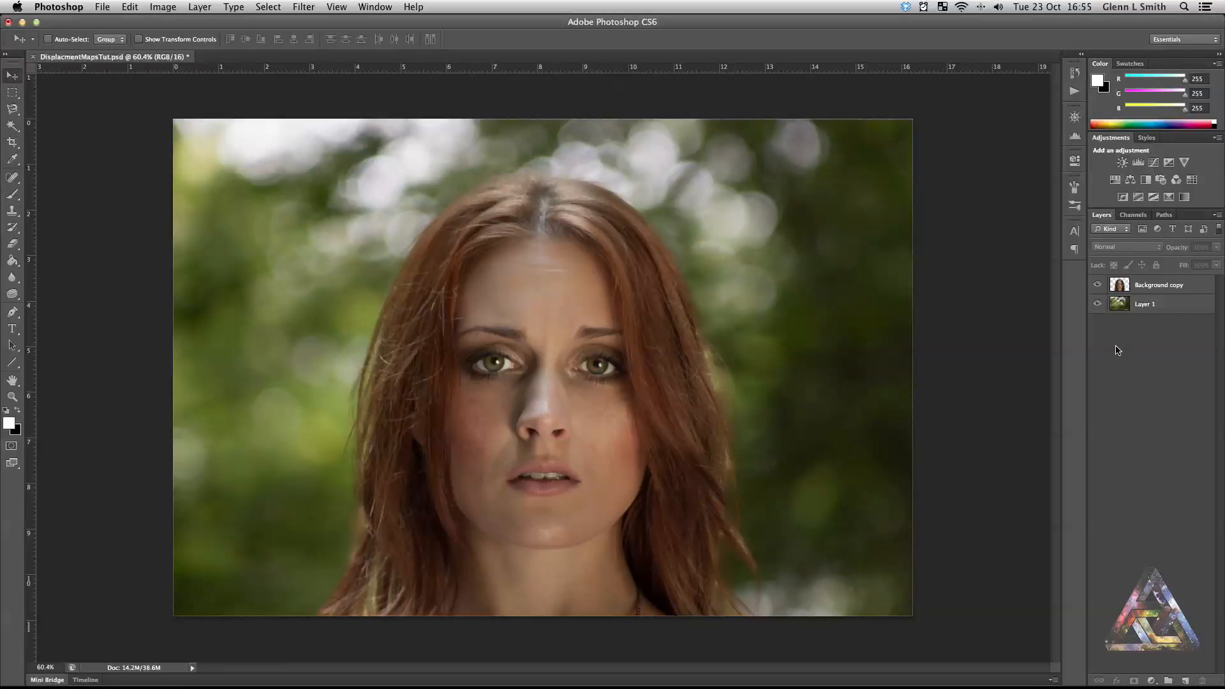
pyautogui.moveTo(274, 671)
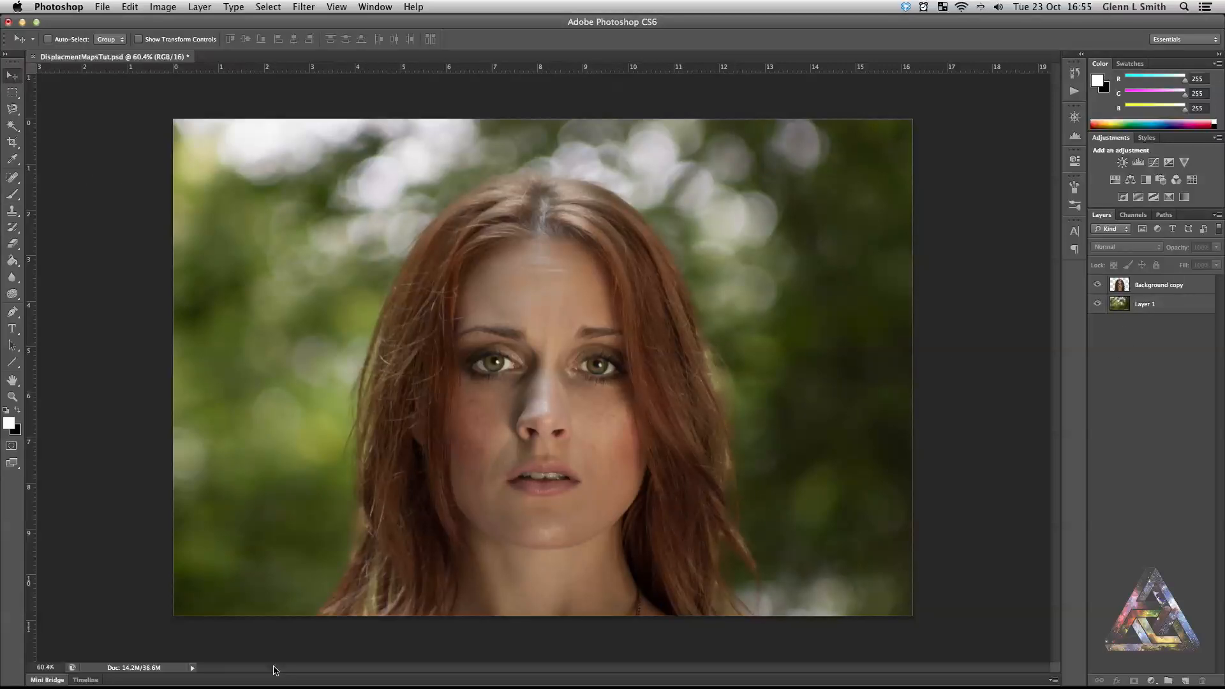
pyautogui.moveTo(1028, 328)
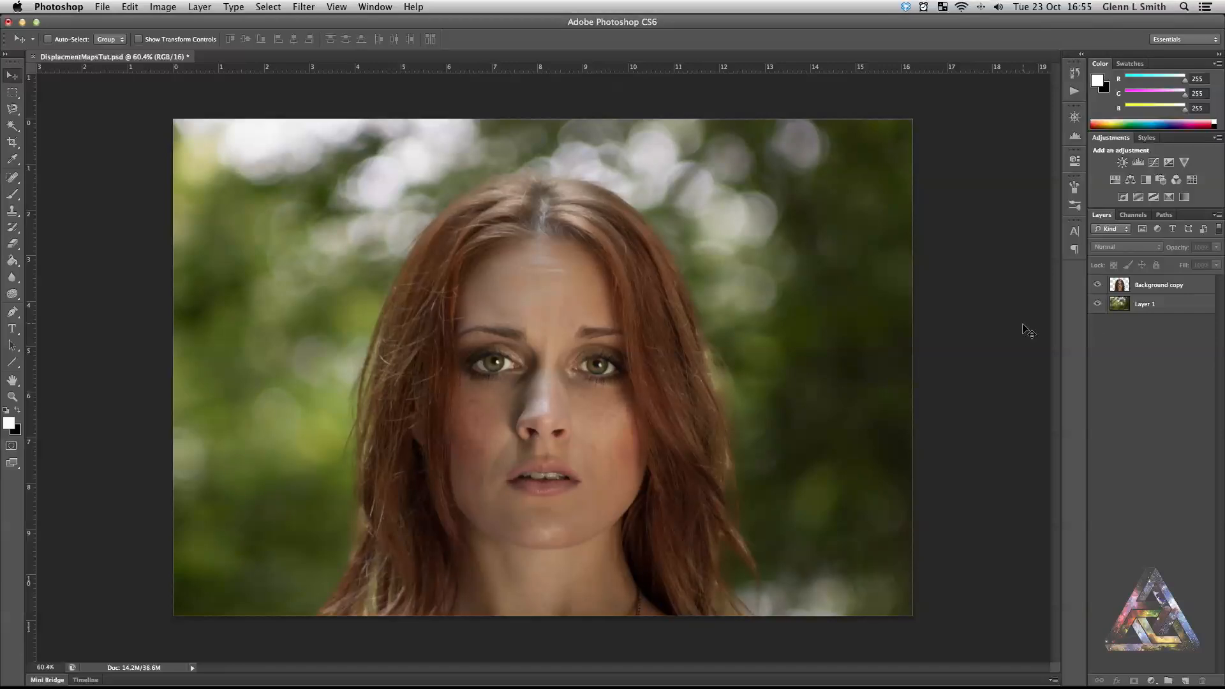
pyautogui.moveTo(701, 264)
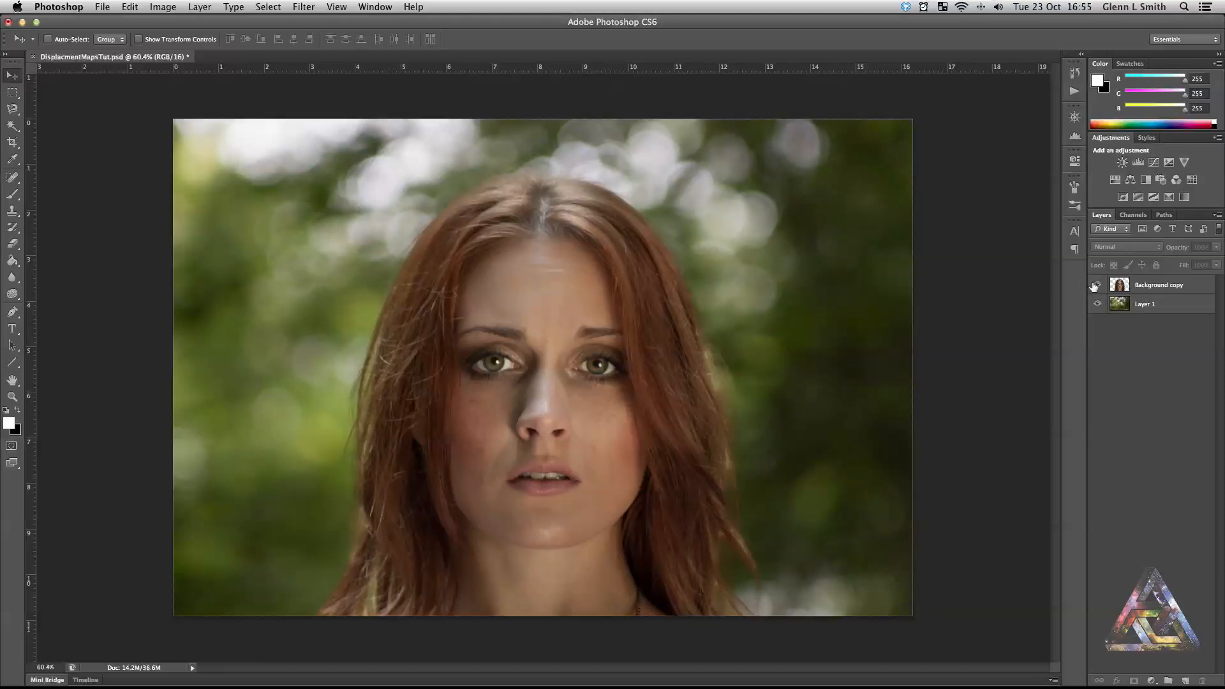
pyautogui.click(1098, 284)
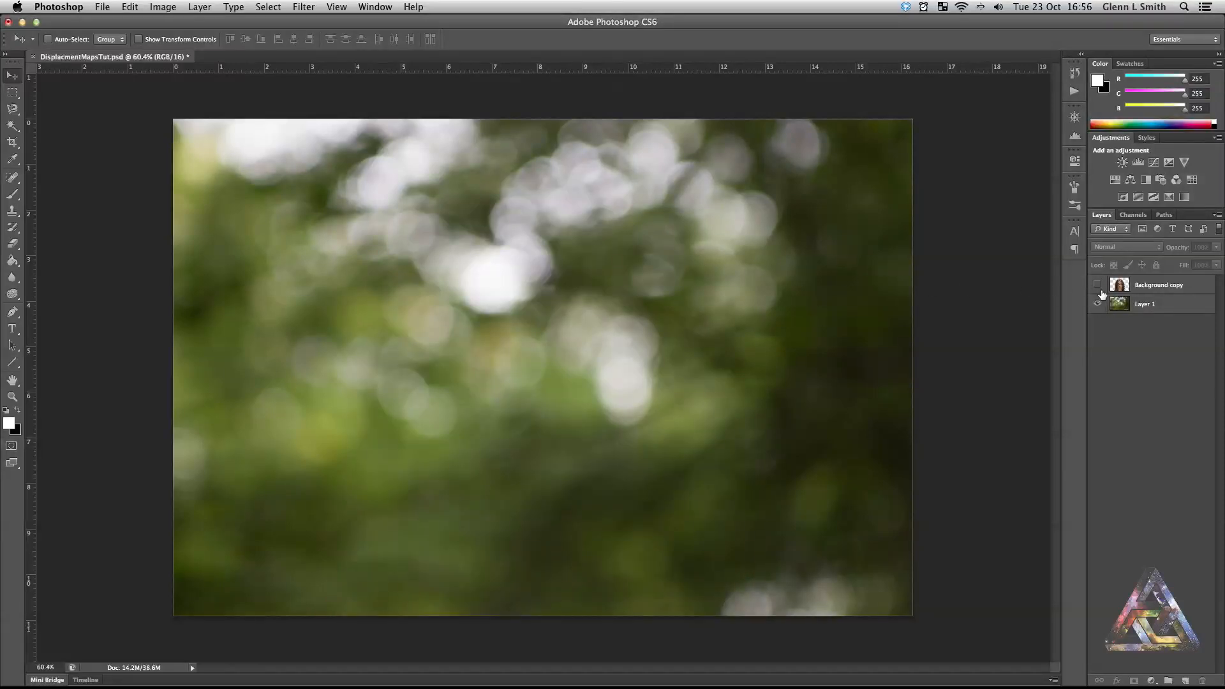
pyautogui.click(1097, 284)
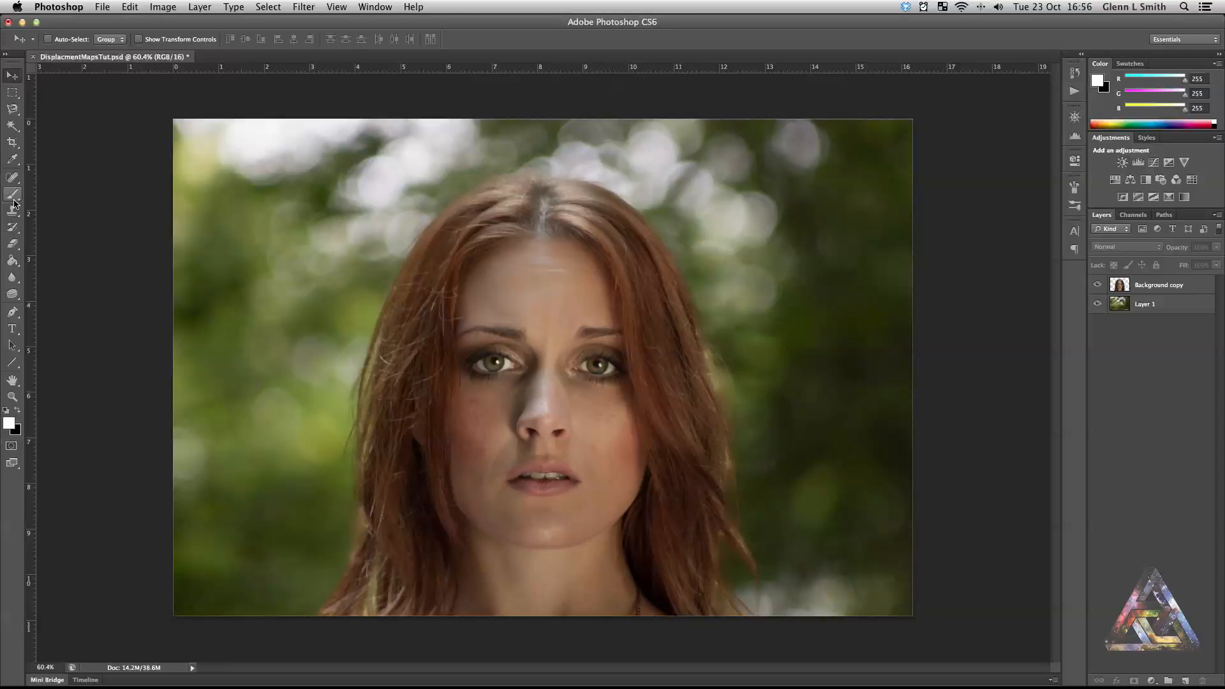
pyautogui.moveTo(13, 197)
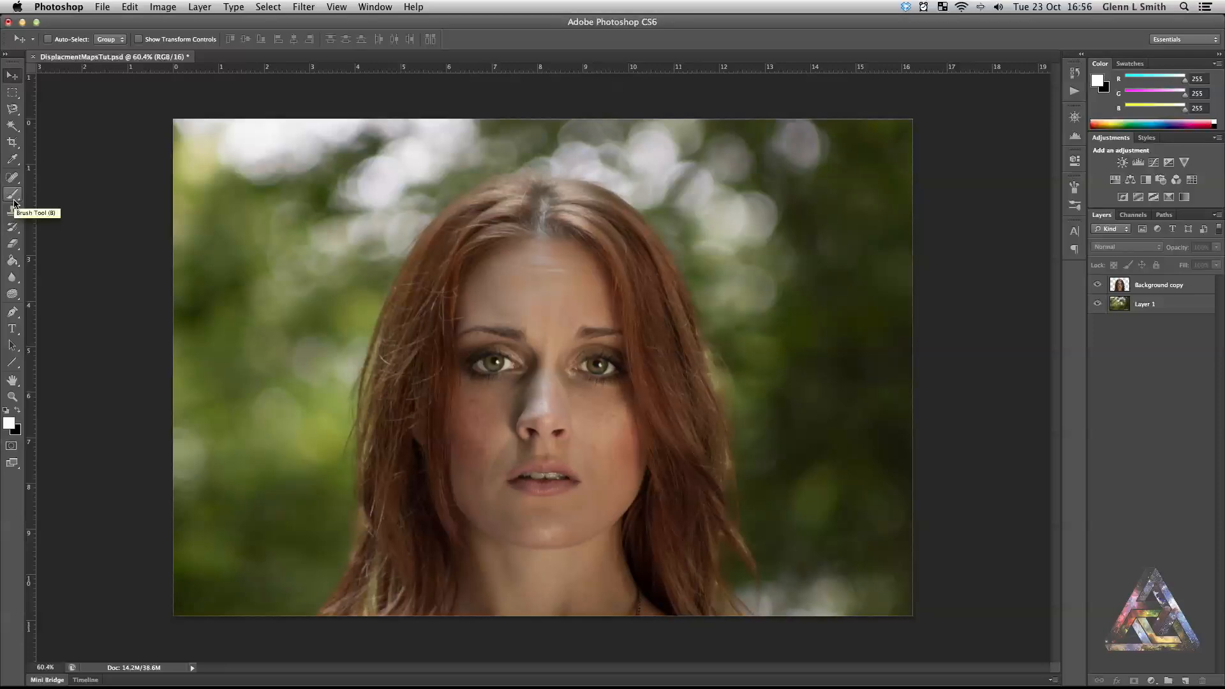
# Add a new layer above the portrait and fill it with black using the Paint Bucket
pyautogui.click(13, 194)
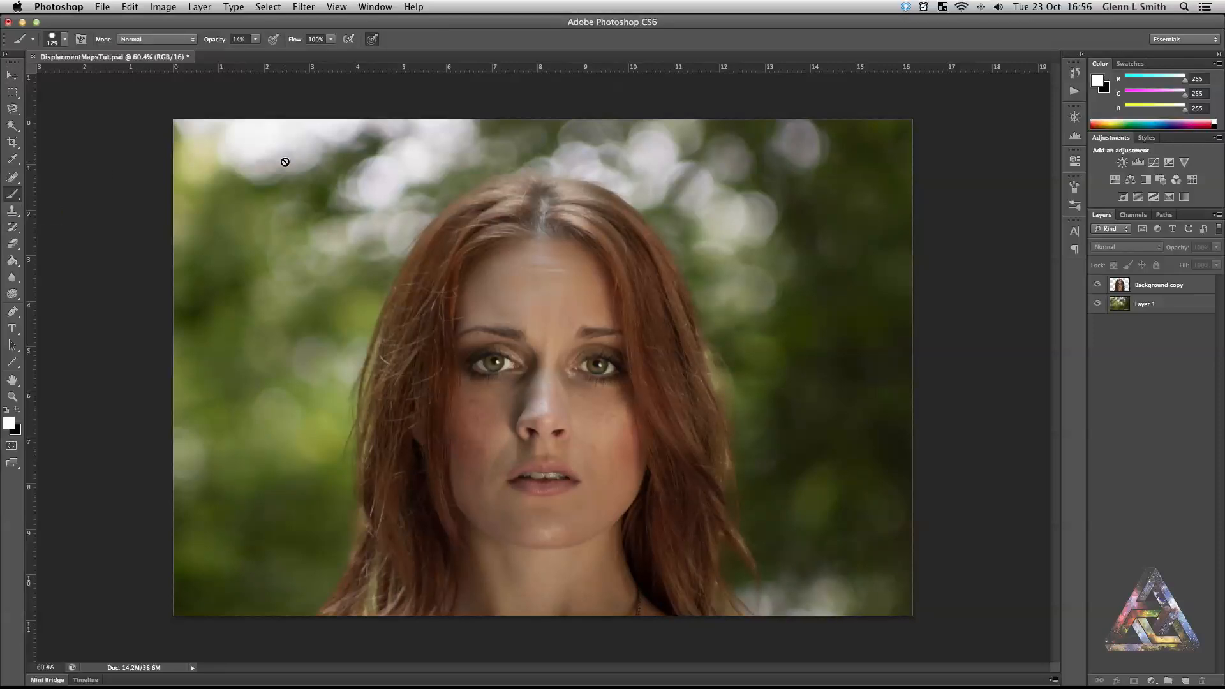
pyautogui.click(1185, 679)
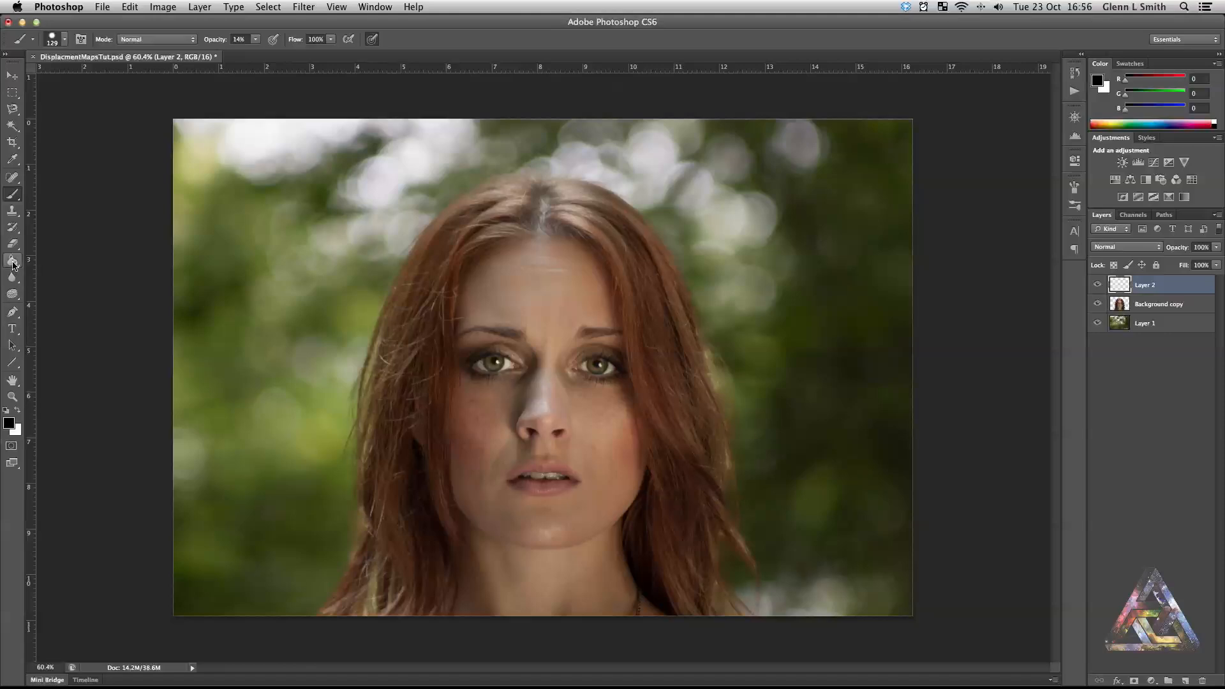
pyautogui.click(13, 261)
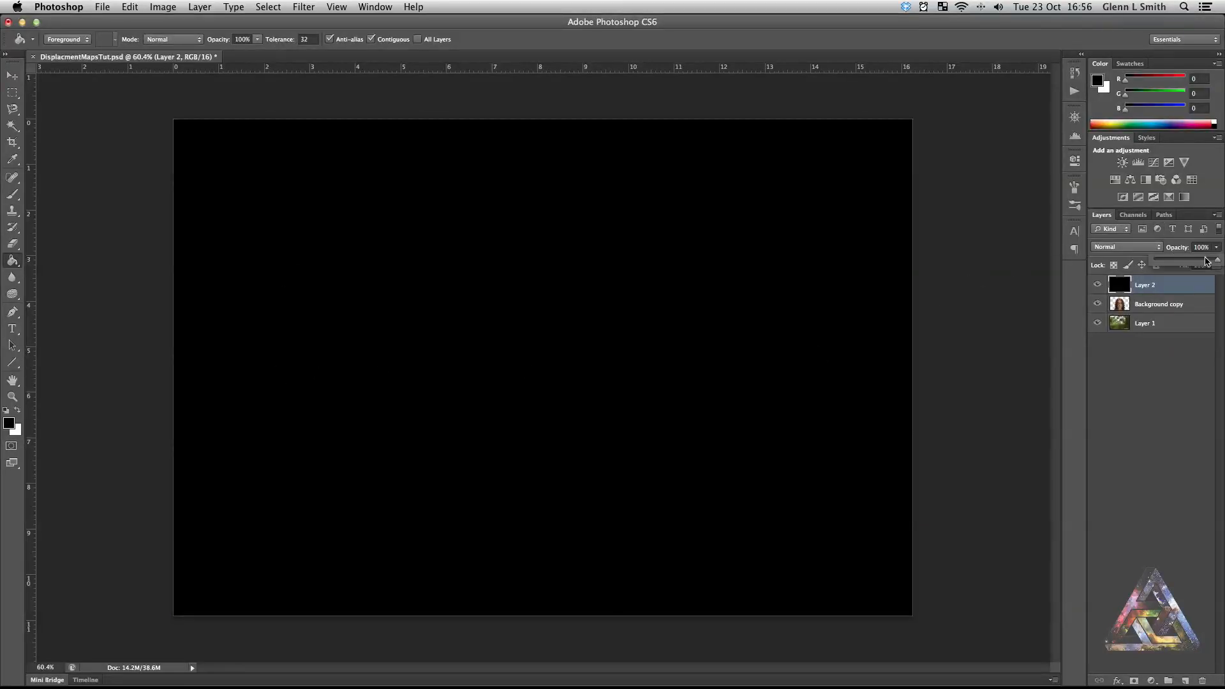
# Lower the black layer's opacity to 70% and the brush opacity to 15%
pyautogui.click(1199, 261)
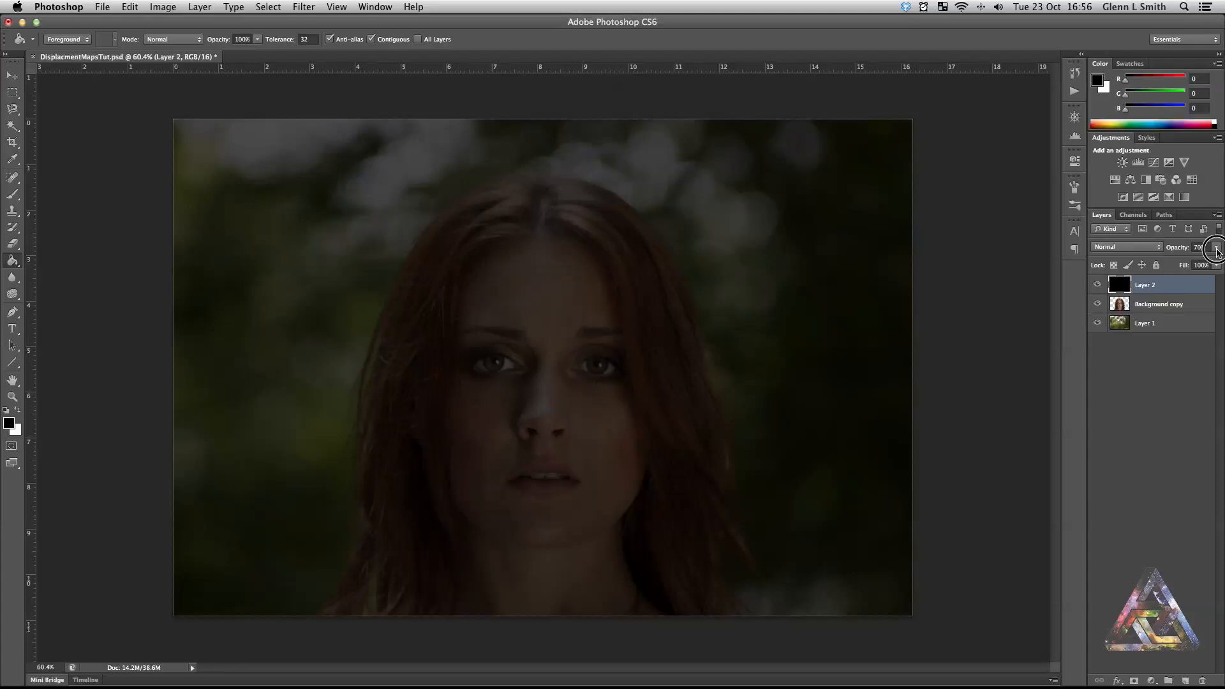
pyautogui.click(13, 194)
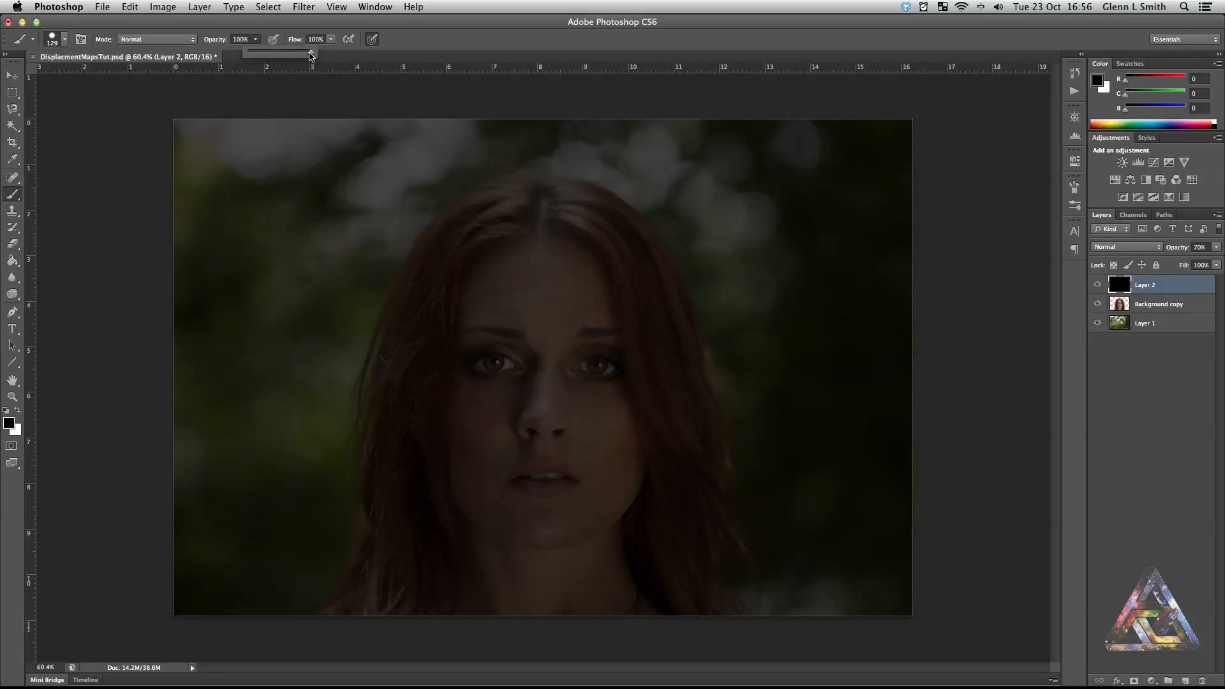
pyautogui.moveTo(309, 53); pyautogui.dragTo(256, 54)
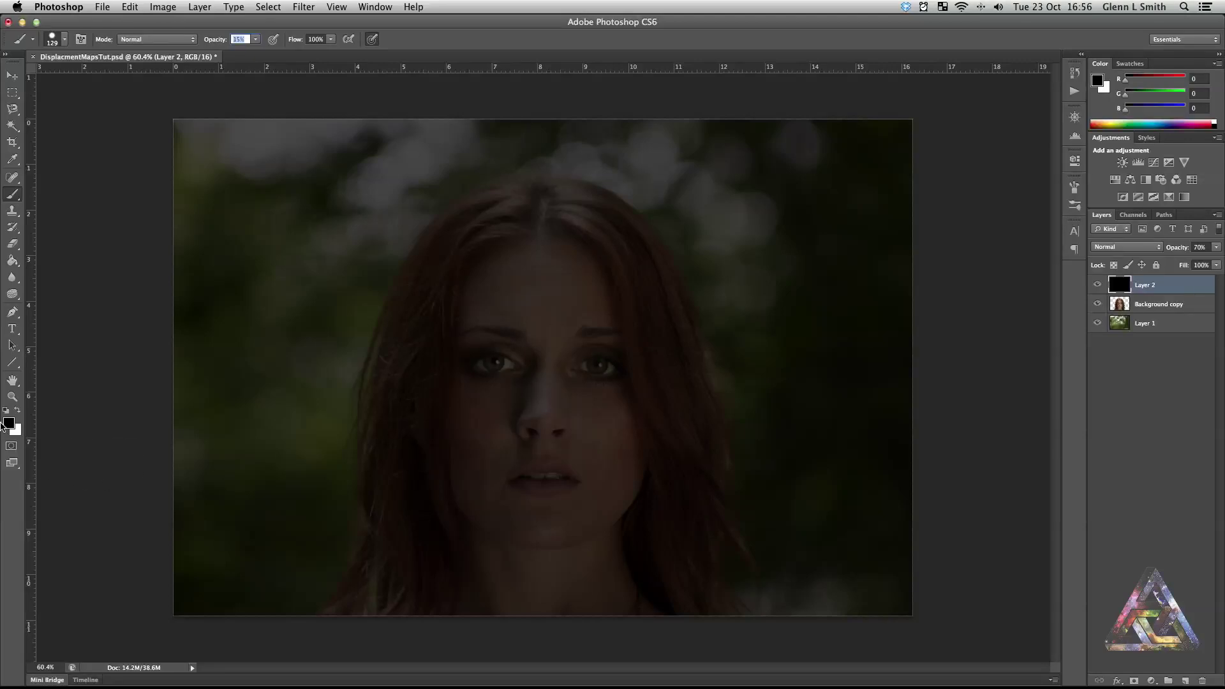
# Enlarge the brush to about 140 px in the brush picker
pyautogui.click(16, 414)
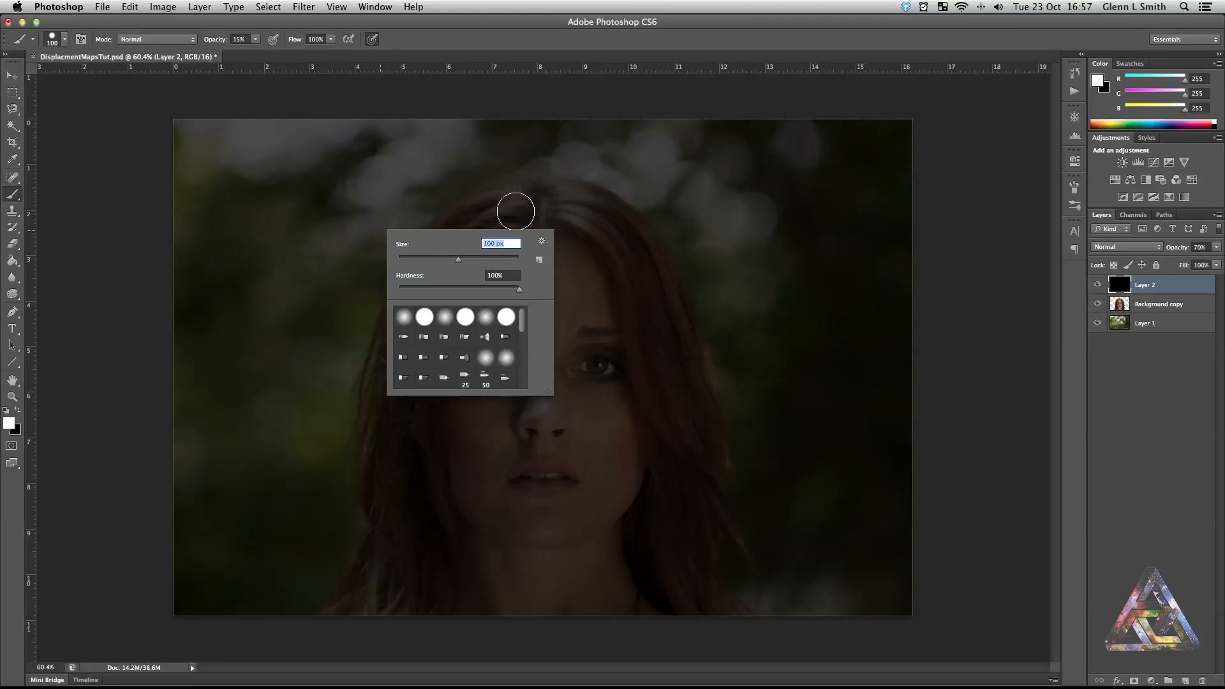
pyautogui.moveTo(459, 259); pyautogui.dragTo(470, 259)
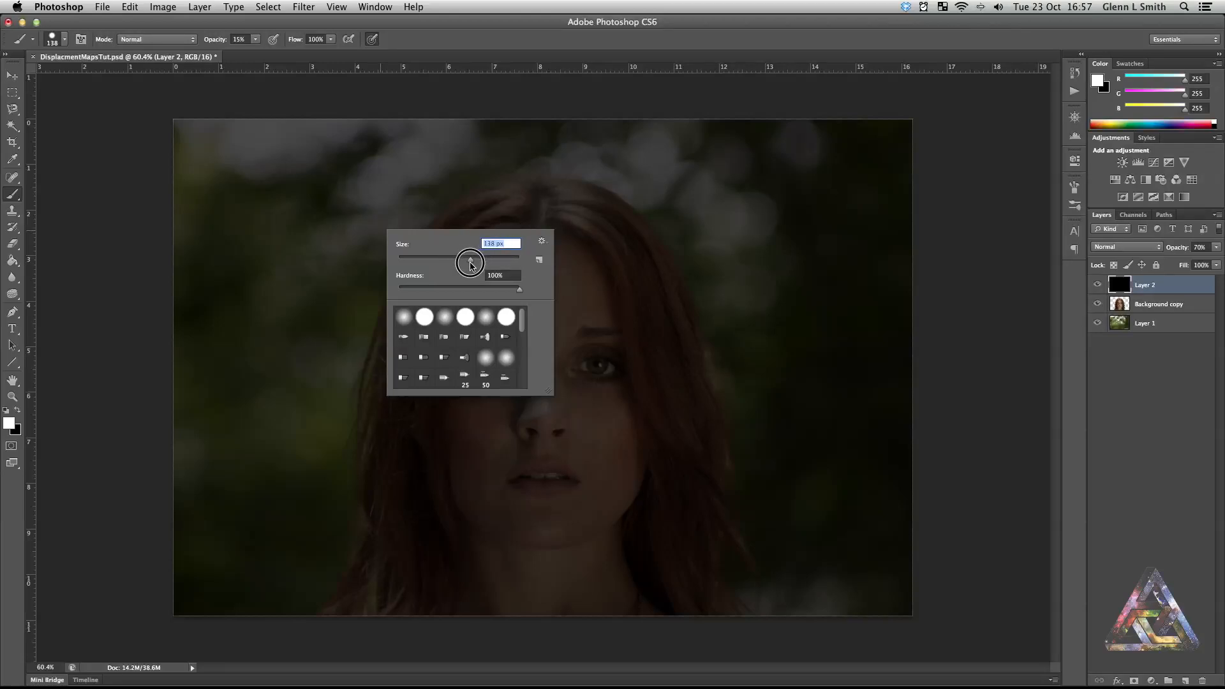
pyautogui.moveTo(470, 258); pyautogui.dragTo(474, 258)
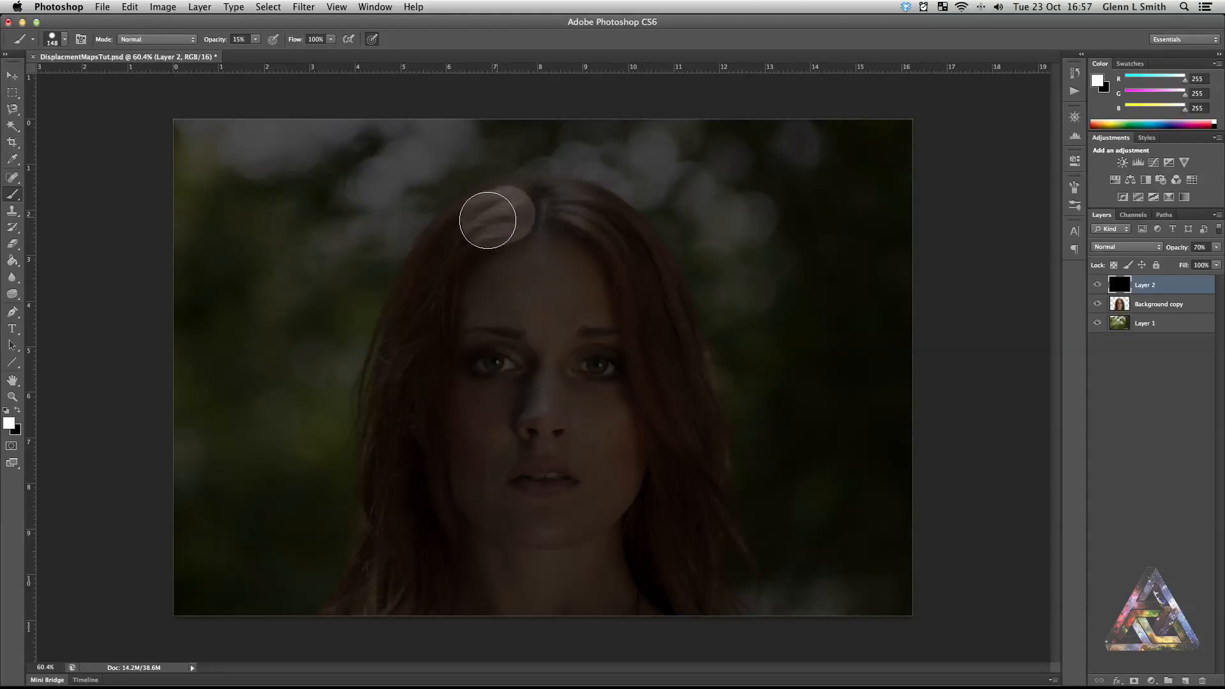
# Paint white over the woman's hair and face on Layer 2
pyautogui.moveTo(489, 220); pyautogui.dragTo(427, 289)
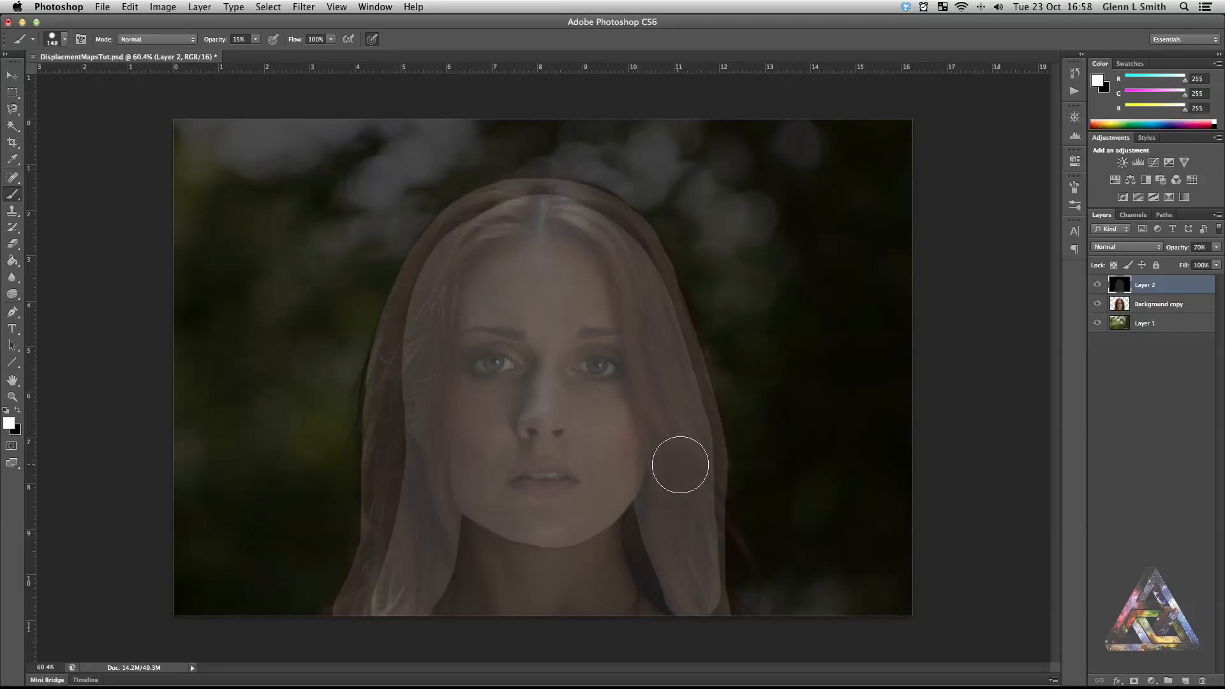
pyautogui.moveTo(562, 537)
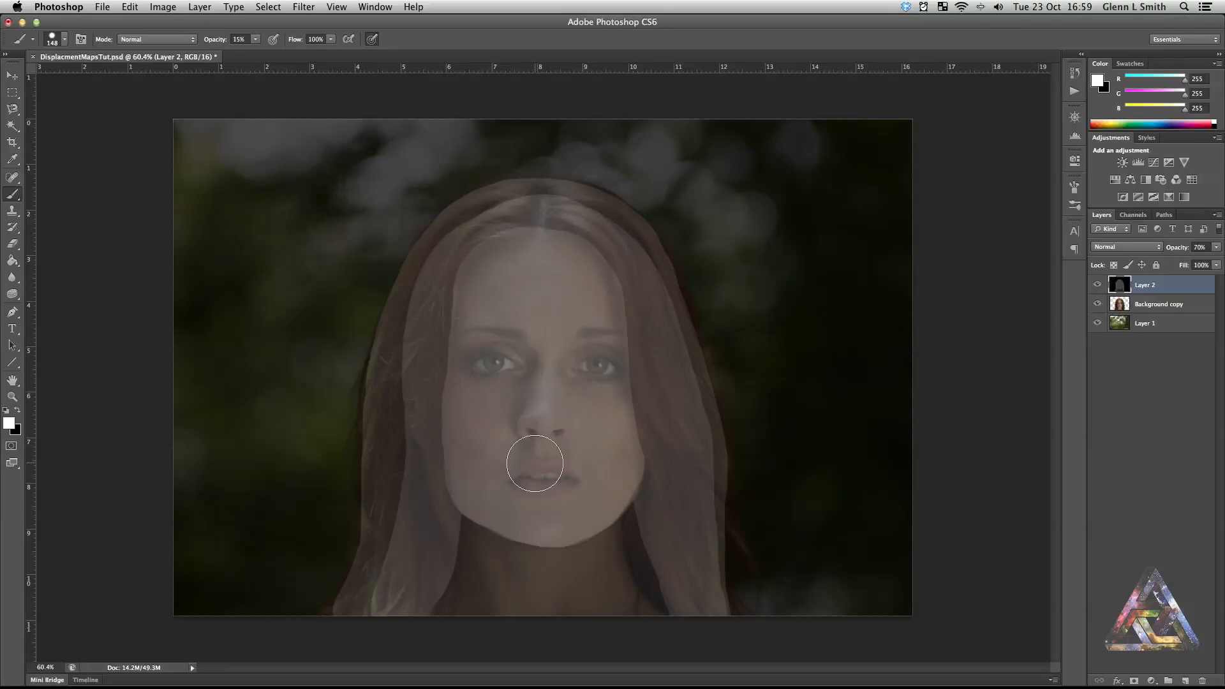
pyautogui.moveTo(549, 394)
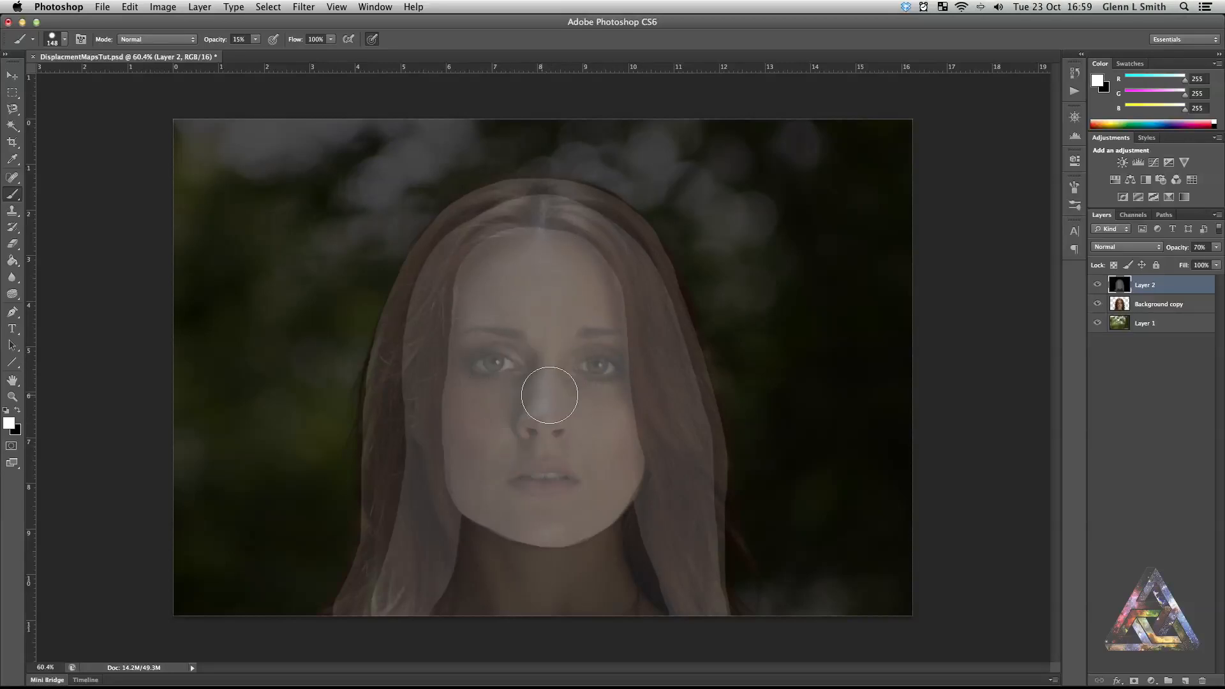
pyautogui.moveTo(575, 364)
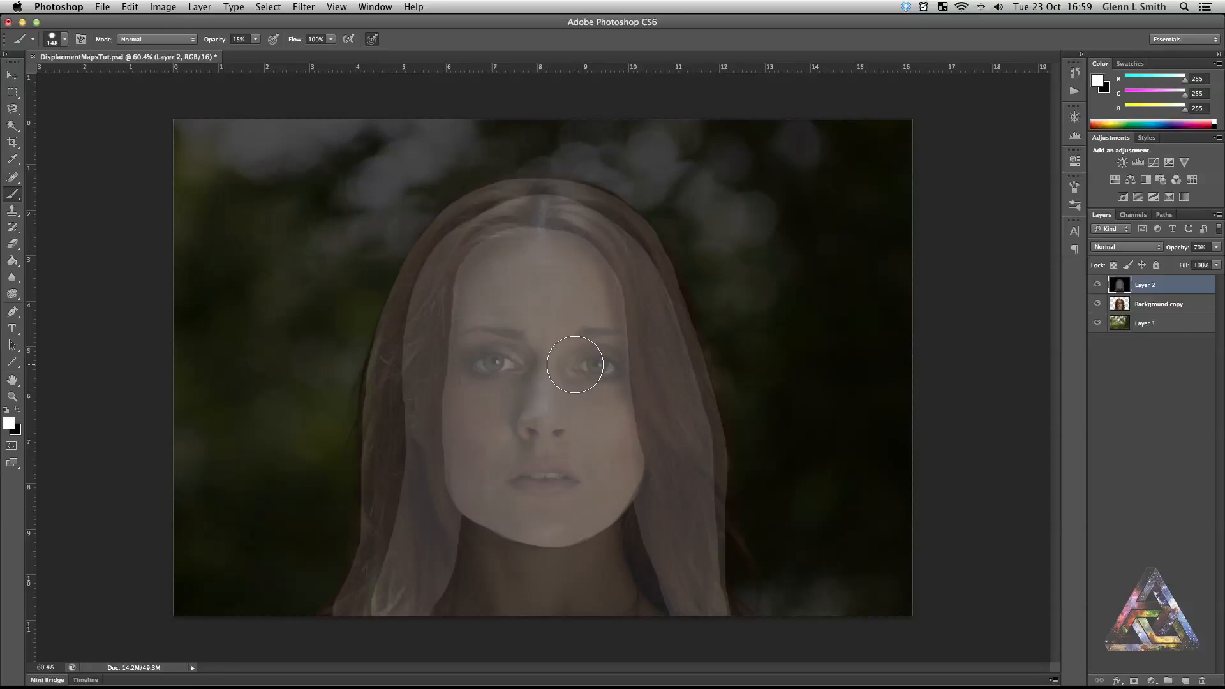
pyautogui.rightClick(575, 364)
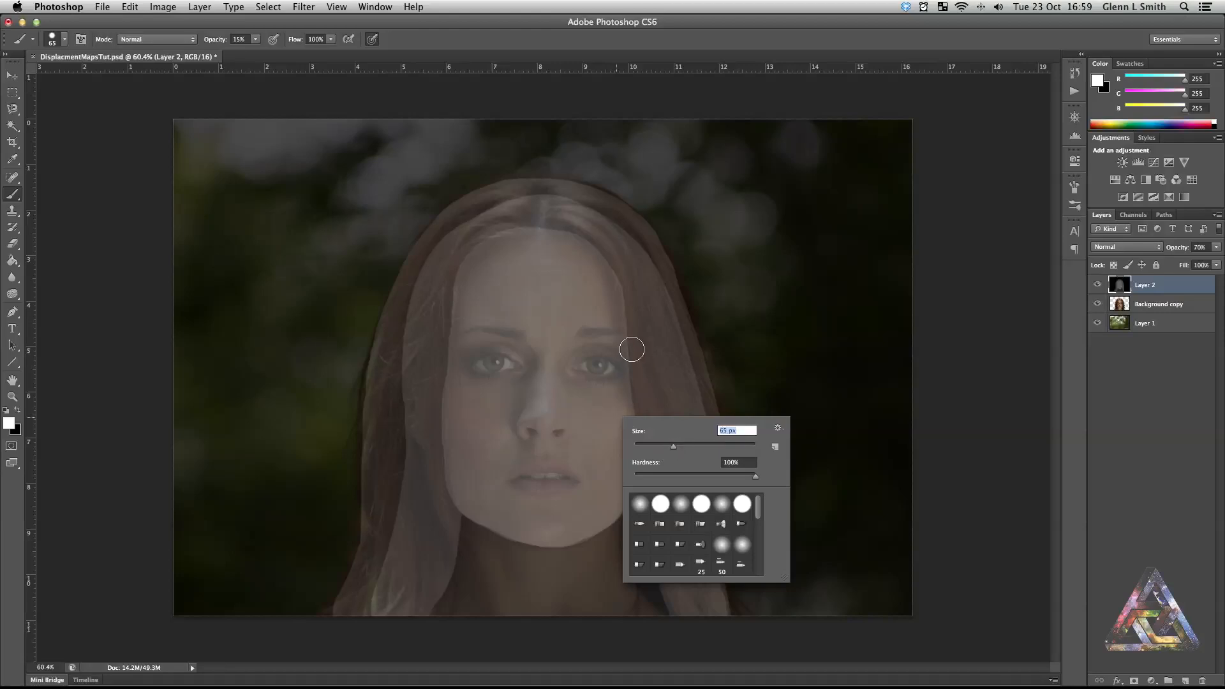
pyautogui.moveTo(544, 342)
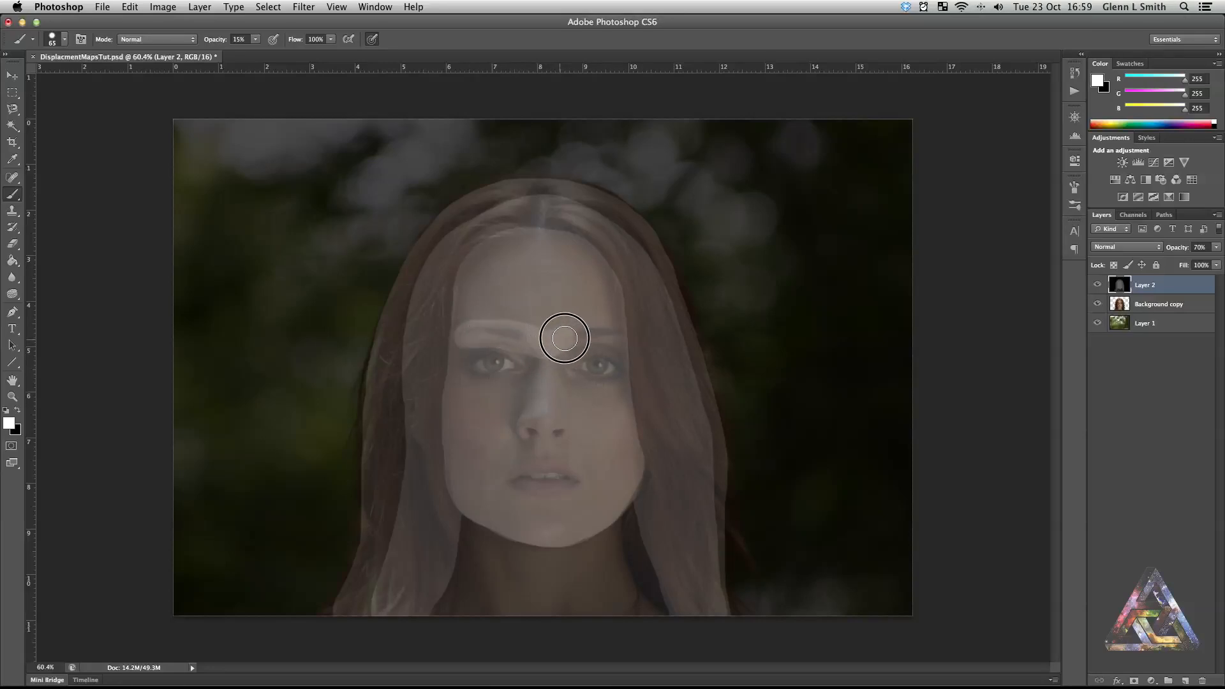
pyautogui.moveTo(596, 335)
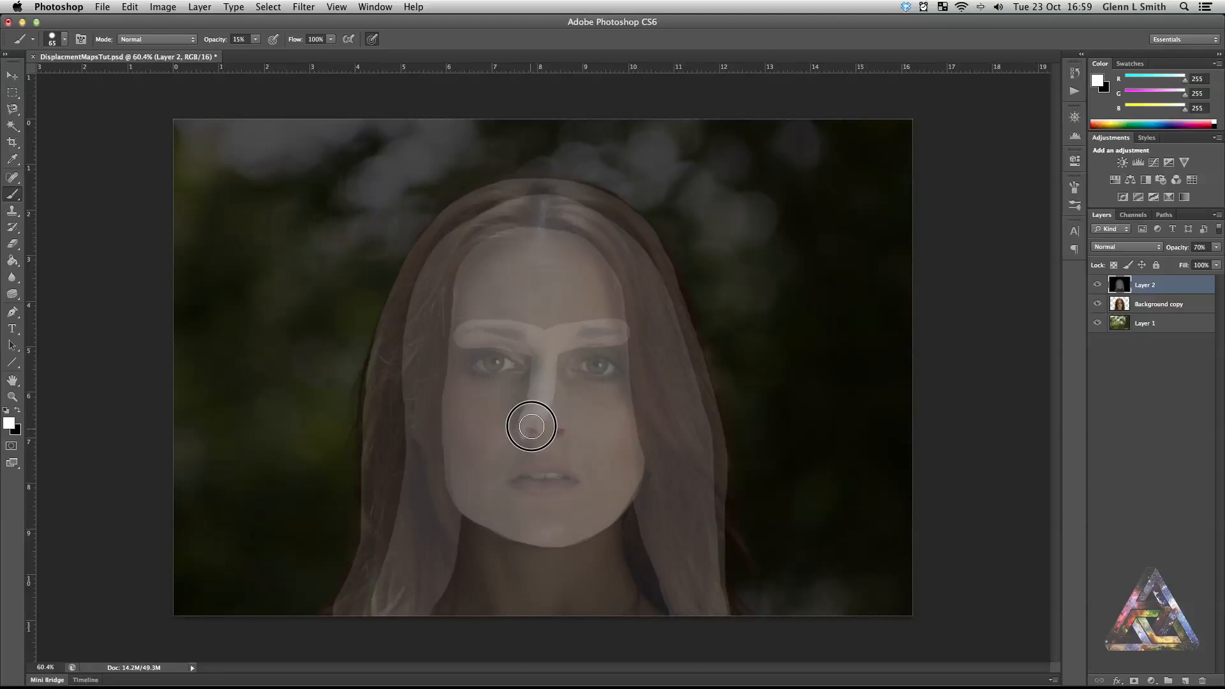
pyautogui.moveTo(549, 389)
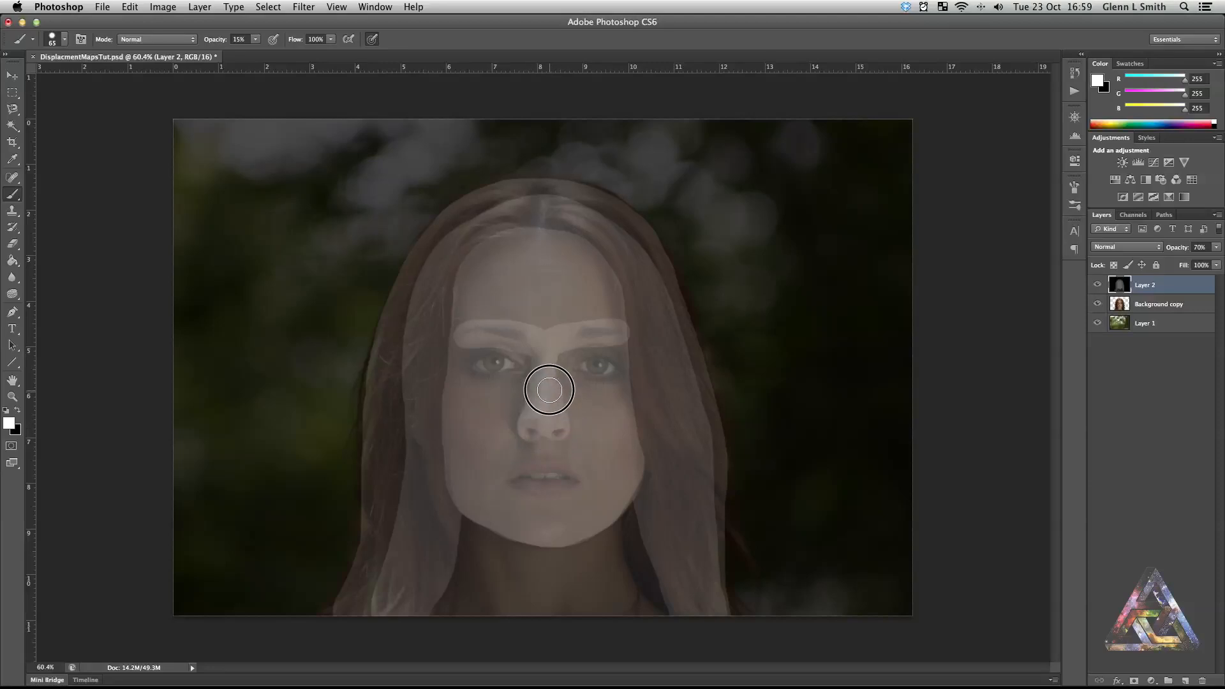
pyautogui.moveTo(544, 343)
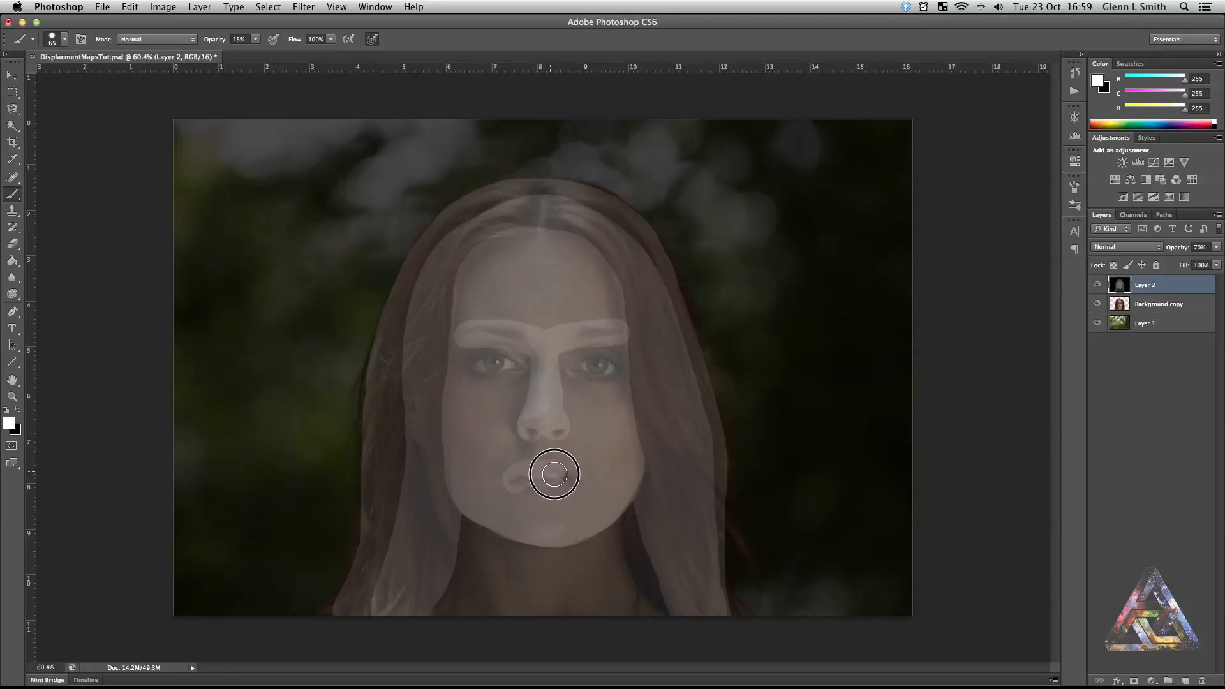
pyautogui.moveTo(539, 485)
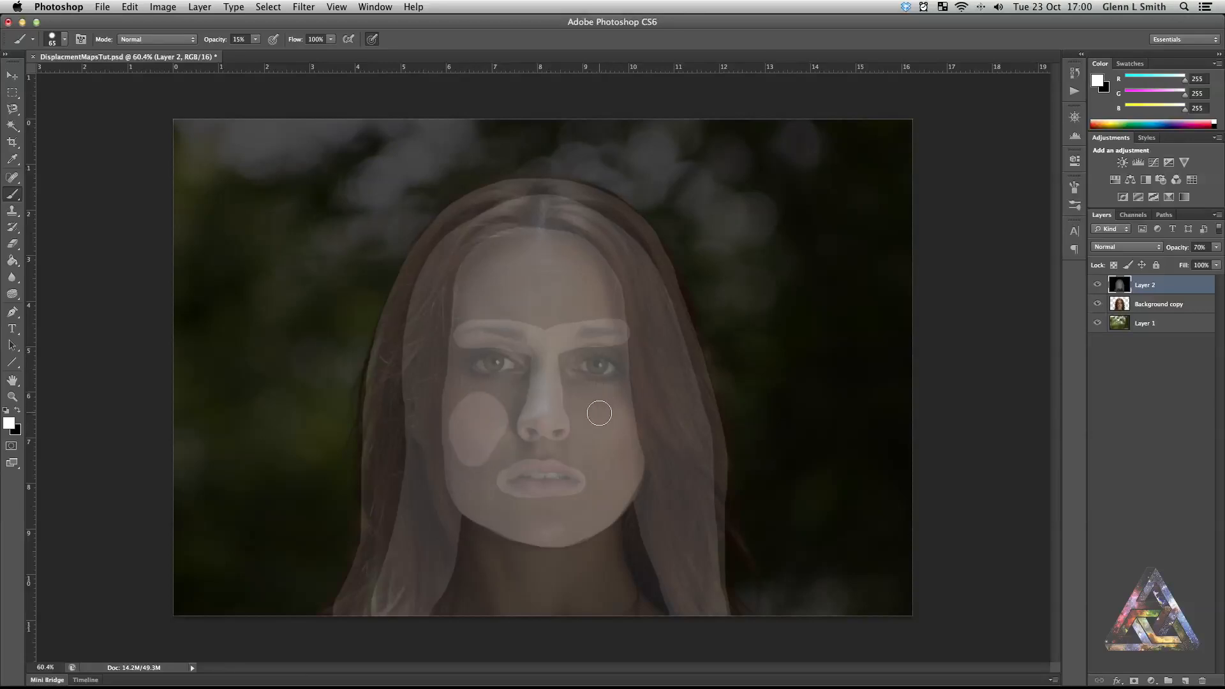
pyautogui.moveTo(612, 458)
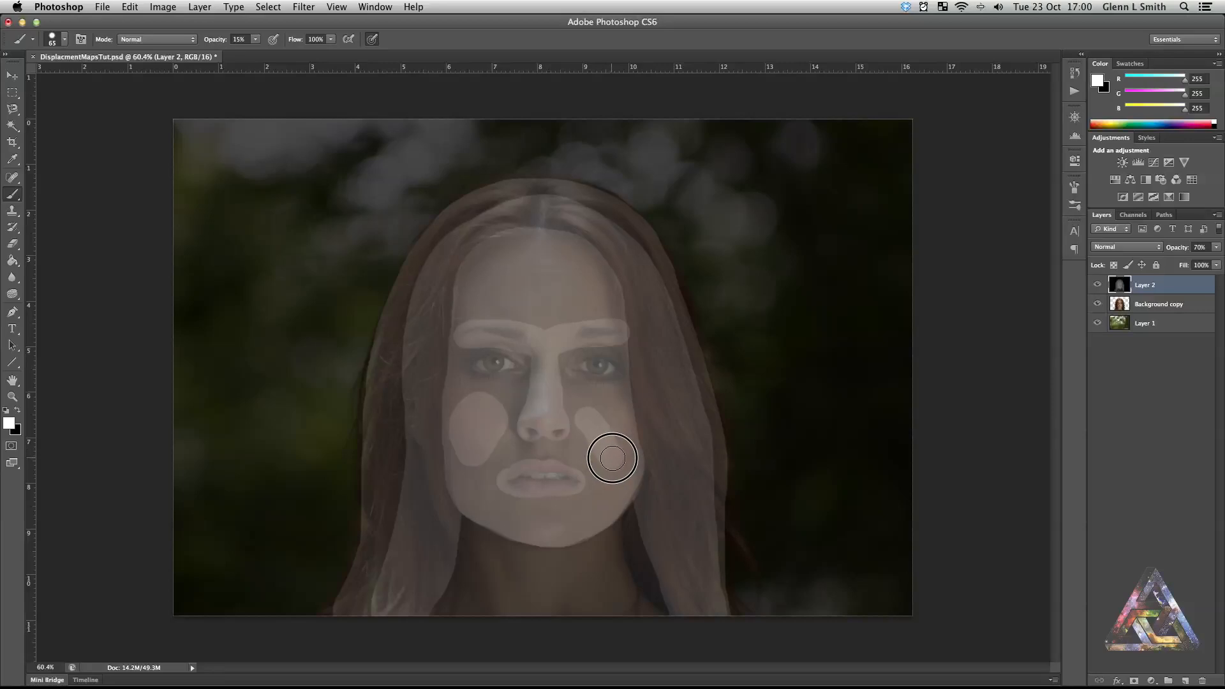
pyautogui.moveTo(587, 416)
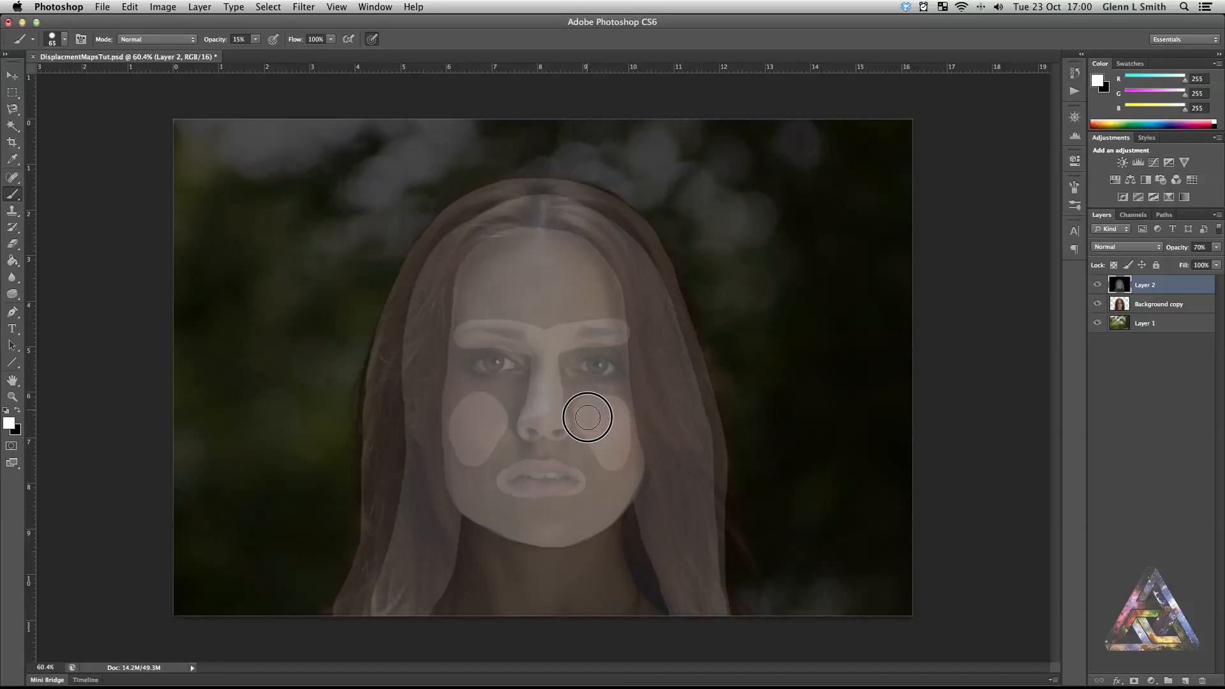
pyautogui.moveTo(489, 420)
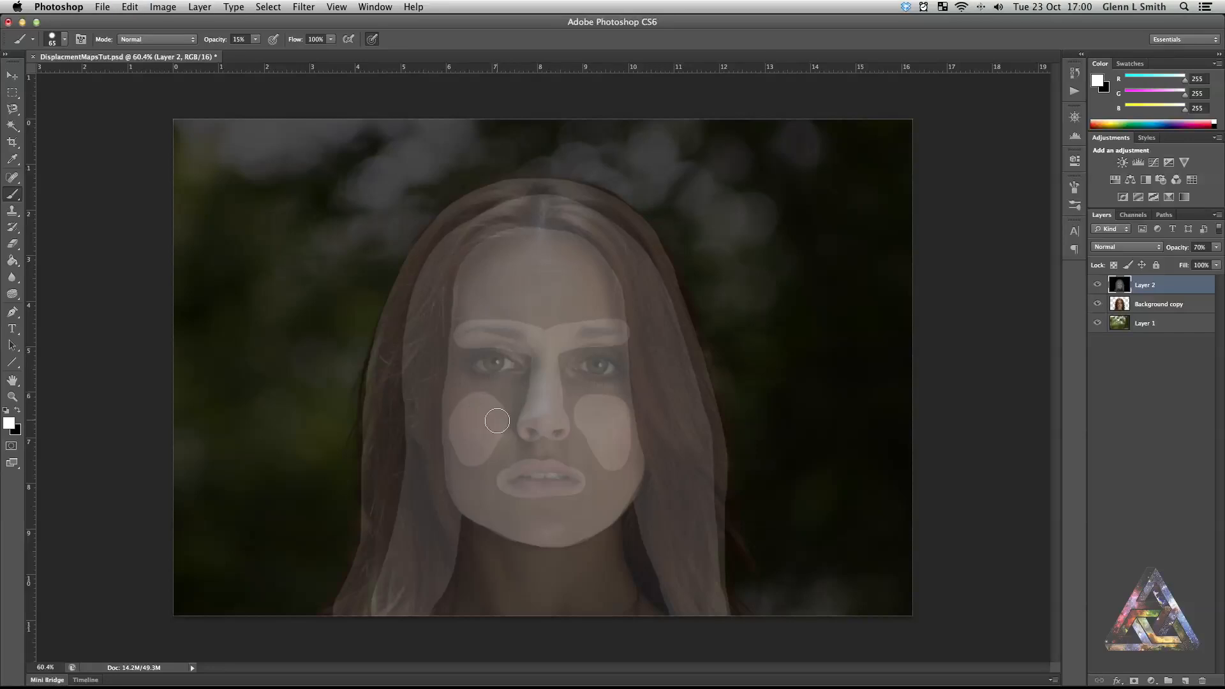
pyautogui.moveTo(544, 419)
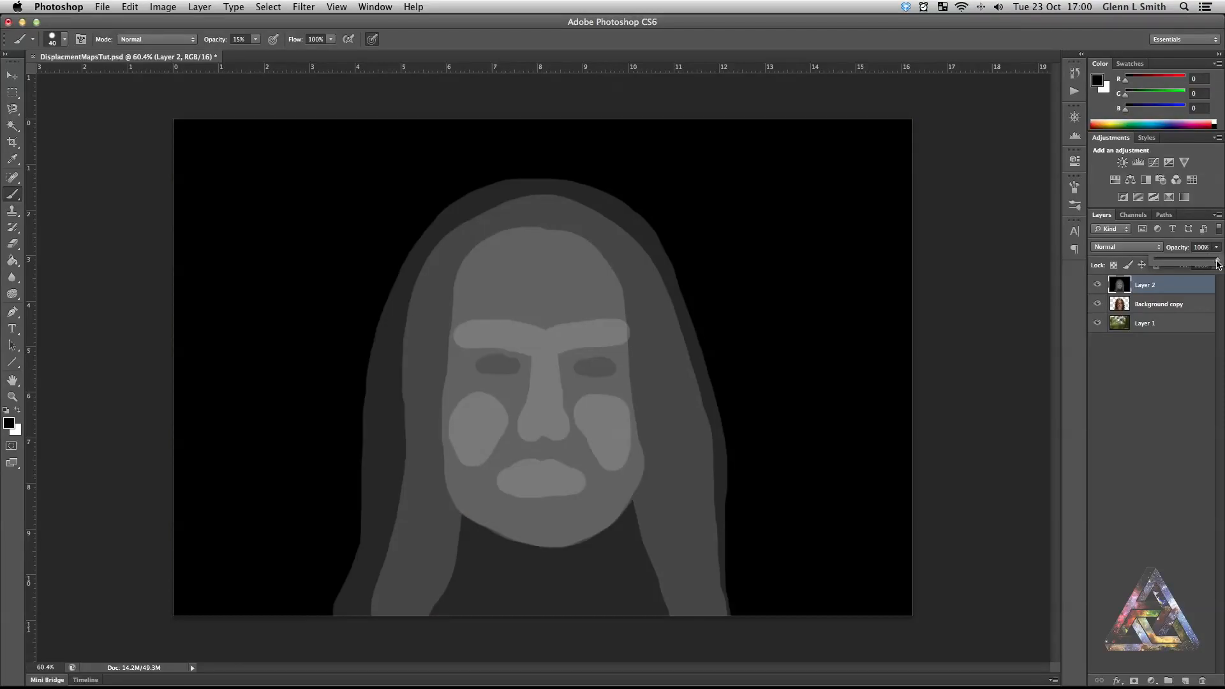
pyautogui.moveTo(1204, 264)
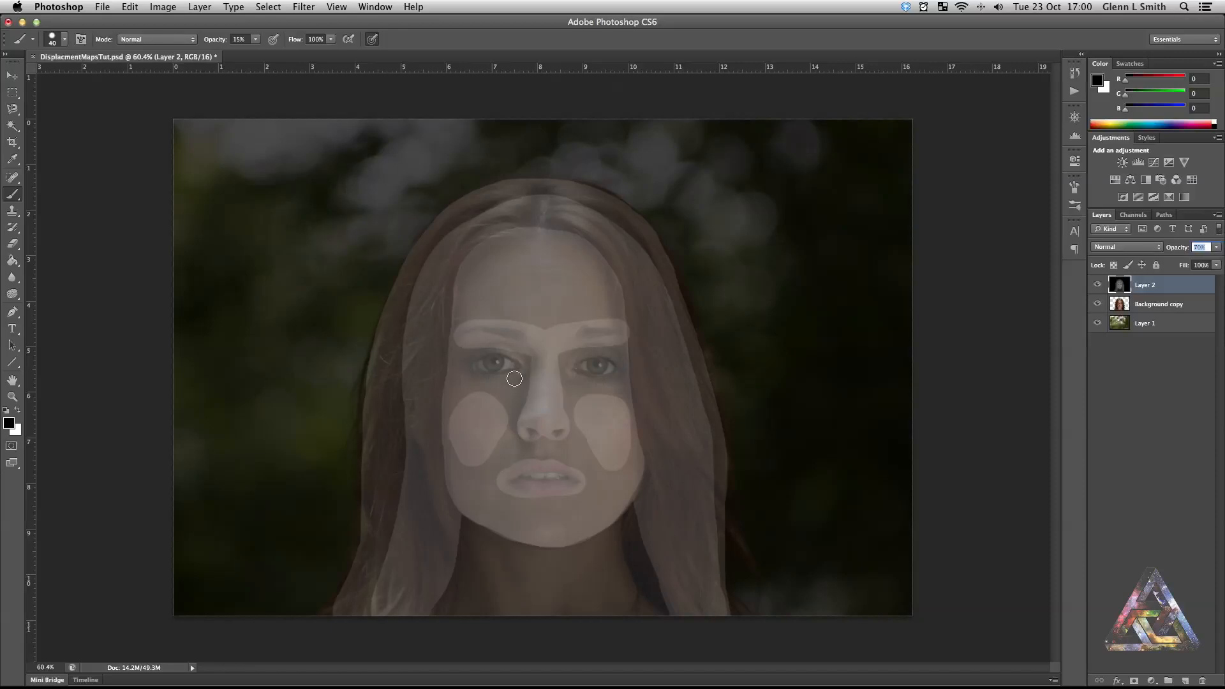
pyautogui.moveTo(27, 242)
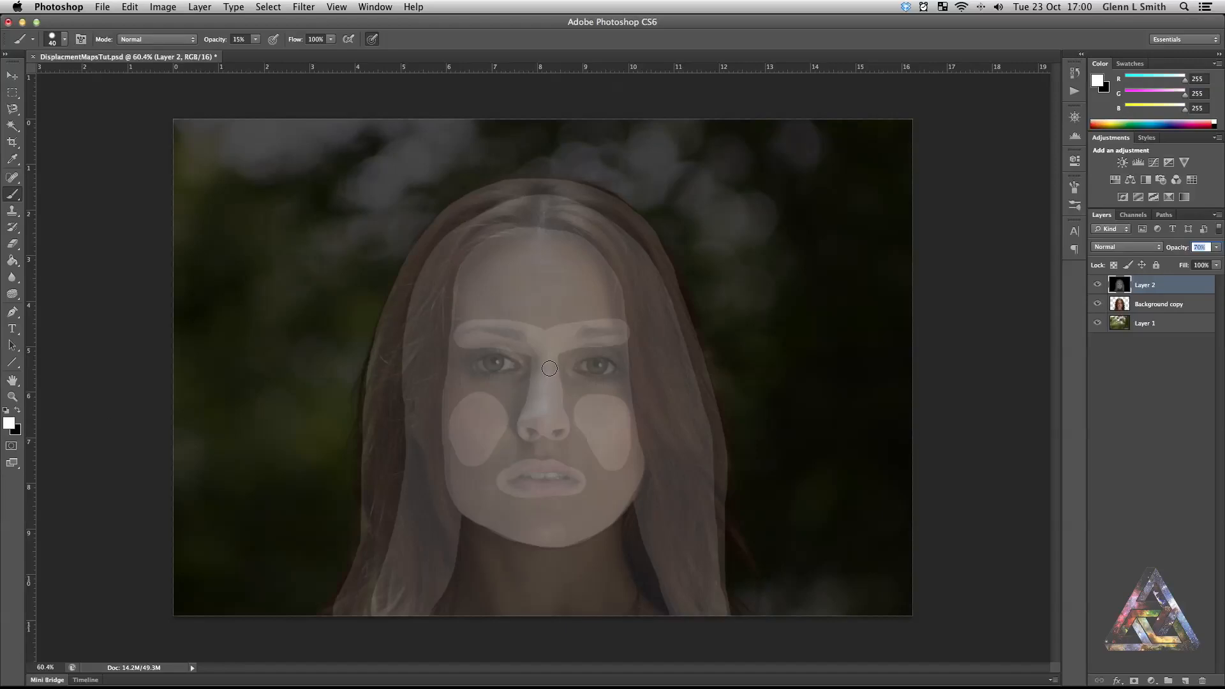
pyautogui.moveTo(529, 422)
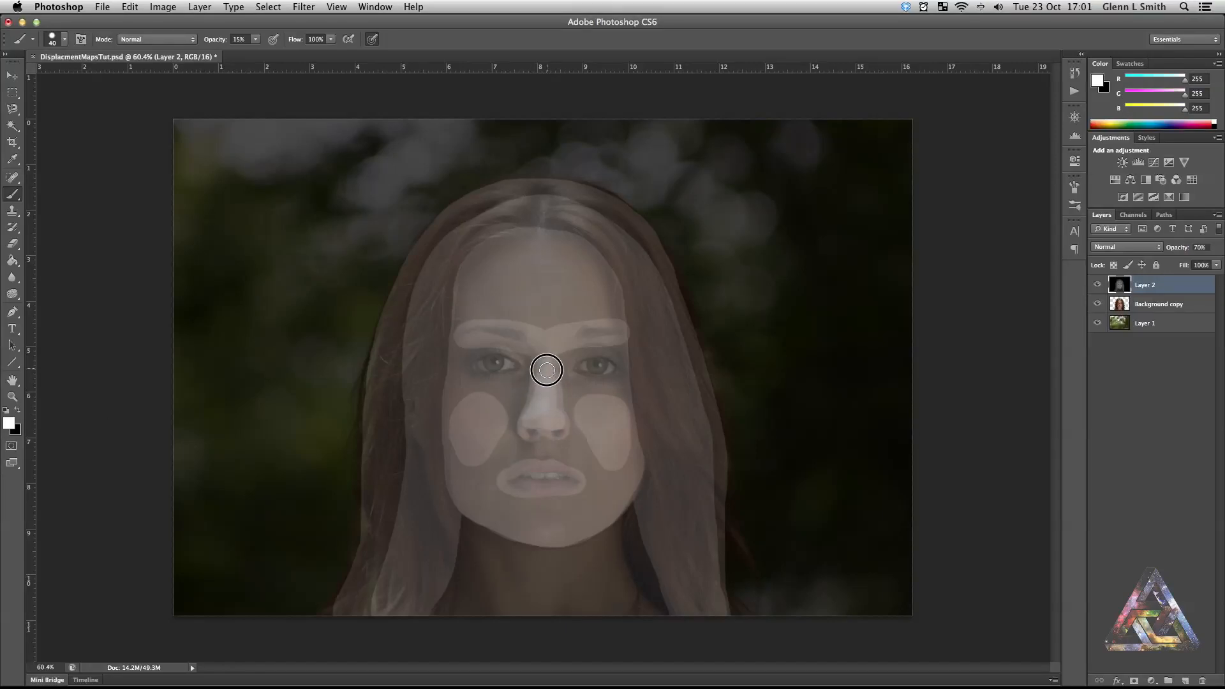
pyautogui.moveTo(544, 357)
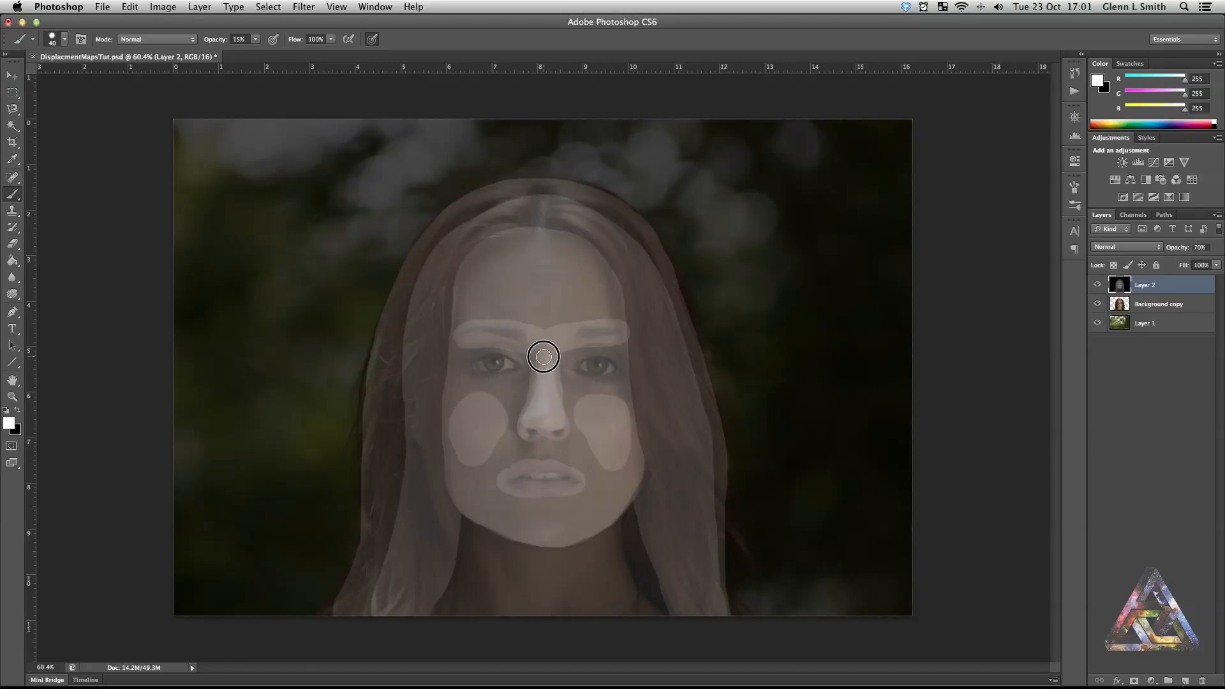
pyautogui.moveTo(554, 417)
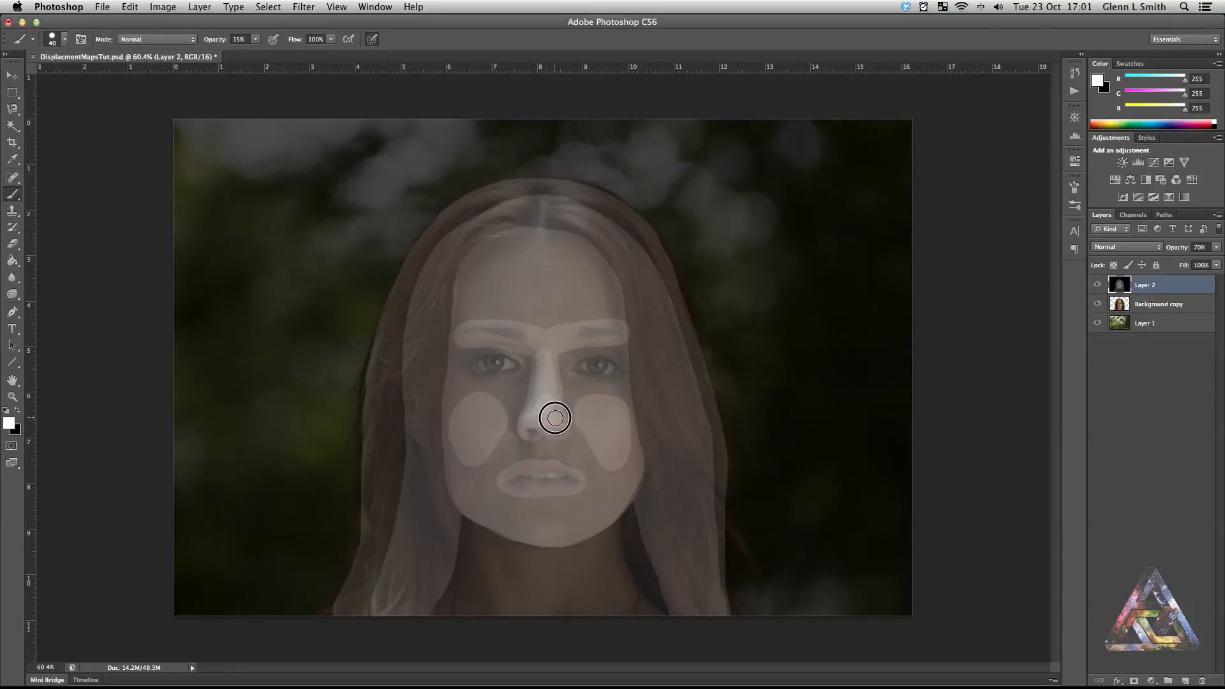
pyautogui.moveTo(536, 419)
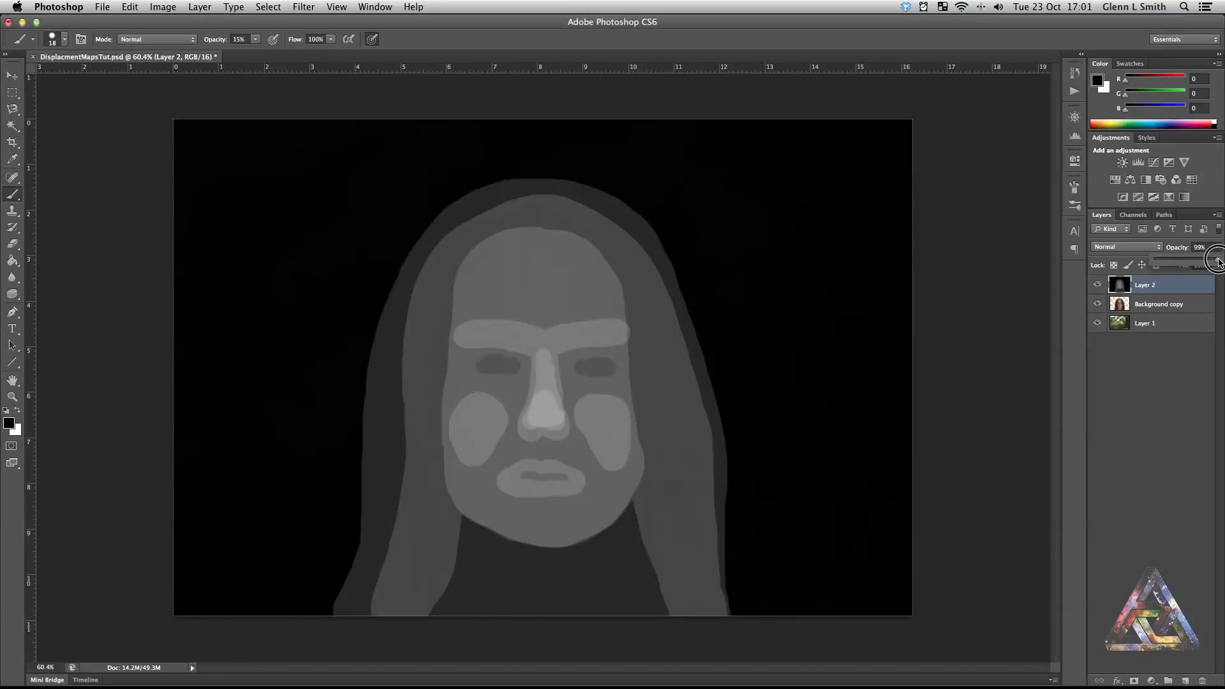
# Apply a Gaussian Blur of about 9.9 px radius to the grey depth map
pyautogui.click(1215, 260)
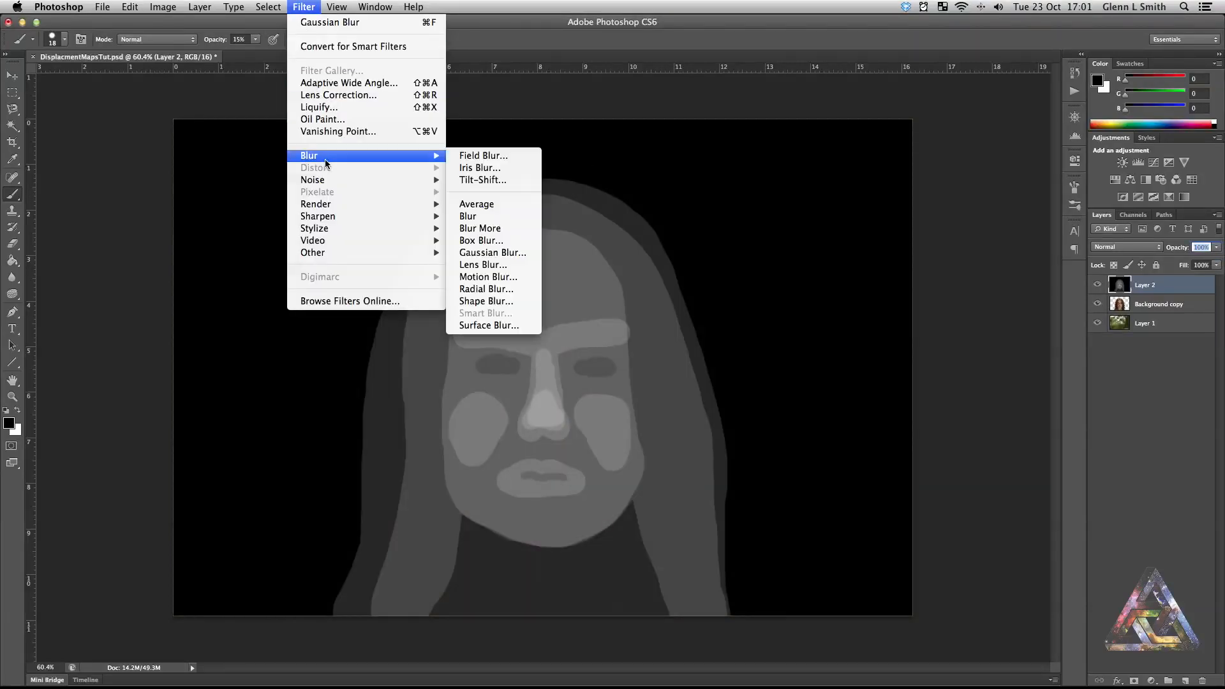
pyautogui.click(493, 253)
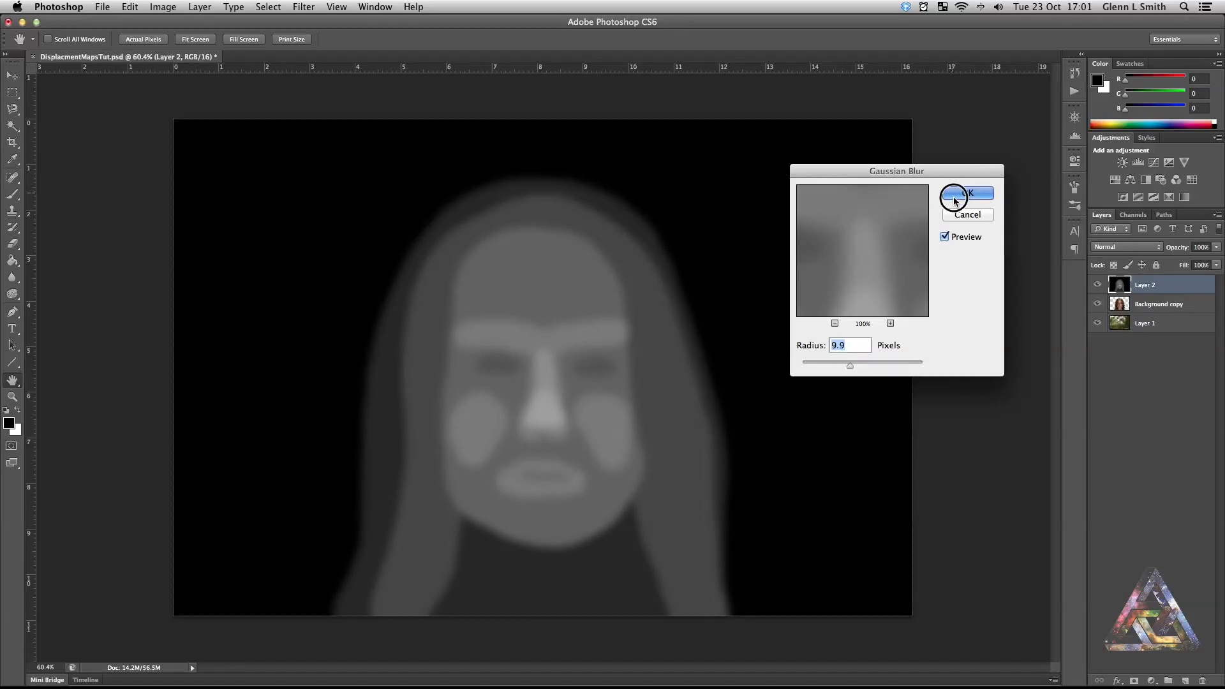
pyautogui.click(969, 194)
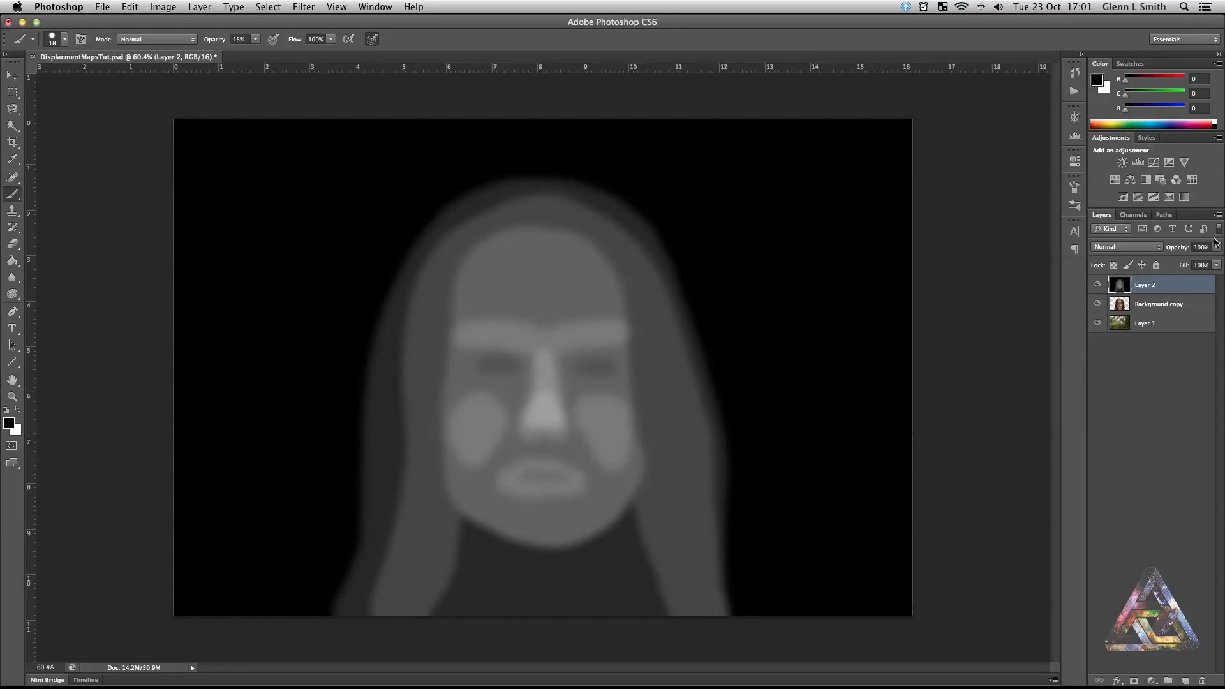
# Toggle Layer 2's visibility off and on to compare with the portrait
pyautogui.click(1097, 285)
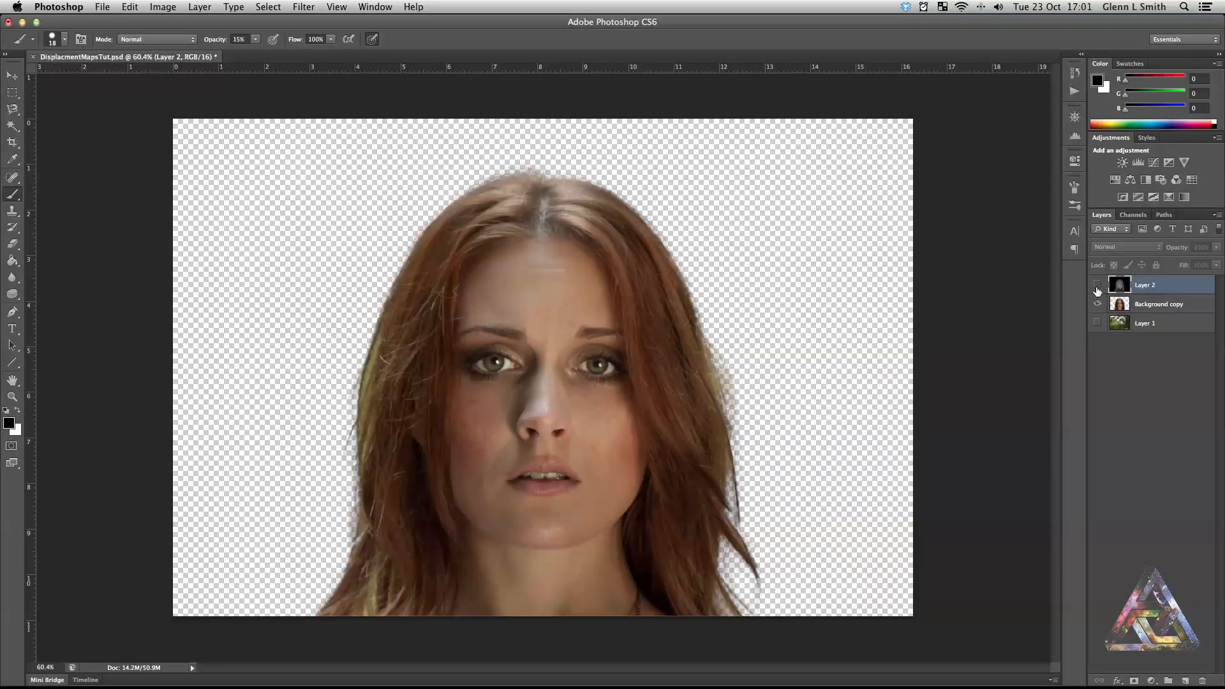
pyautogui.click(1098, 284)
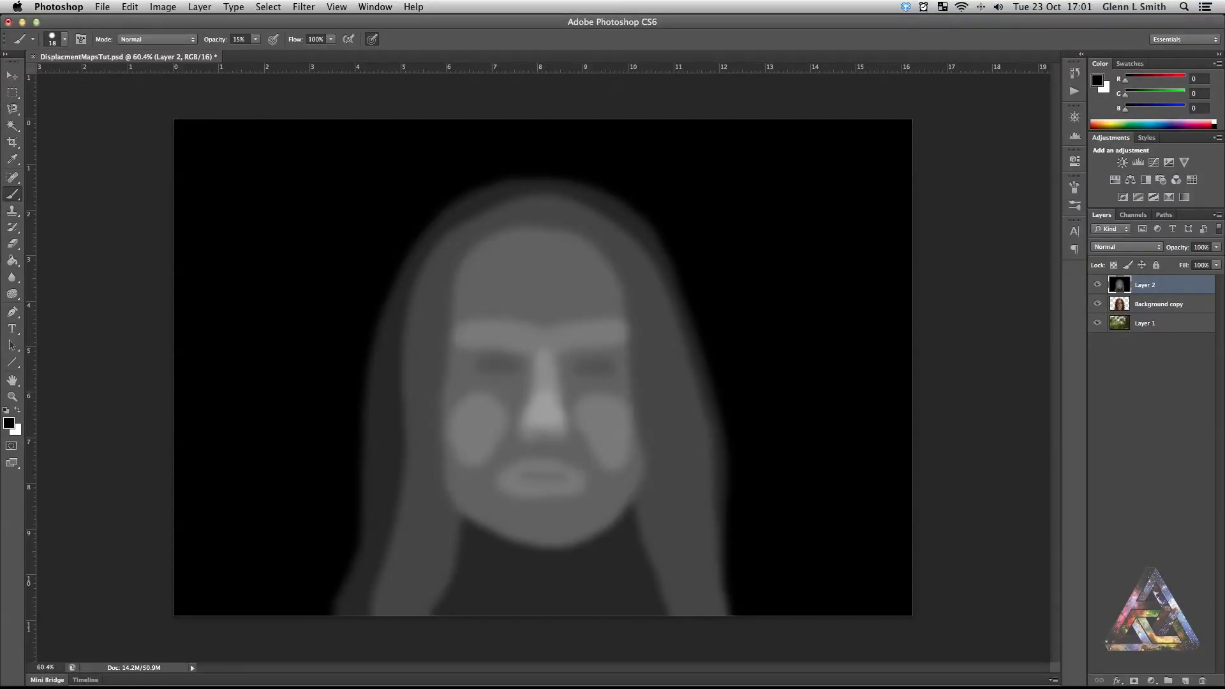
# Save the Photoshop document via File > Save
pyautogui.click(102, 7)
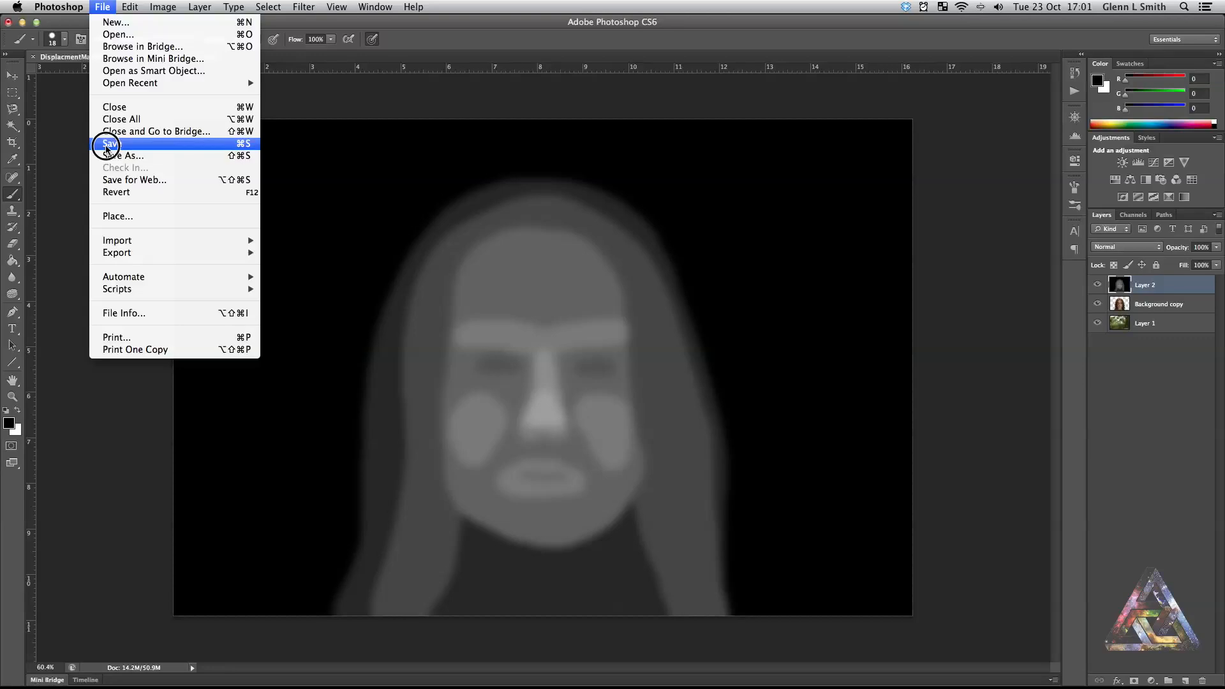
pyautogui.click(110, 144)
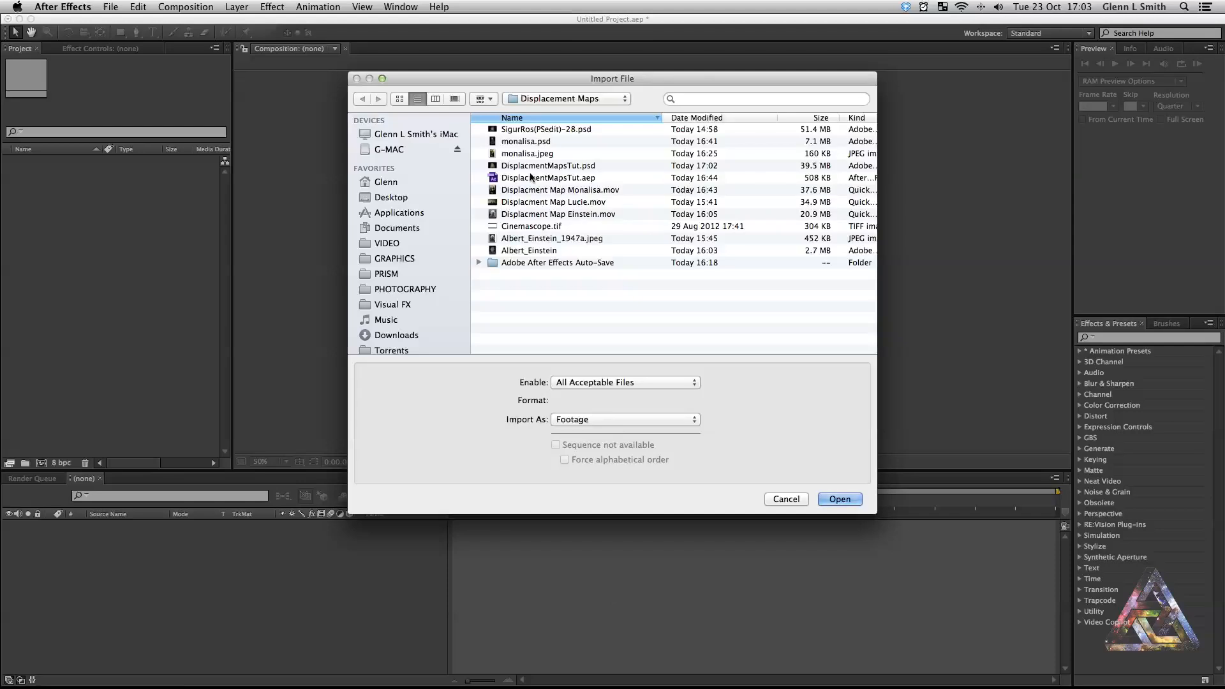
# Import DisplacementMapsTut.psd as Composition – Retain Layer Sizes and open the composition
pyautogui.click(624, 420)
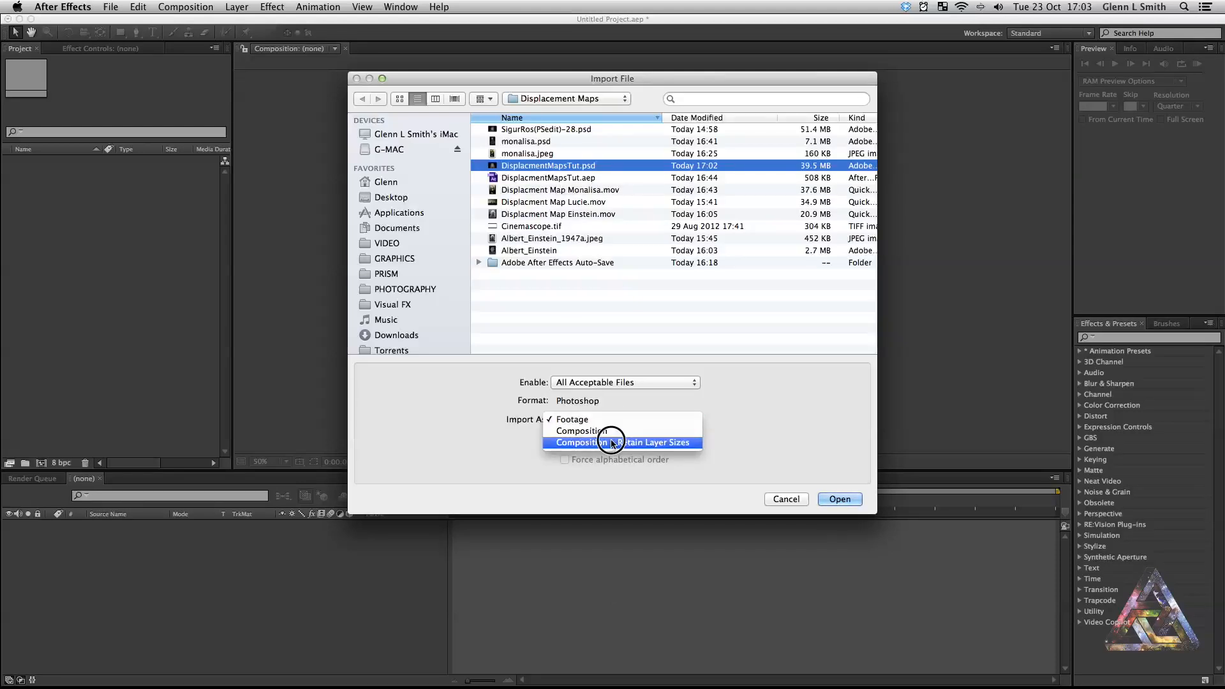
pyautogui.click(622, 443)
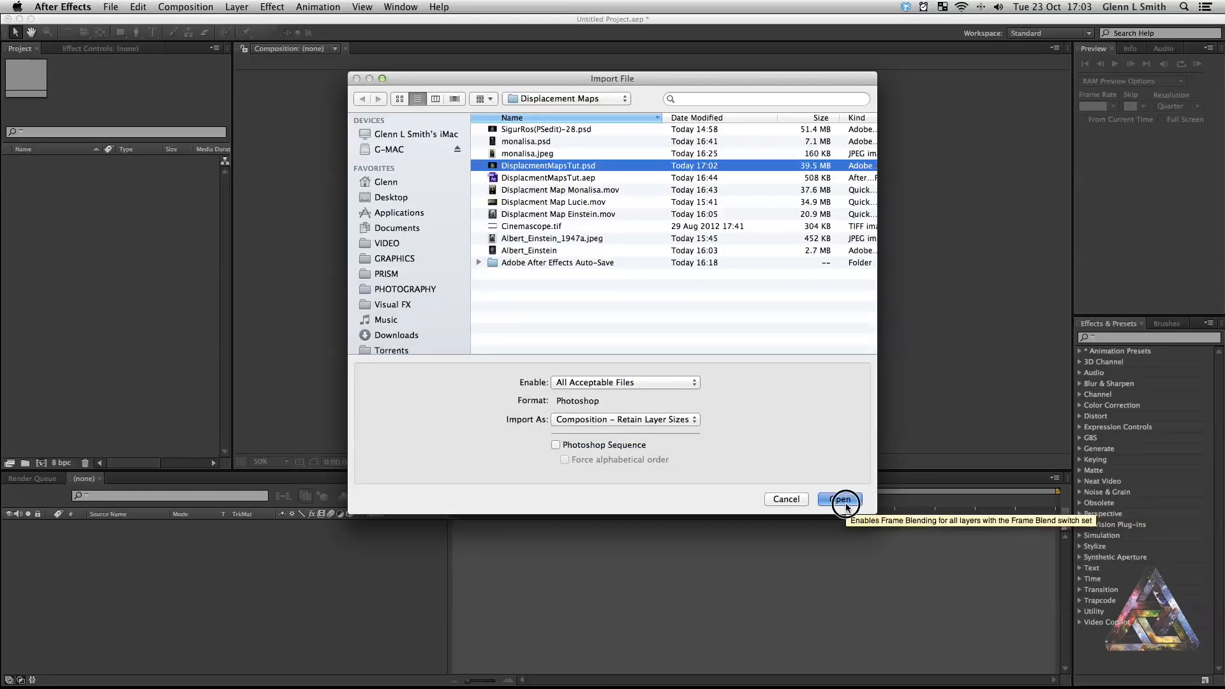
pyautogui.click(843, 500)
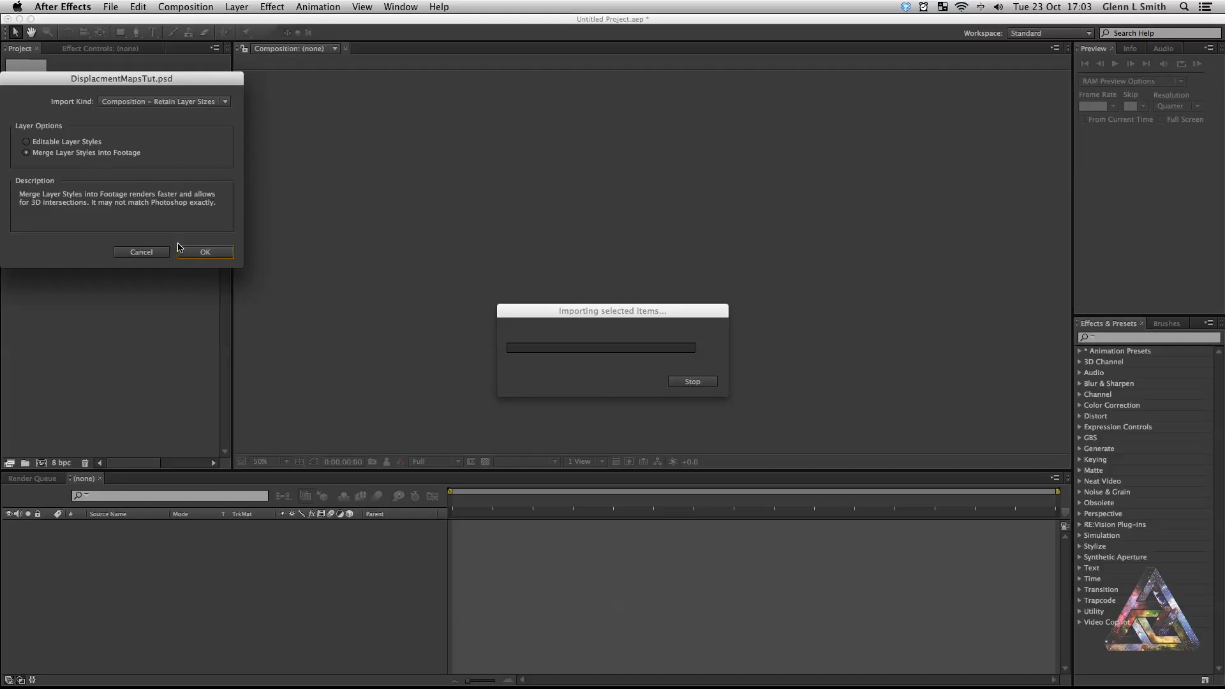
pyautogui.click(205, 251)
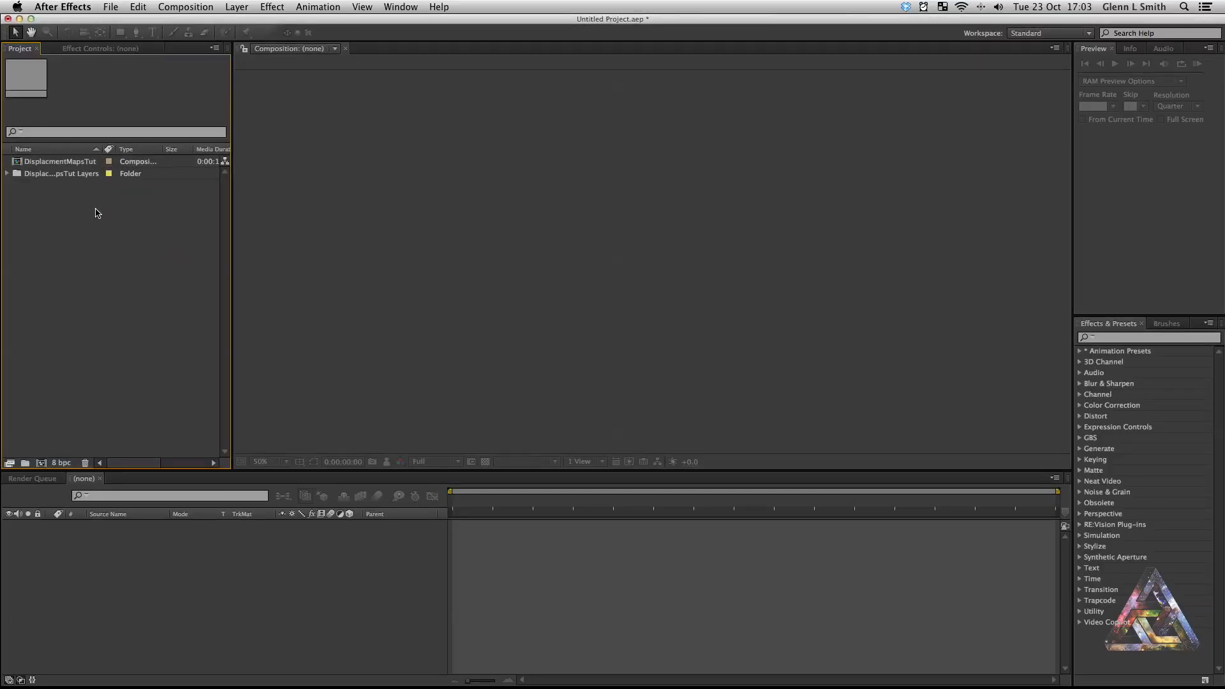
pyautogui.doubleClick(60, 160)
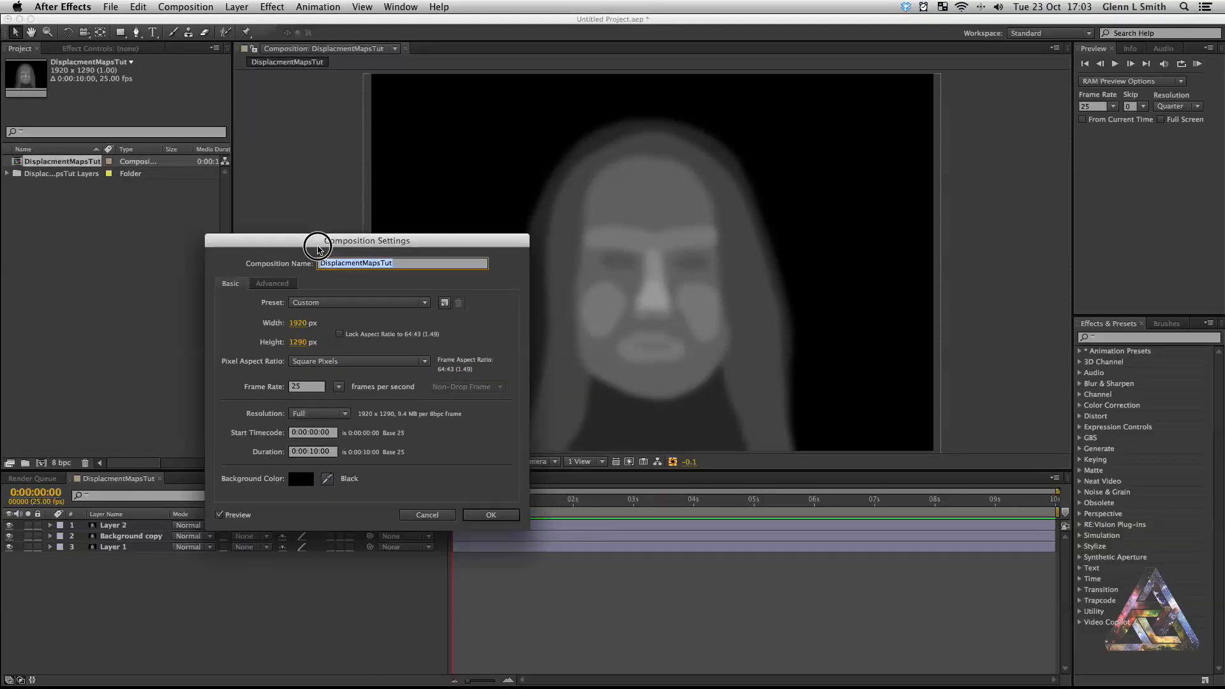
# Confirm the composition size as 1920×1080 (HDTV 1080 25)
pyautogui.moveTo(364, 240); pyautogui.dragTo(322, 98)
pyautogui.write('1080')
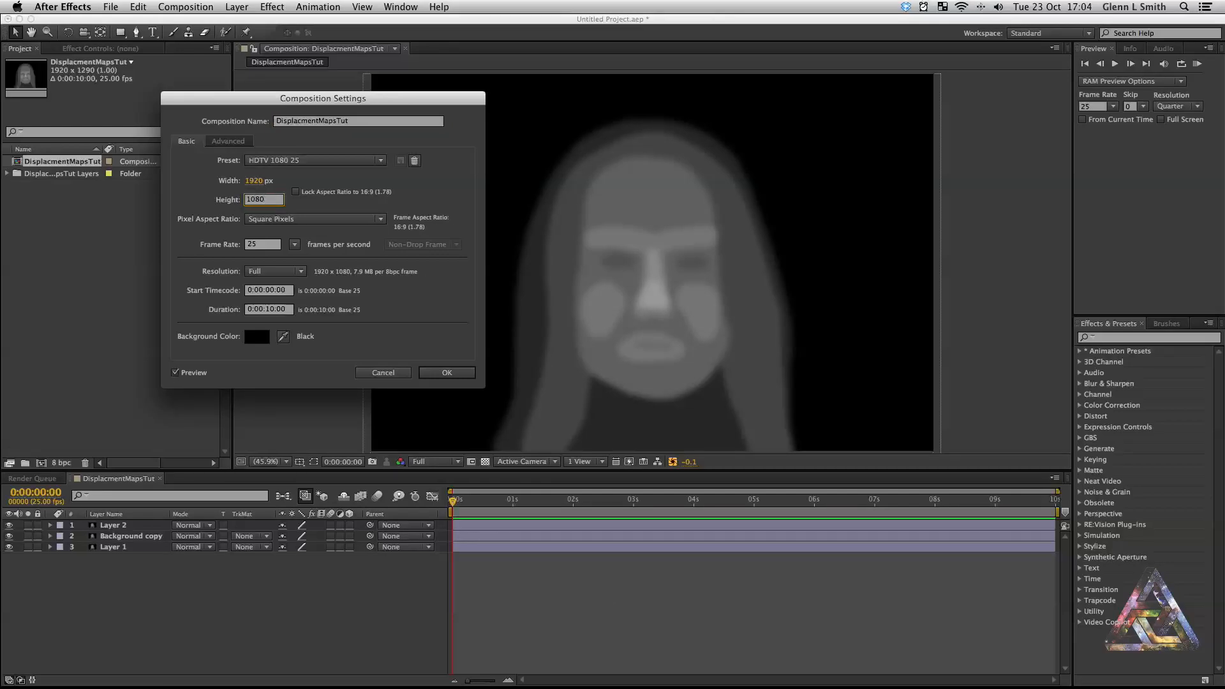
pyautogui.click(447, 371)
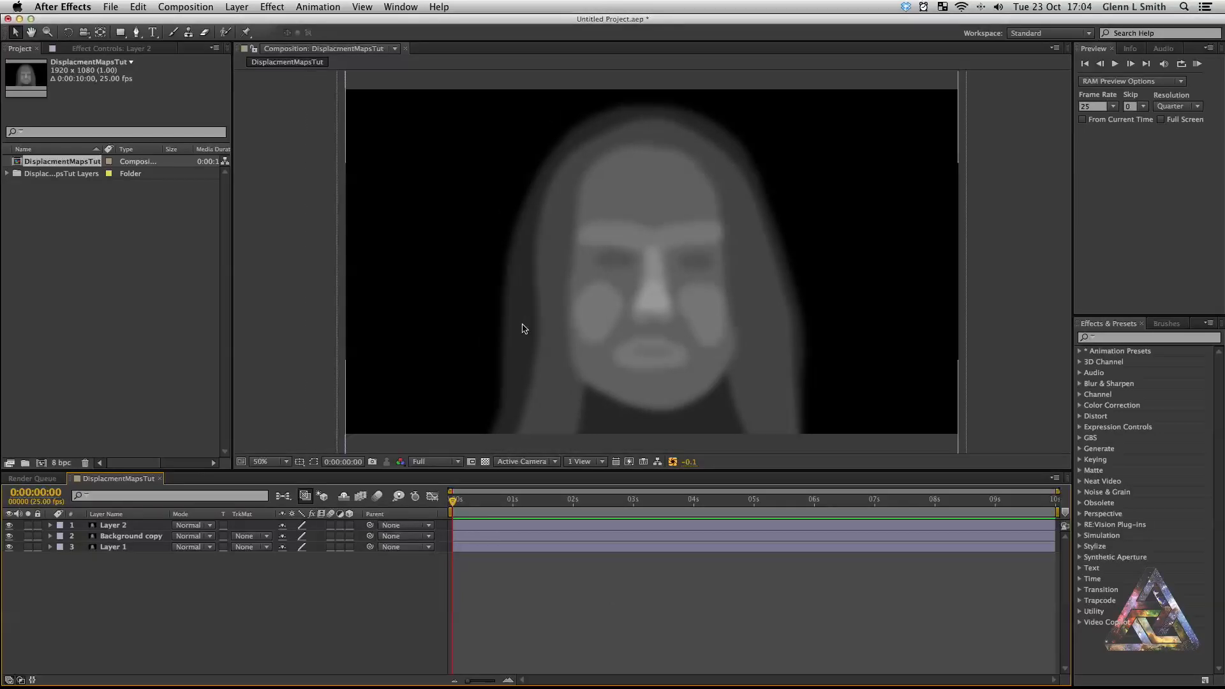
# Hide the grey depth-map layer and select the Background copy portrait layer
pyautogui.click(131, 536)
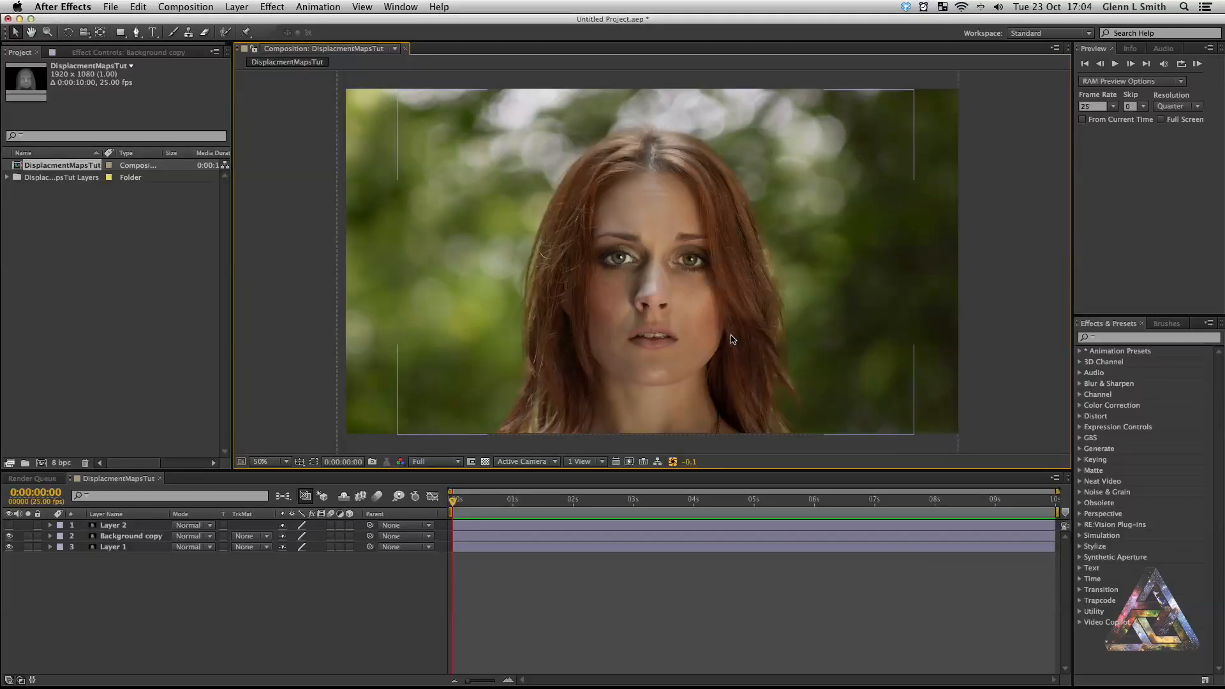
pyautogui.click(112, 525)
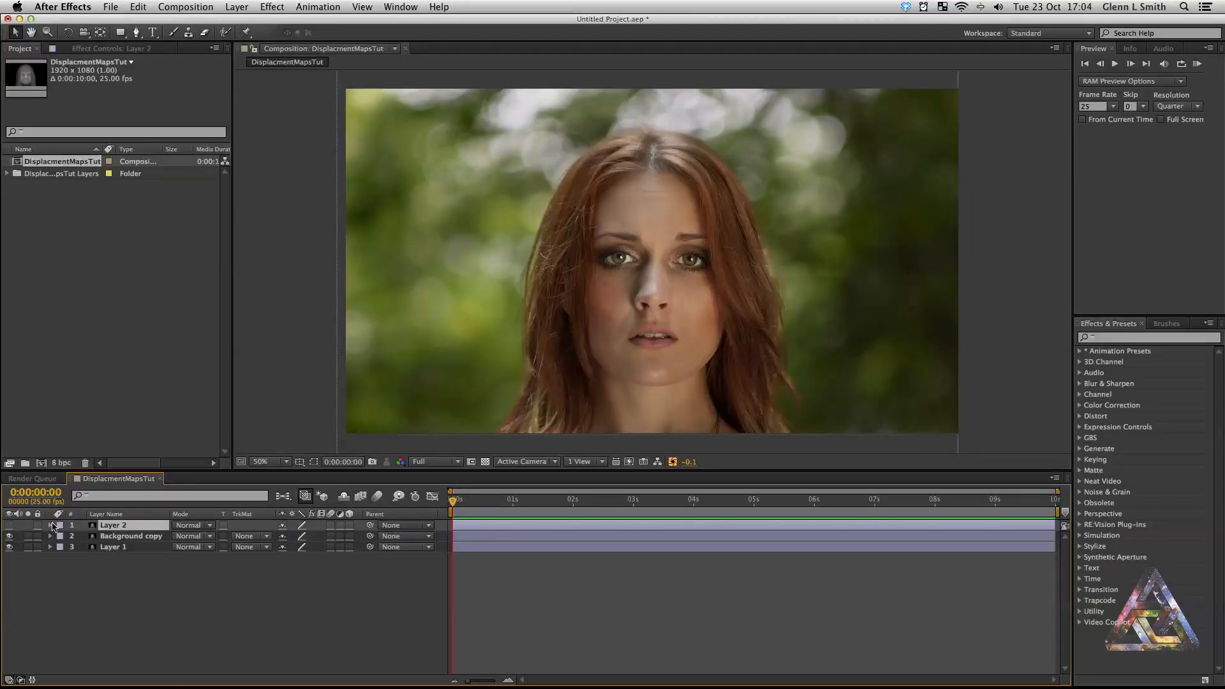
pyautogui.click(130, 536)
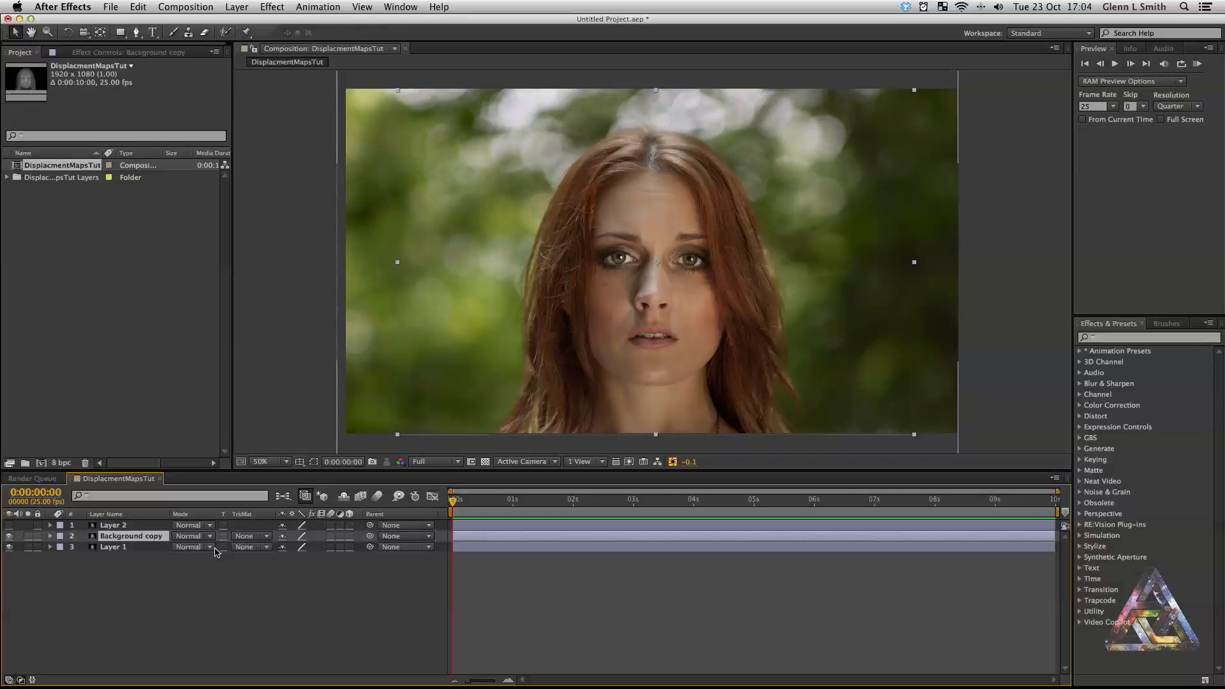
# Find 'displacement map' in Effects & Presets and apply it to the Background copy layer
pyautogui.click(1145, 337)
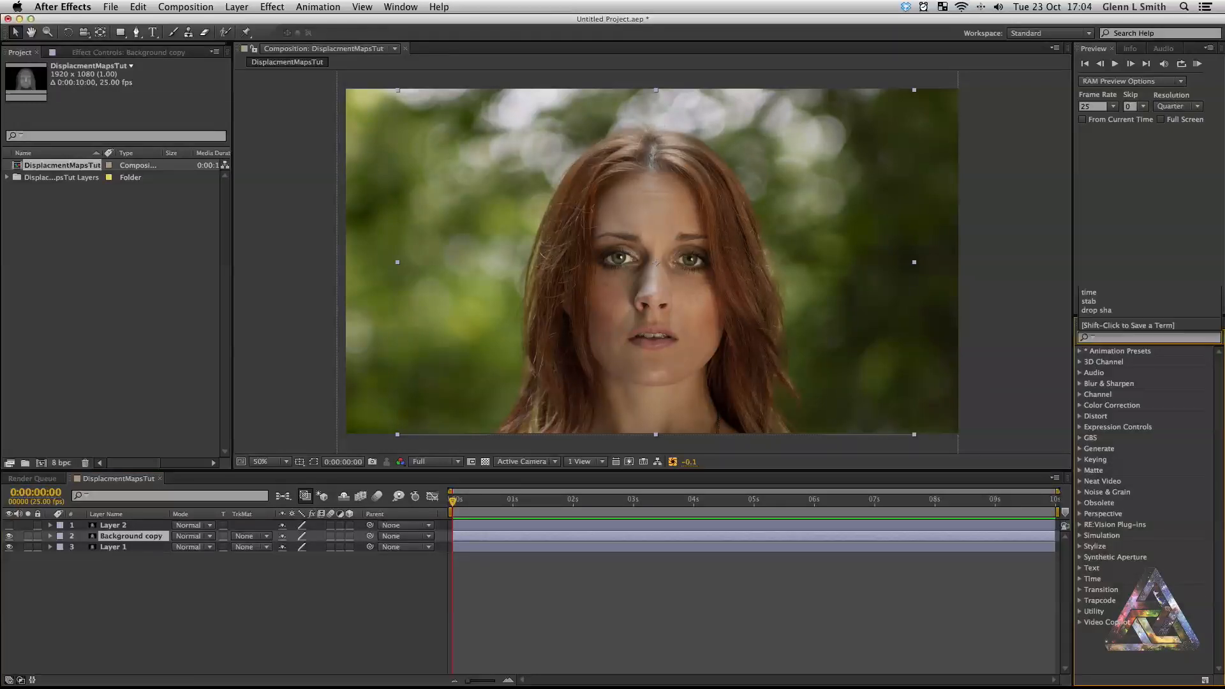
pyautogui.write('displacement map')
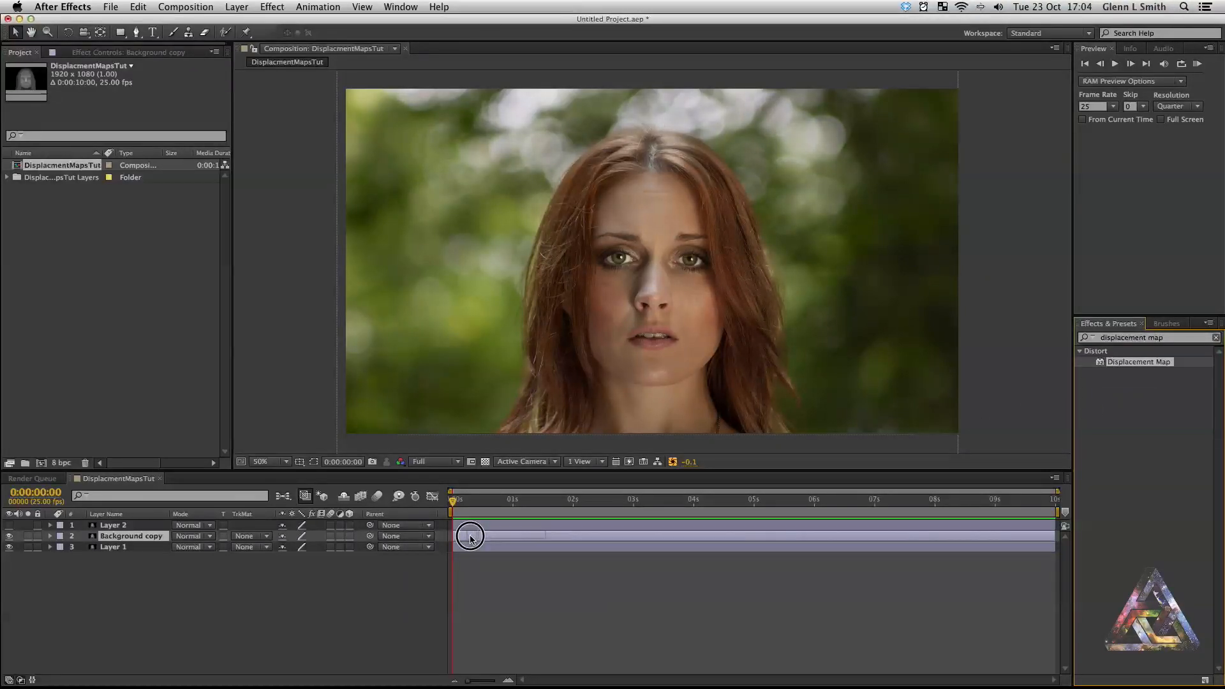
pyautogui.click(130, 536)
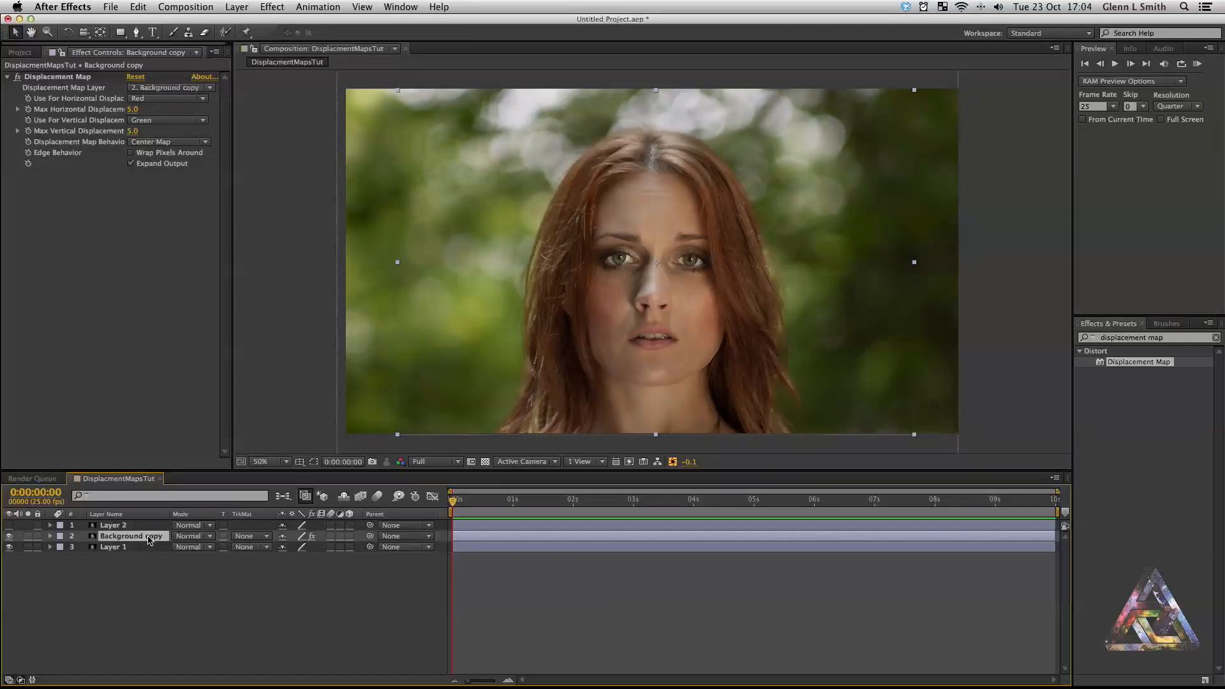
pyautogui.click(113, 524)
pyautogui.write('DisMap')
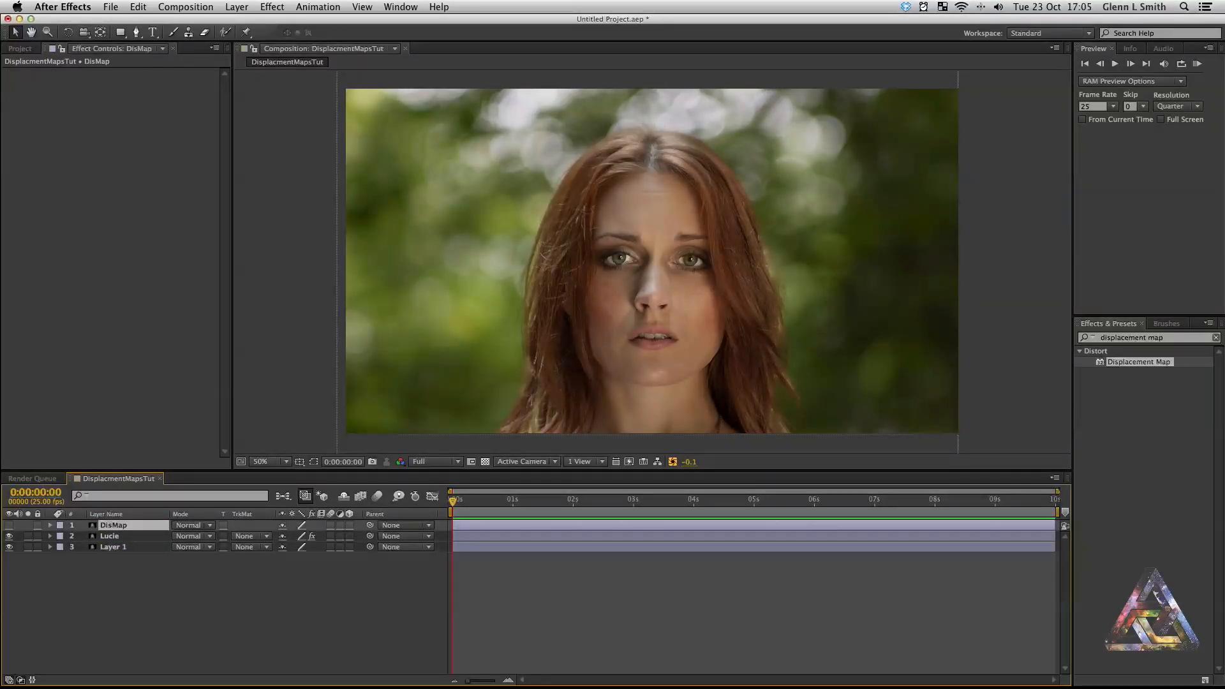
# Rename the bottom layer to BG and select the Lucie layer
pyautogui.doubleClick(112, 547)
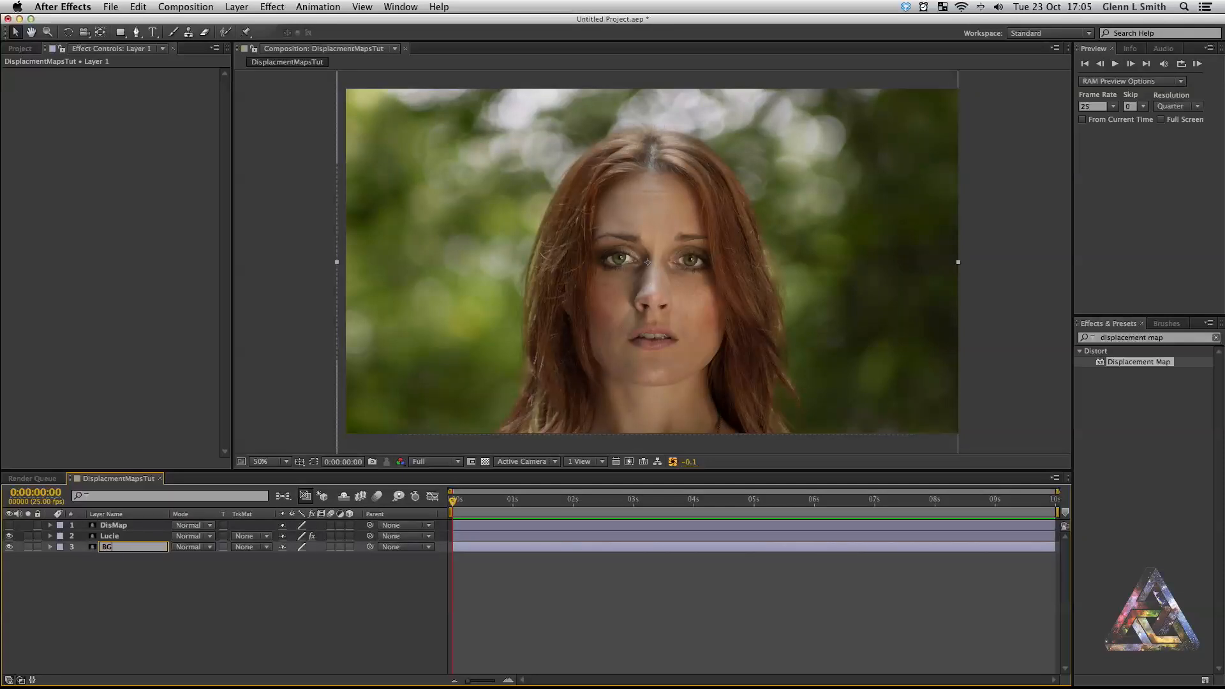
pyautogui.click(110, 536)
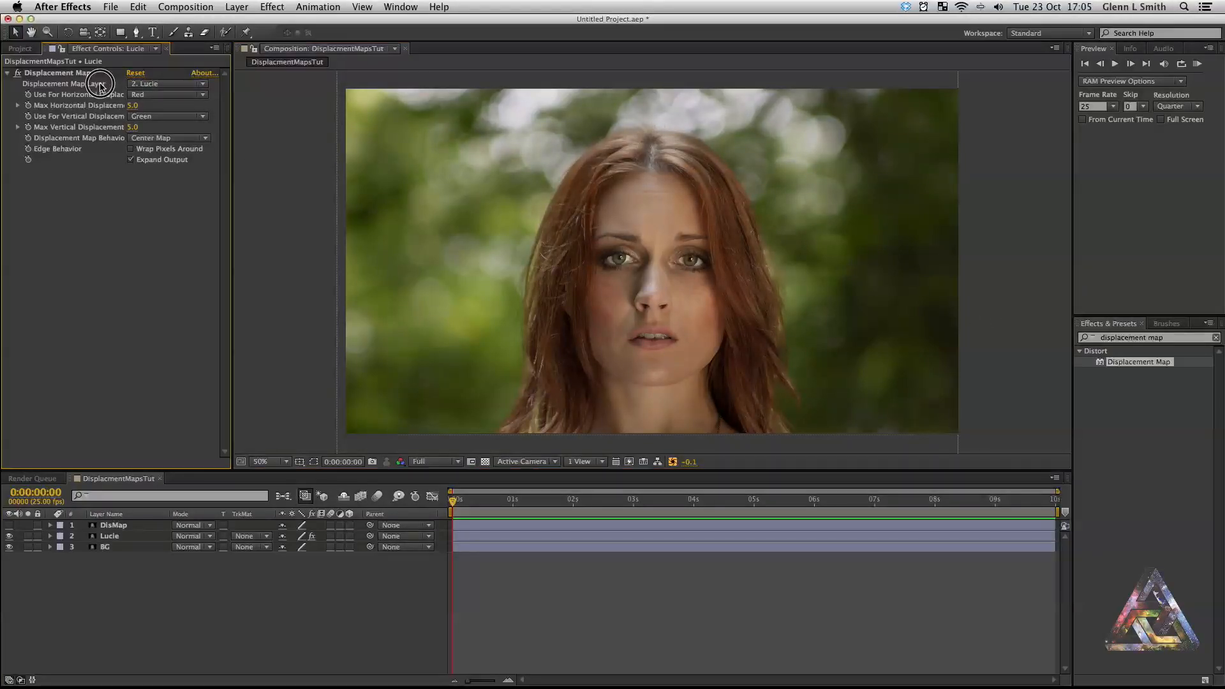
pyautogui.moveTo(132, 86)
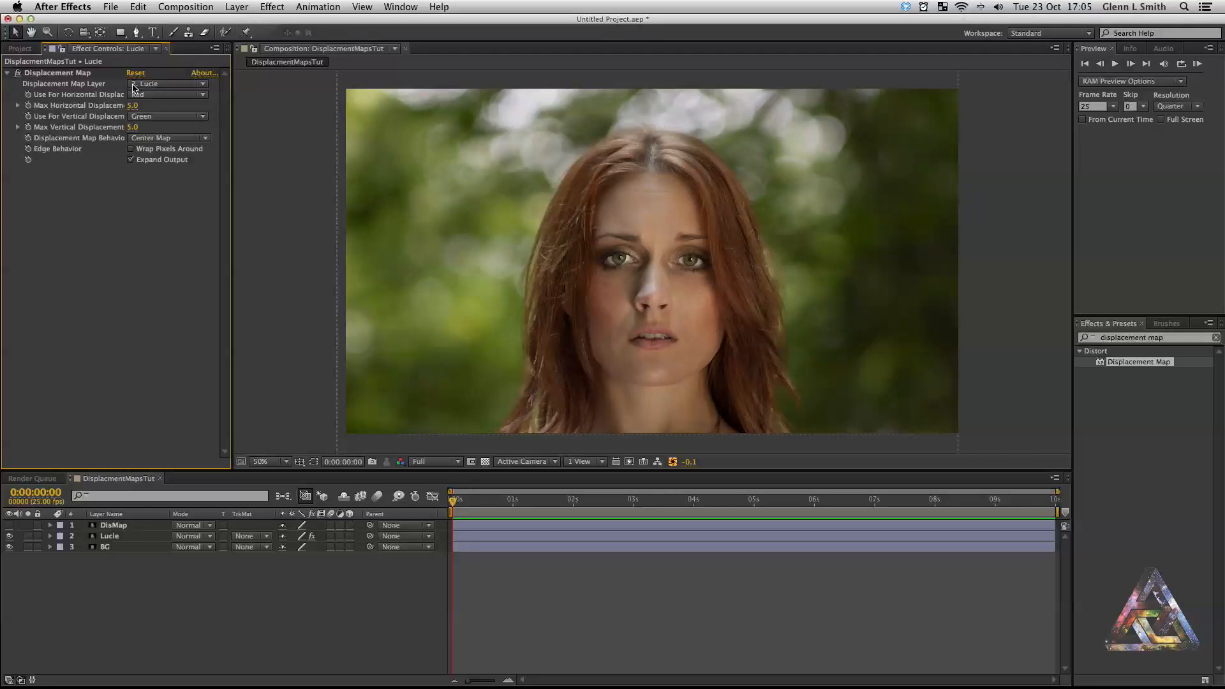
# Set Displacement Map Layer to DisMap and horizontal displacement to use Luminance
pyautogui.click(169, 84)
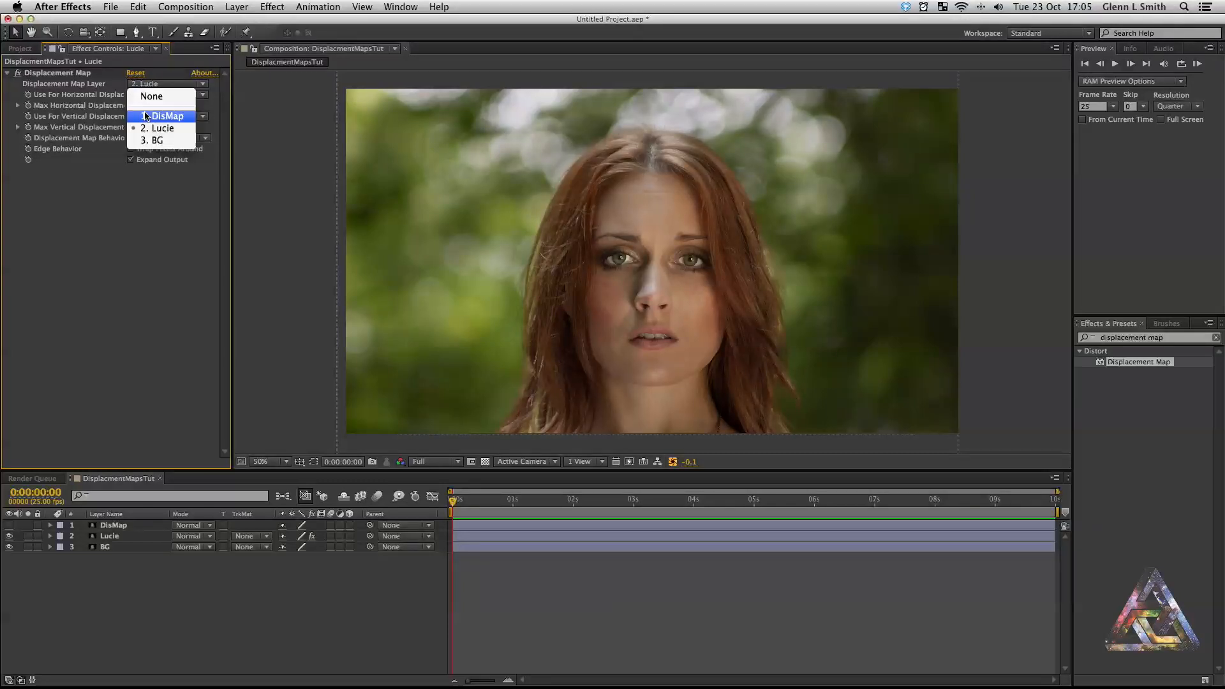
pyautogui.moveTo(164, 128)
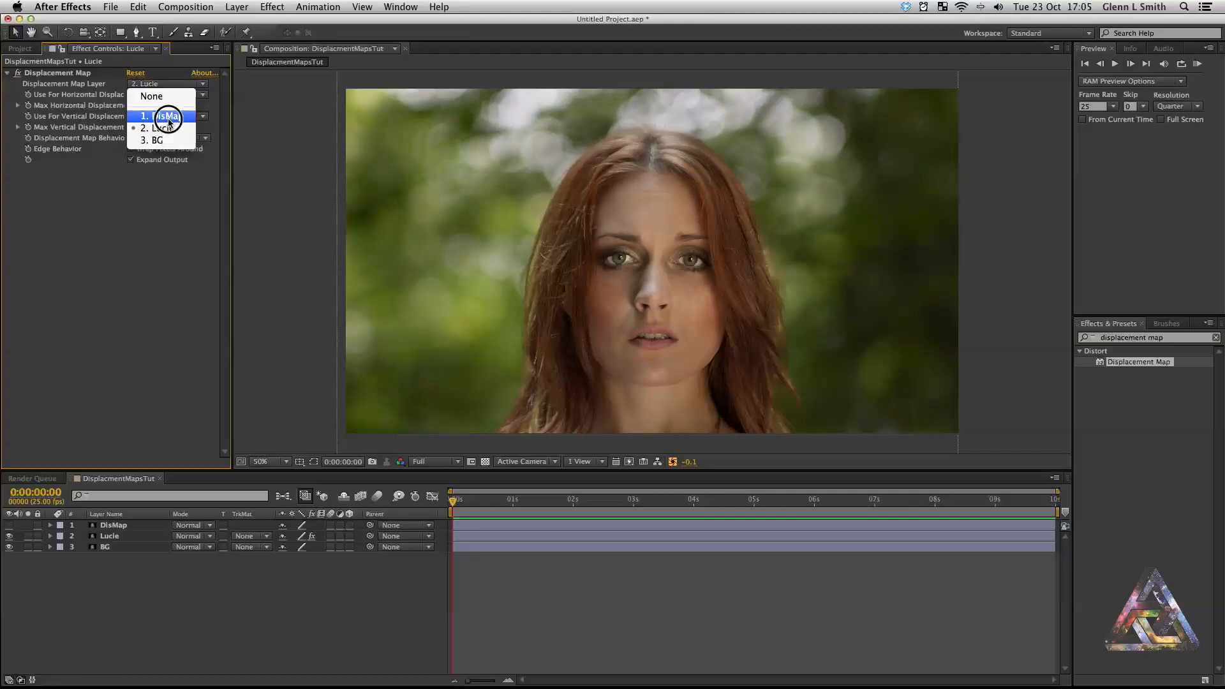
pyautogui.click(168, 116)
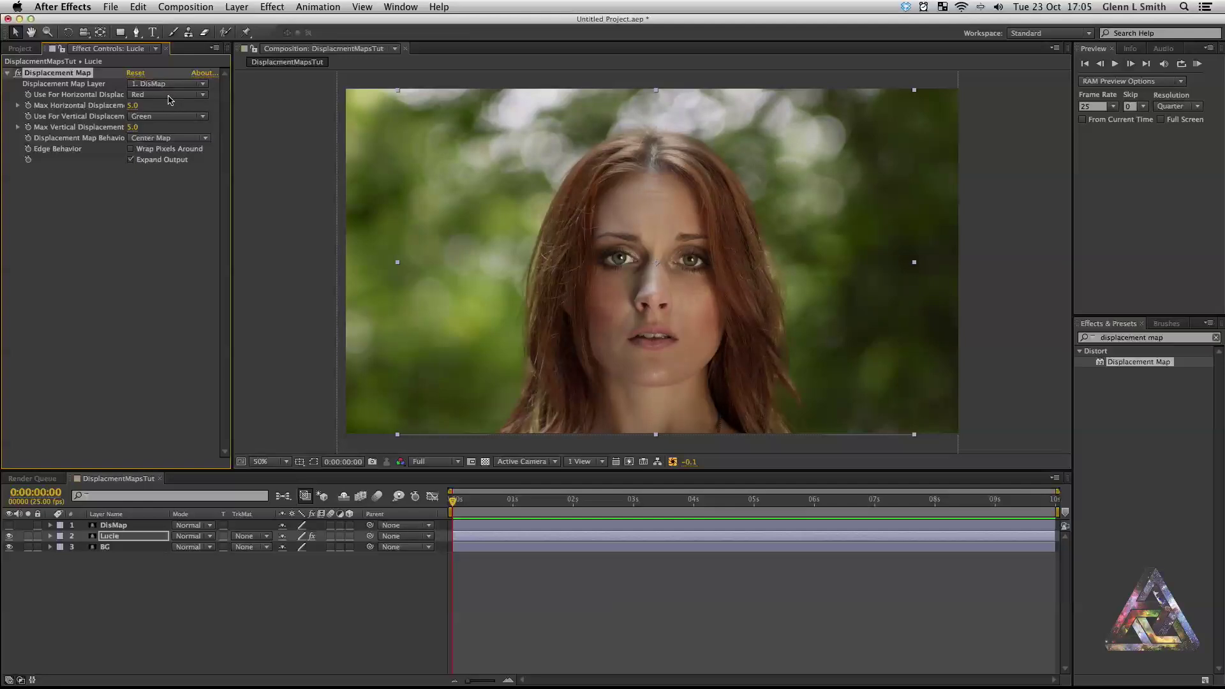
pyautogui.click(166, 94)
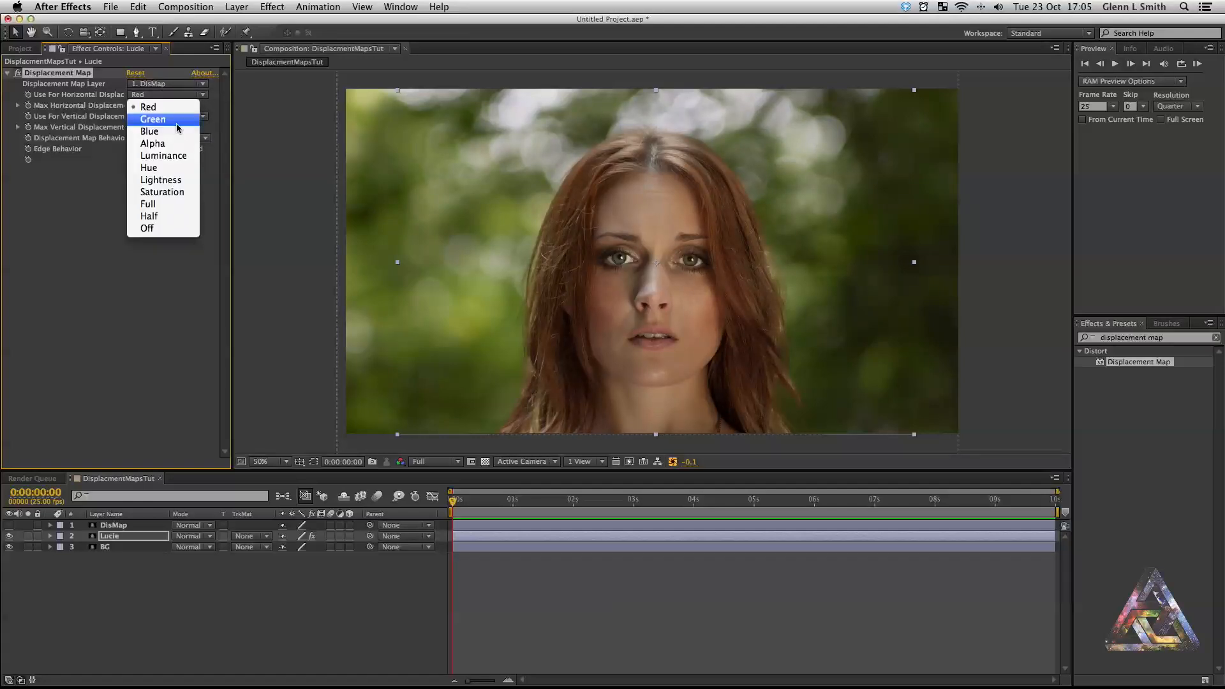
pyautogui.click(164, 155)
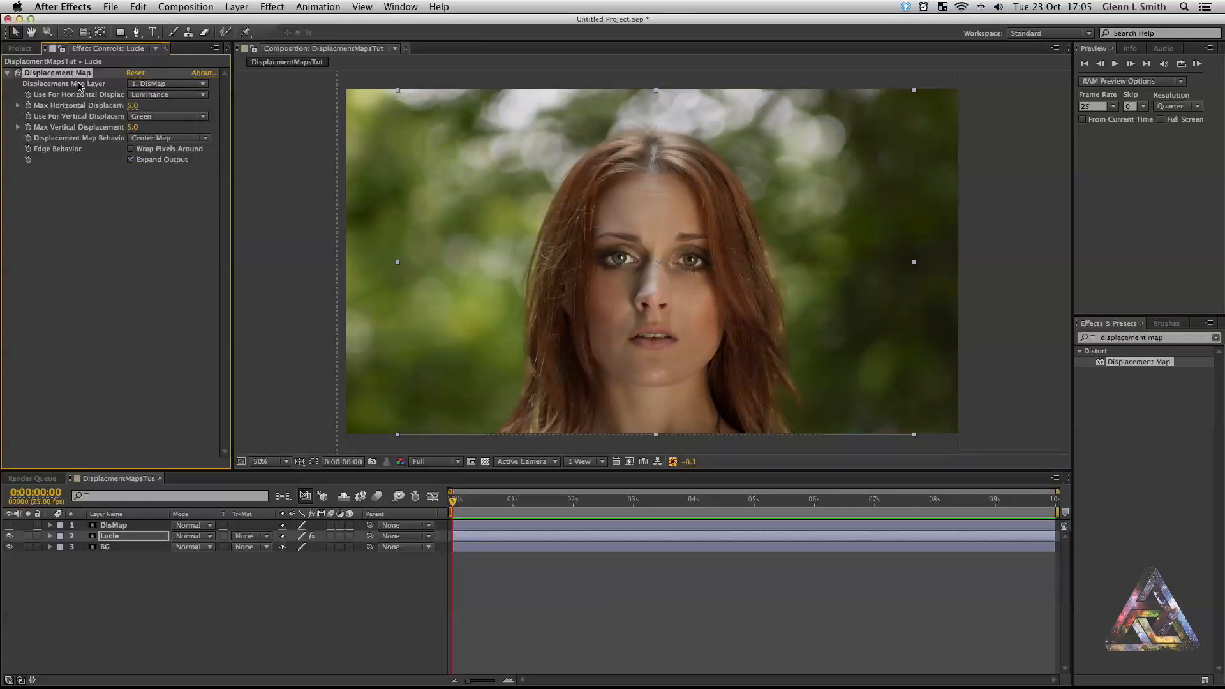
pyautogui.moveTo(162, 182)
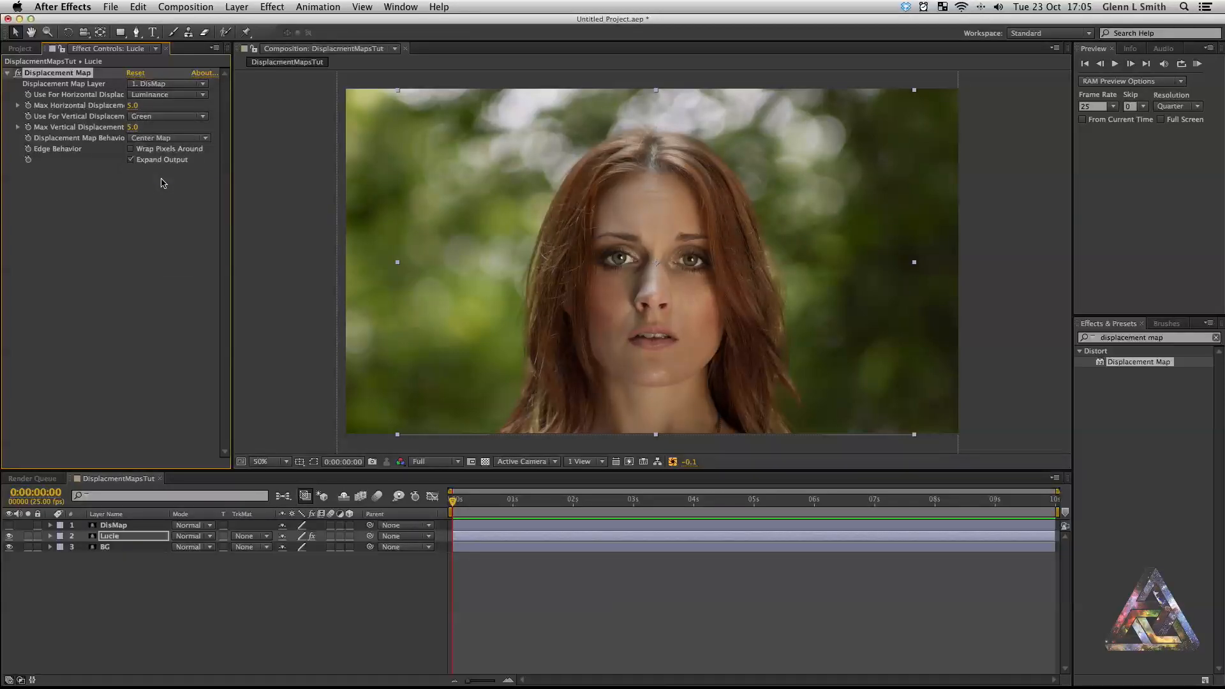
# Set vertical displacement to Luminance and scrub Max Horizontal Displacement down to 0
pyautogui.click(166, 116)
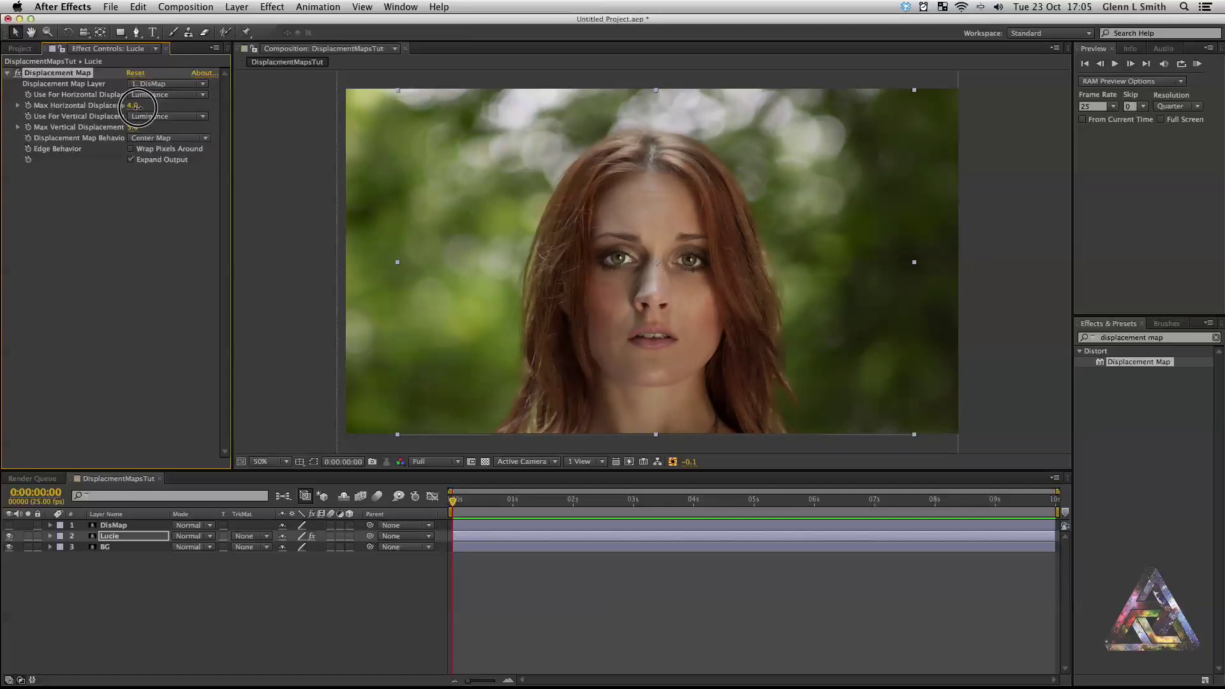
pyautogui.moveTo(137, 106); pyautogui.dragTo(129, 106)
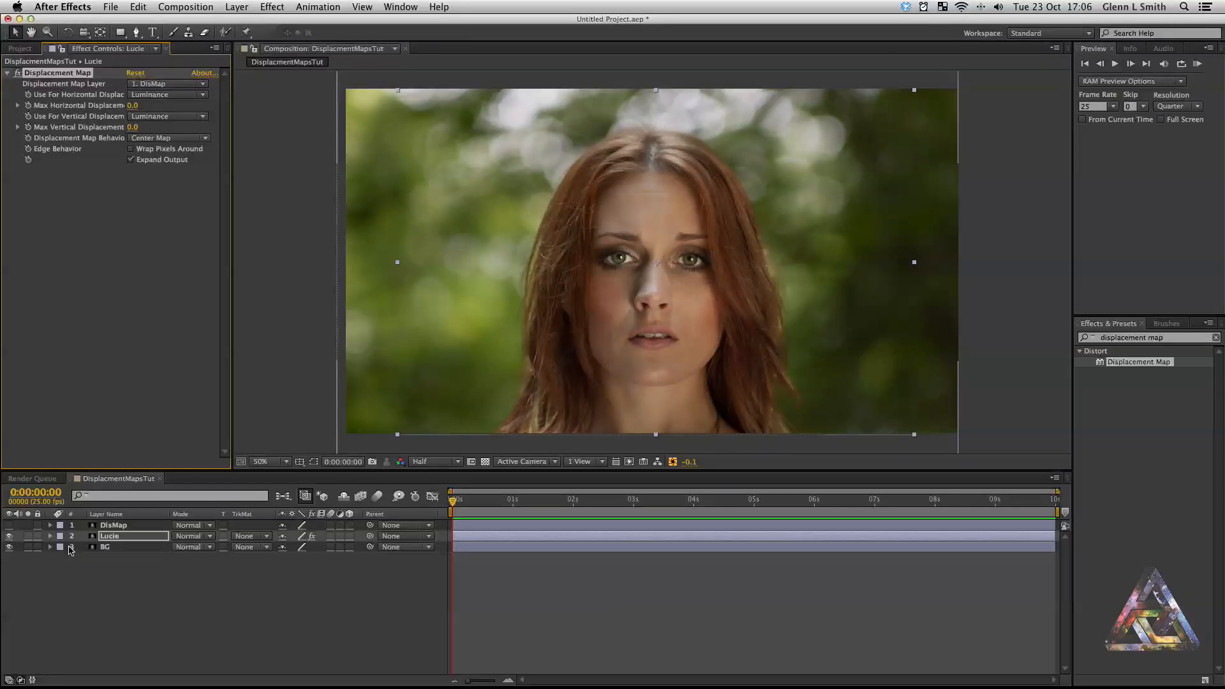
# Reveal Lucie's Displacement Map in the timeline and scrub Max Vertical Displacement to -12
pyautogui.click(50, 536)
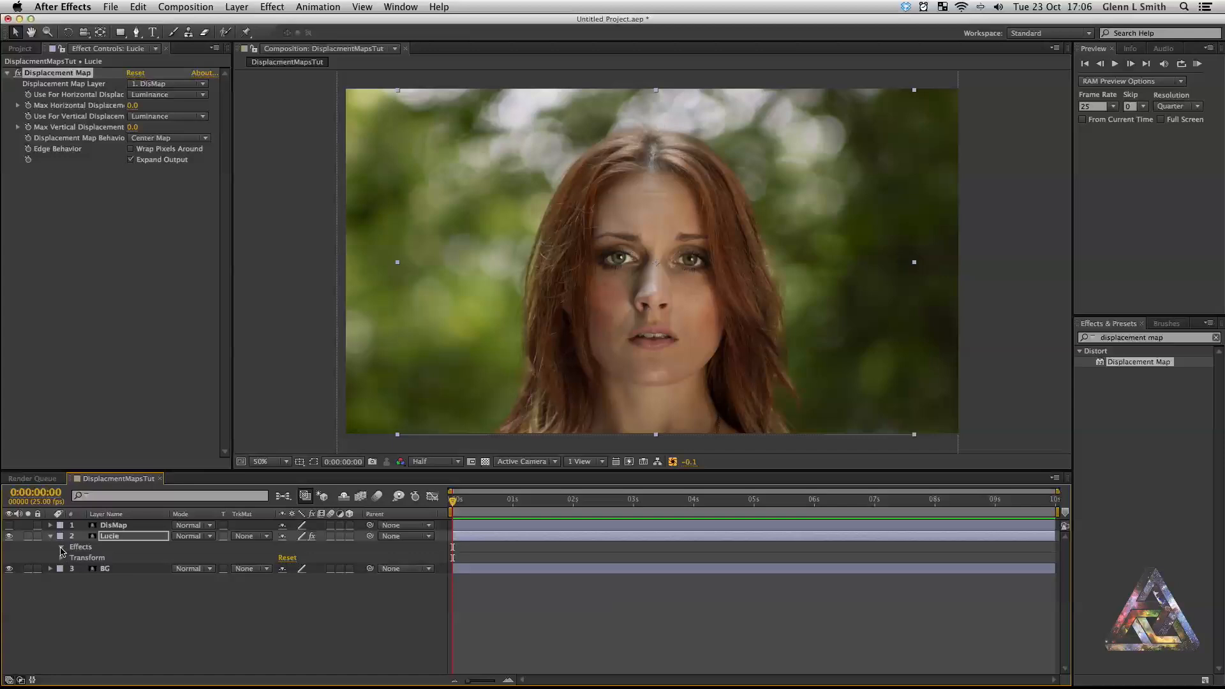
pyautogui.click(61, 546)
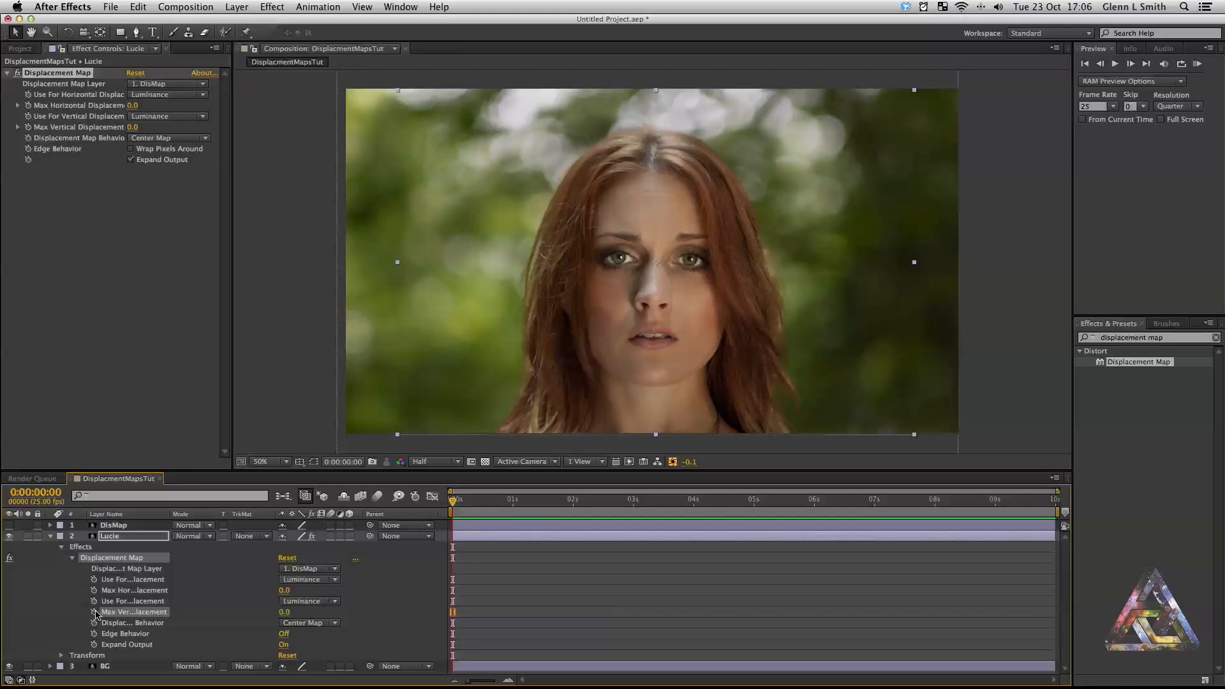
pyautogui.moveTo(96, 613)
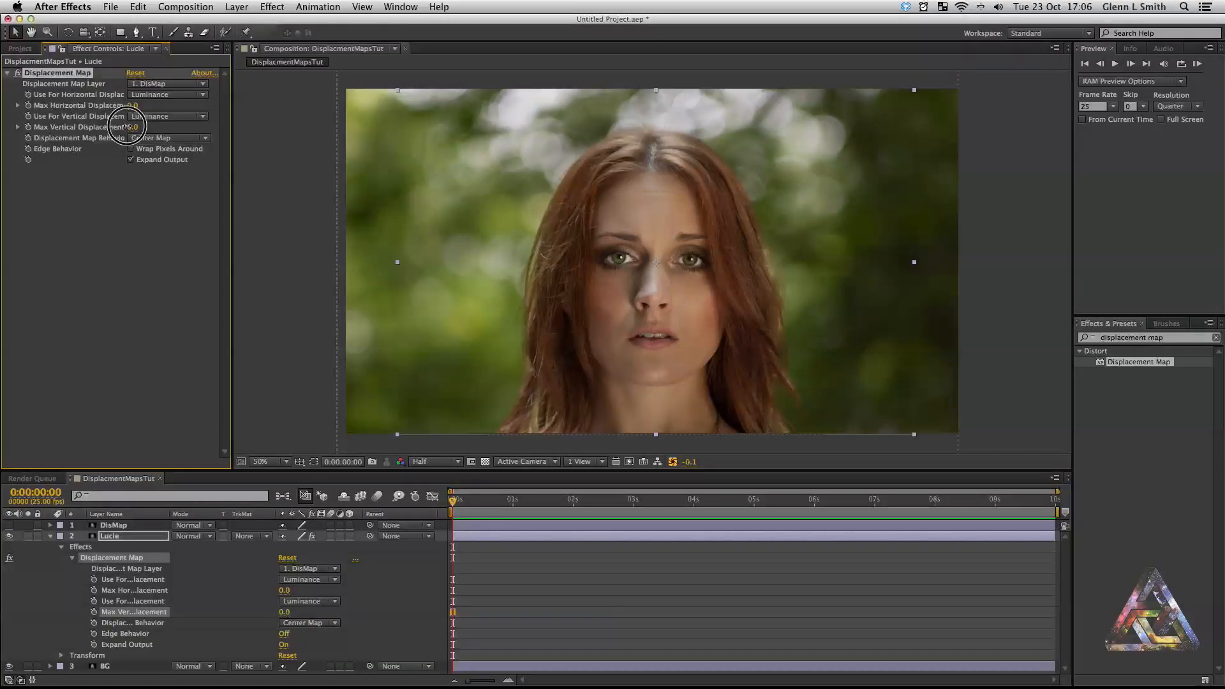
pyautogui.moveTo(125, 127); pyautogui.dragTo(102, 127)
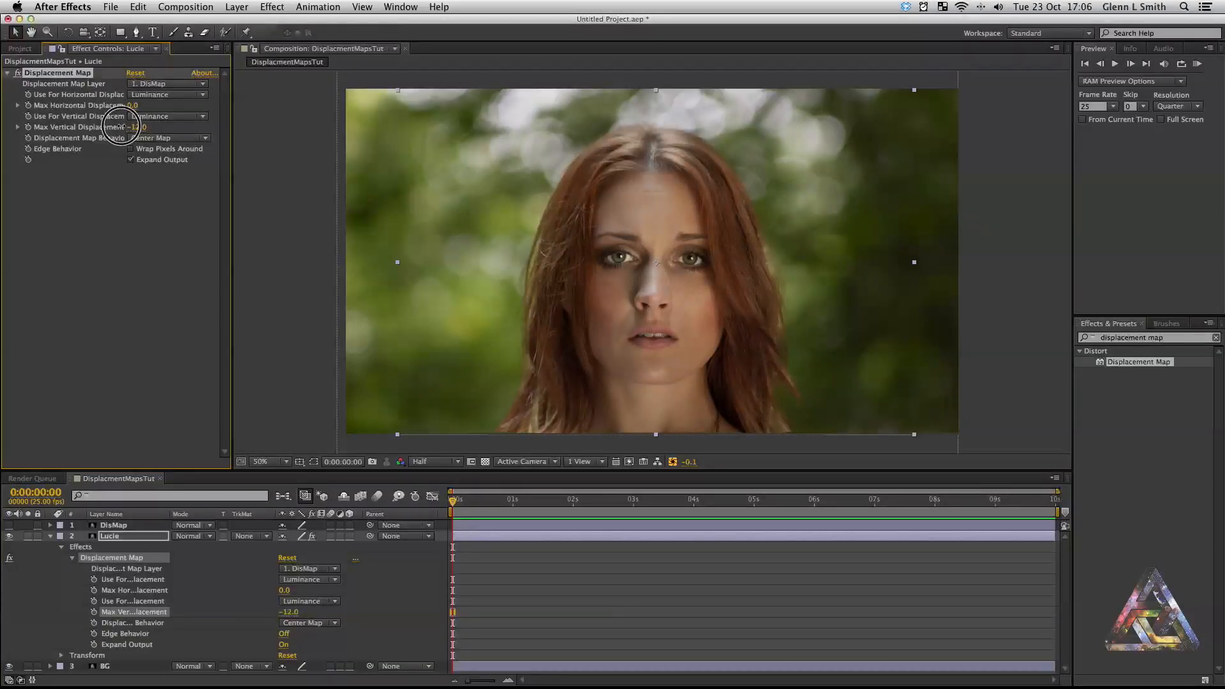
# Move to 3 seconds and enter a Max Vertical Displacement value of 10.0
pyautogui.moveTo(137, 128); pyautogui.dragTo(135, 128)
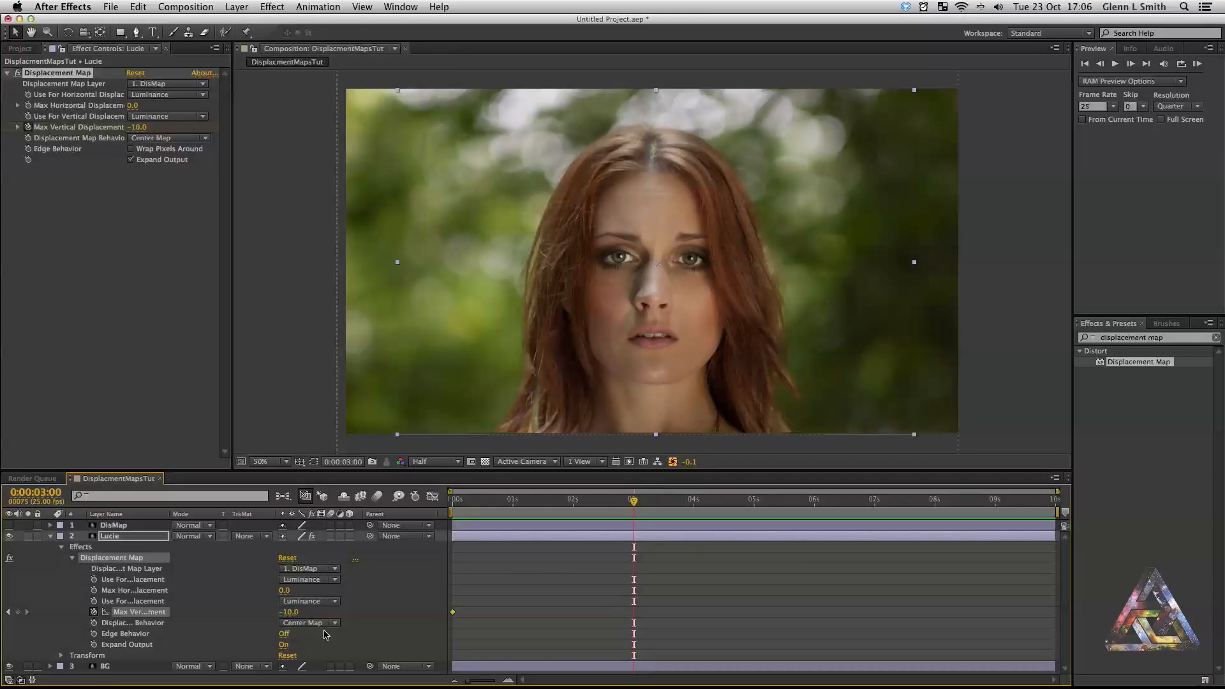
pyautogui.doubleClick(289, 611)
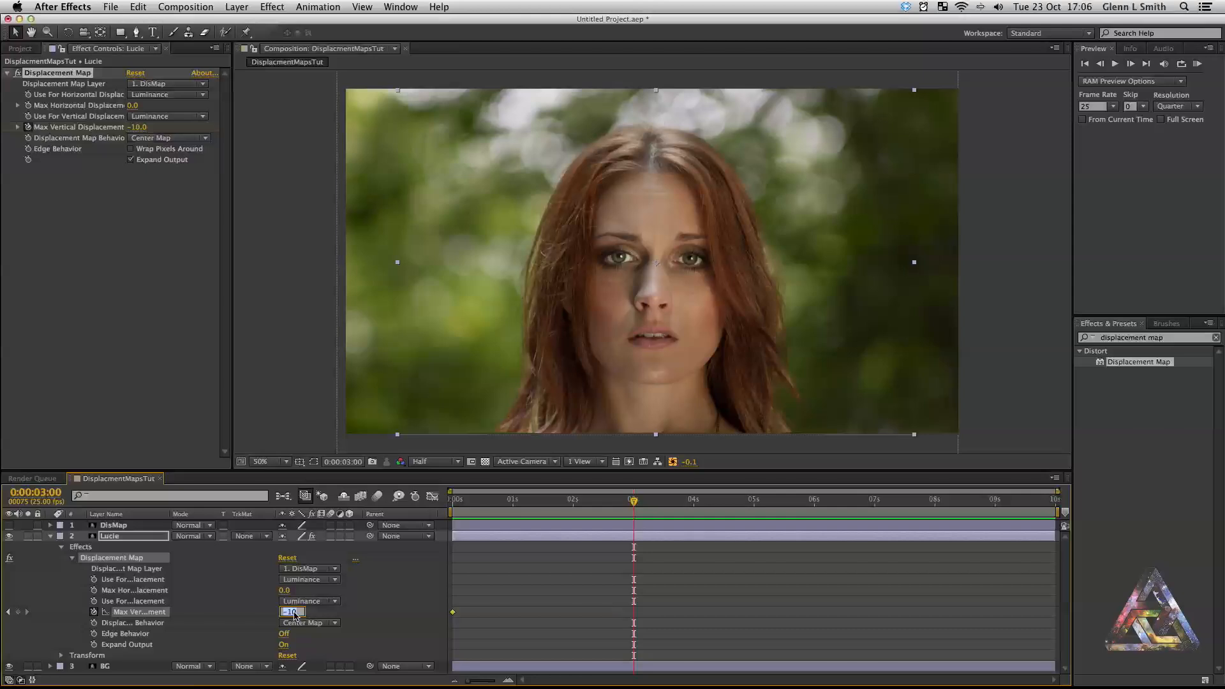
pyautogui.write('10.0')
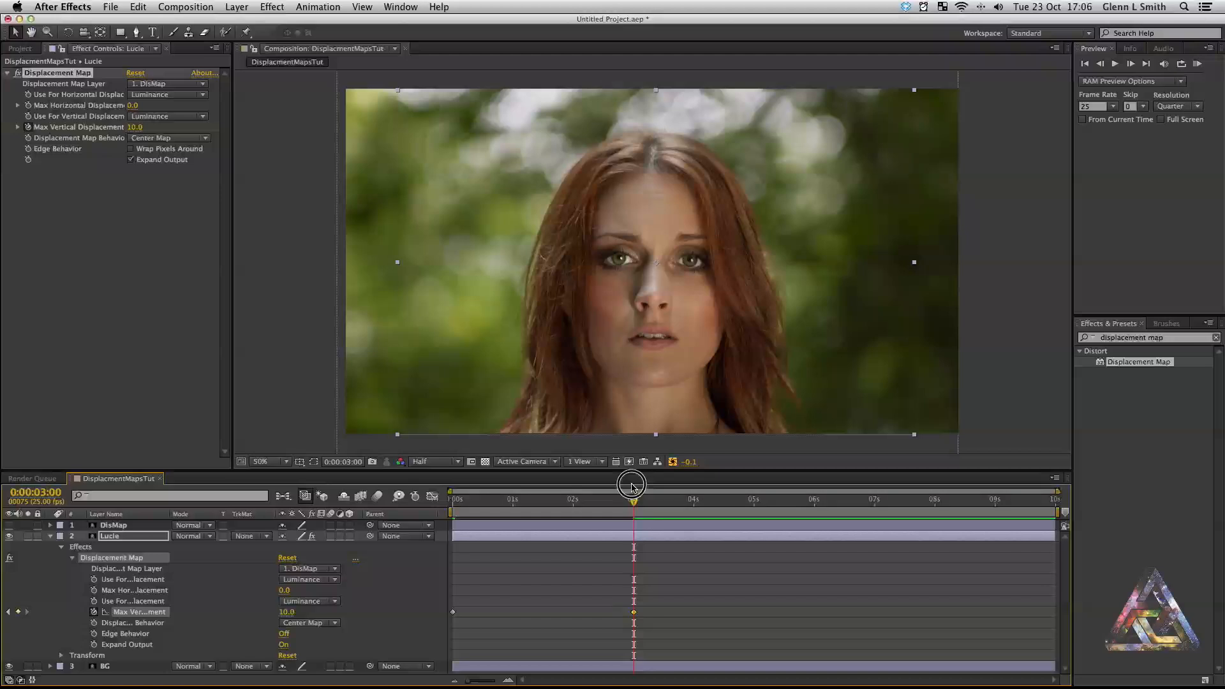
# Keyframe Max Vertical Displacement on the Lucie layer: -20 at 0s and 20 at 3s
pyautogui.moveTo(134, 126); pyautogui.dragTo(148, 126)
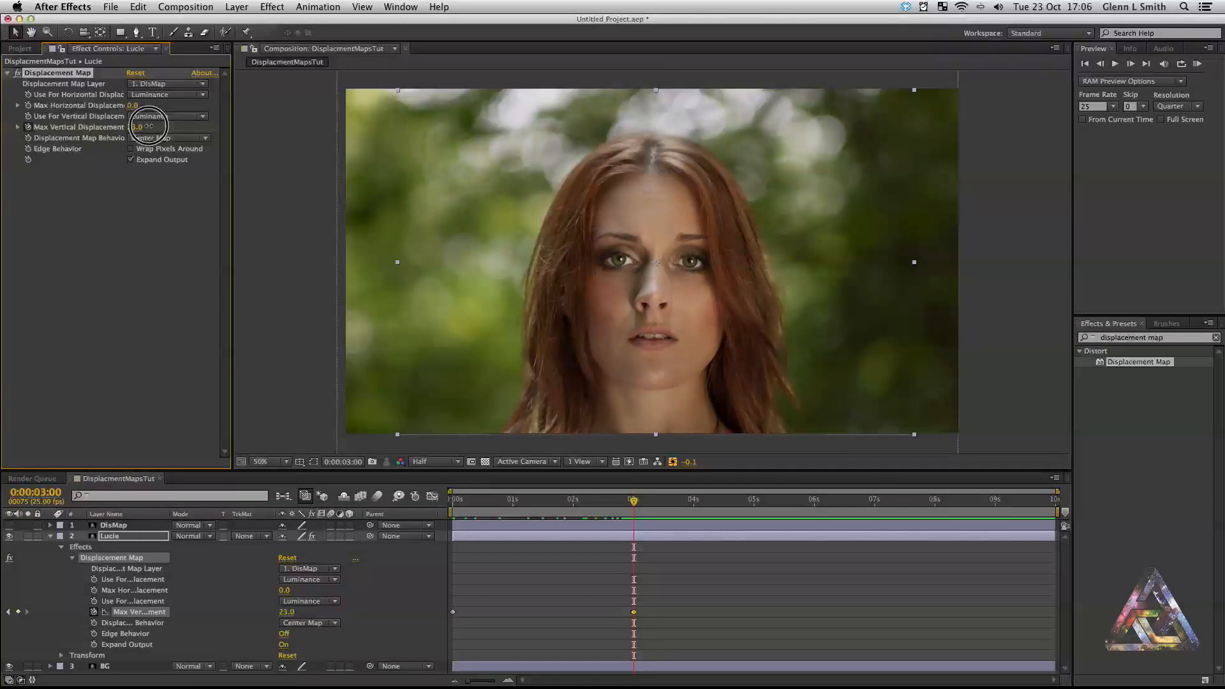
pyautogui.moveTo(144, 126); pyautogui.dragTo(152, 127)
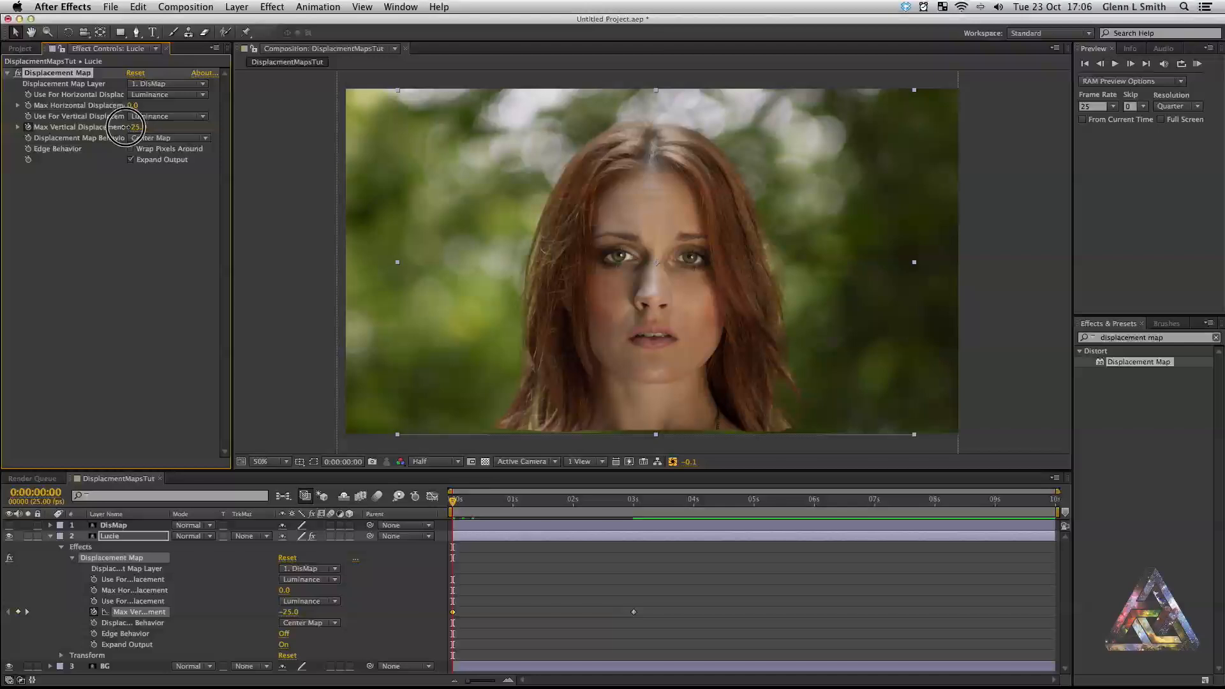
pyautogui.moveTo(137, 126); pyautogui.dragTo(78, 129)
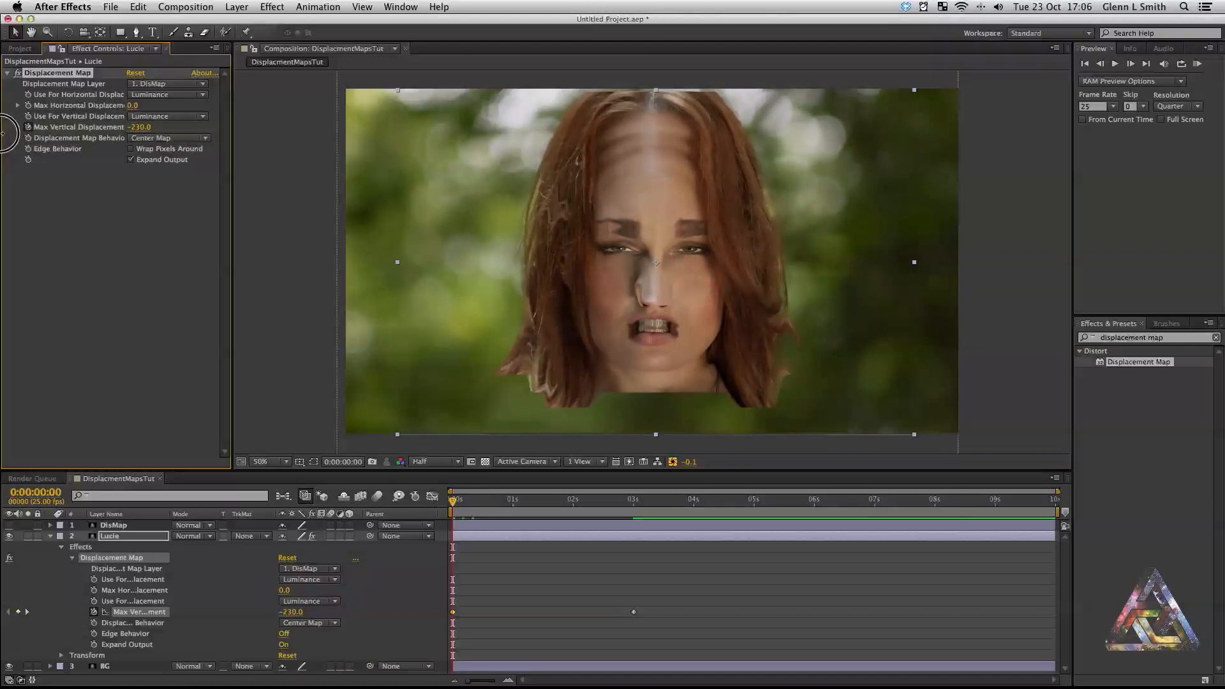
pyautogui.moveTo(140, 126); pyautogui.dragTo(139, 133)
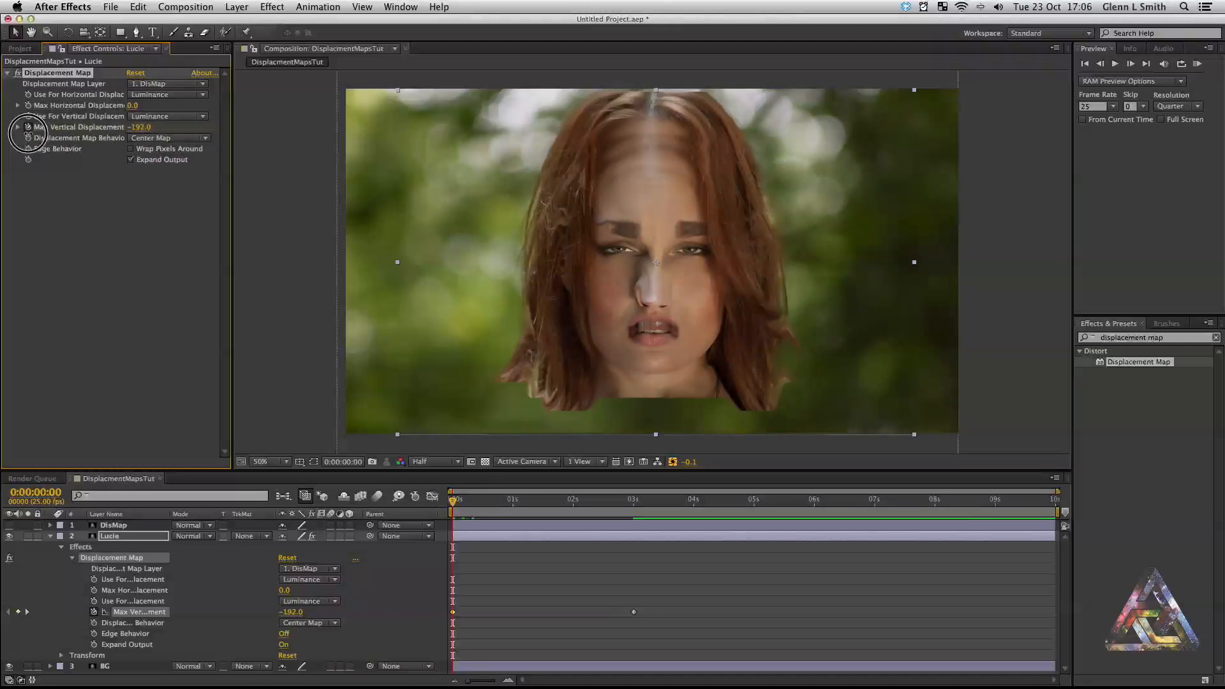
pyautogui.moveTo(140, 127); pyautogui.dragTo(132, 127)
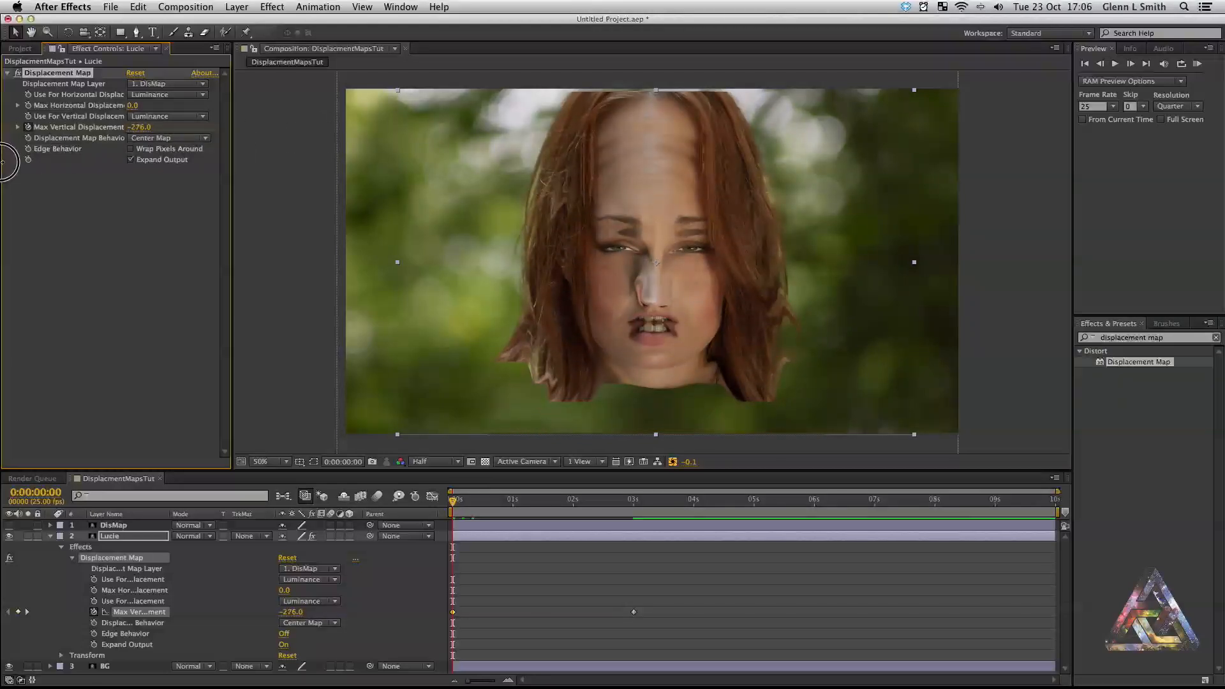
pyautogui.moveTo(139, 126); pyautogui.dragTo(139, 136)
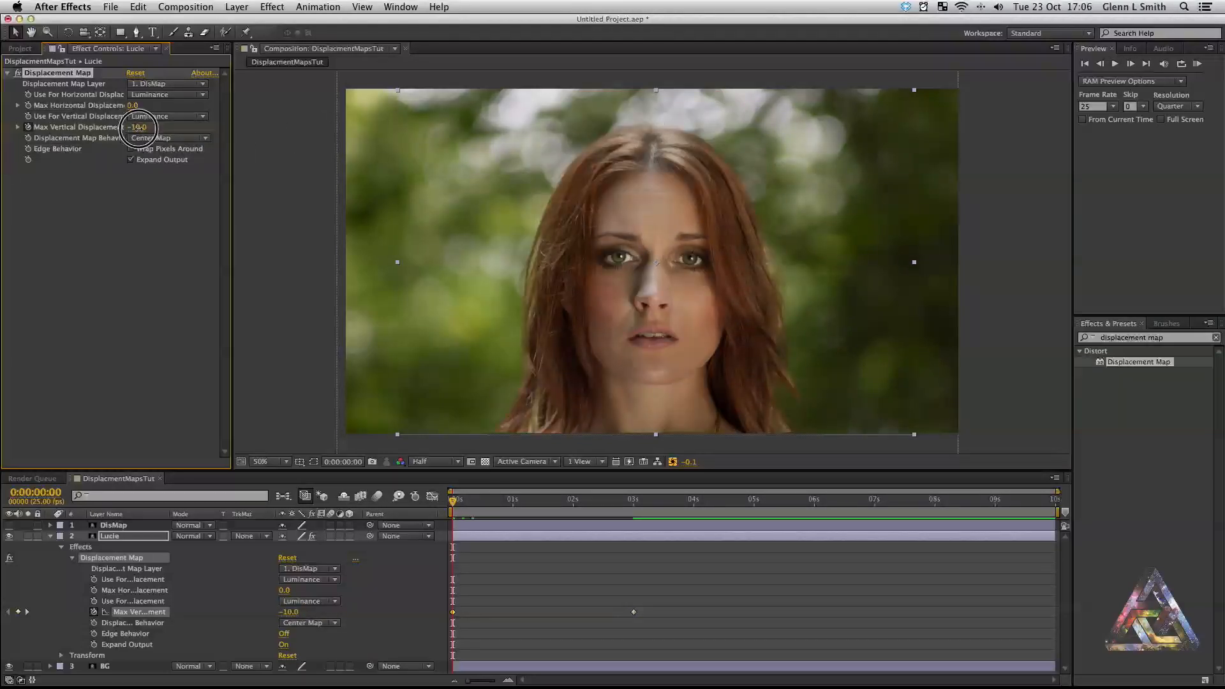
pyautogui.moveTo(139, 126); pyautogui.dragTo(148, 126)
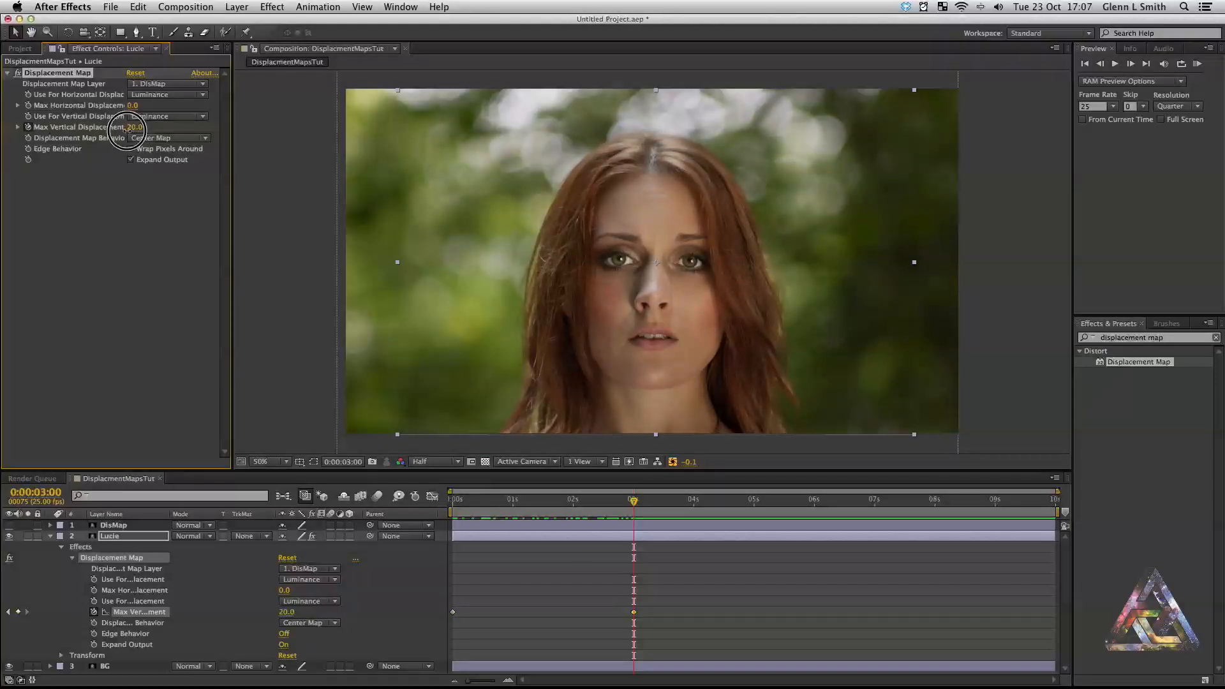
pyautogui.moveTo(137, 127); pyautogui.dragTo(129, 126)
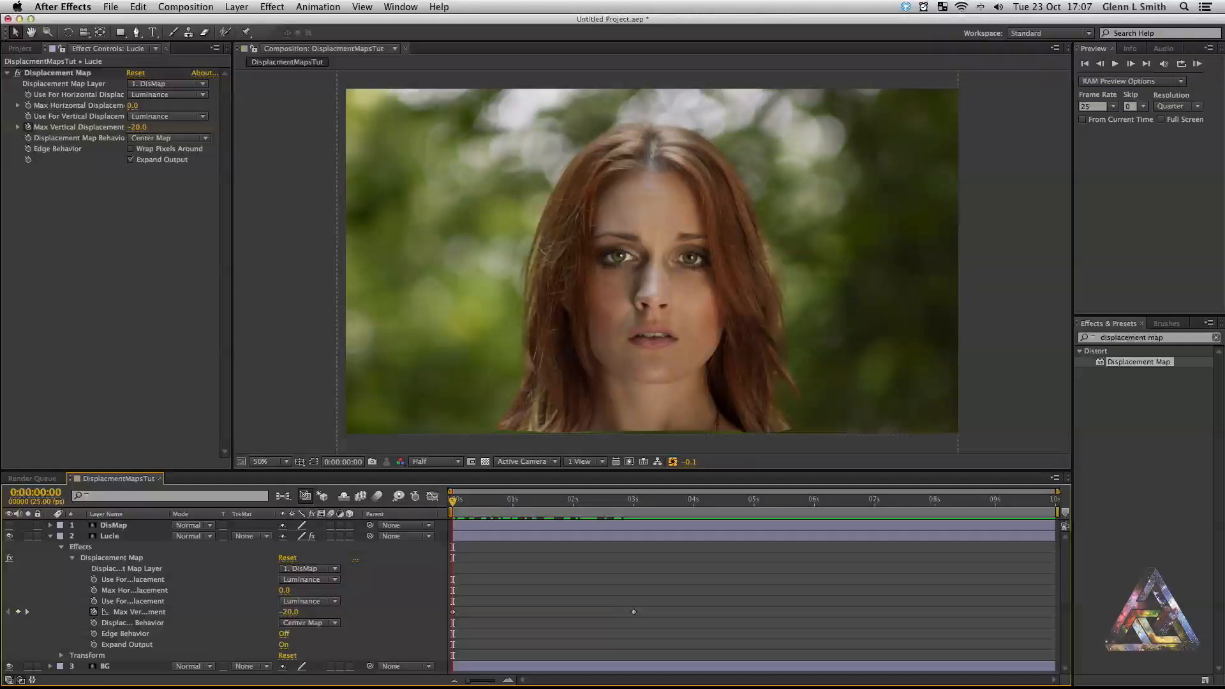
# Create a new 35mm two-node camera layer named 'Camera Settings' via Layer > New > Camera
pyautogui.click(237, 7)
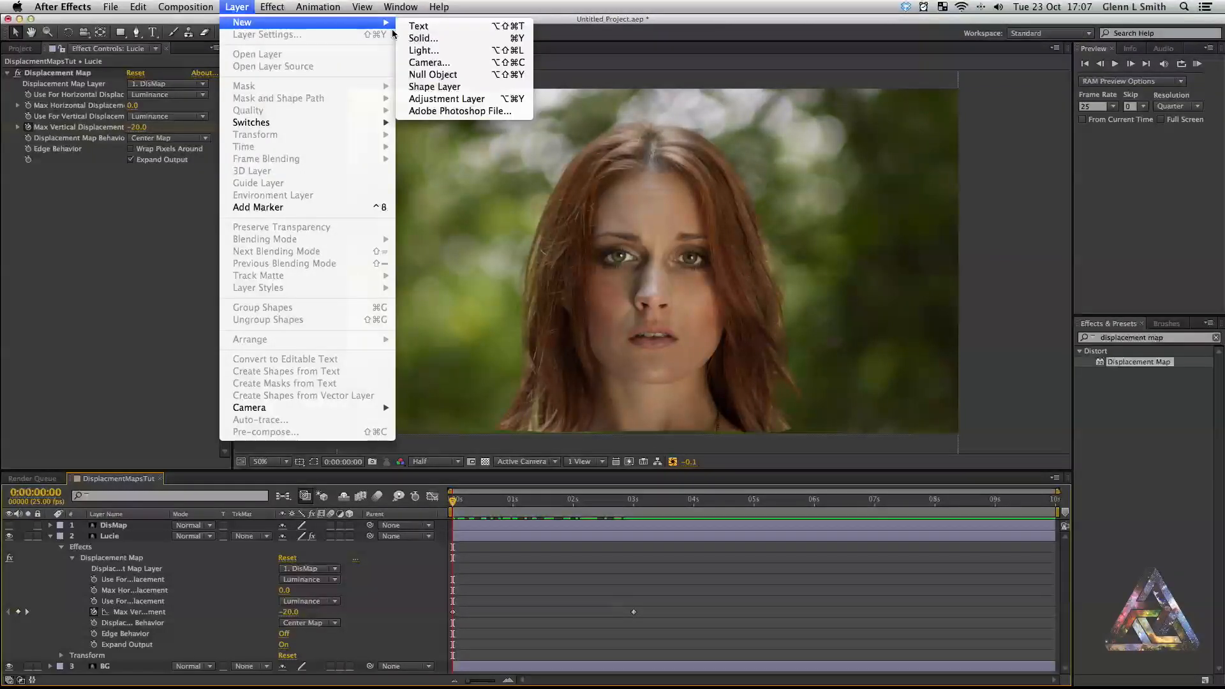
pyautogui.click(429, 63)
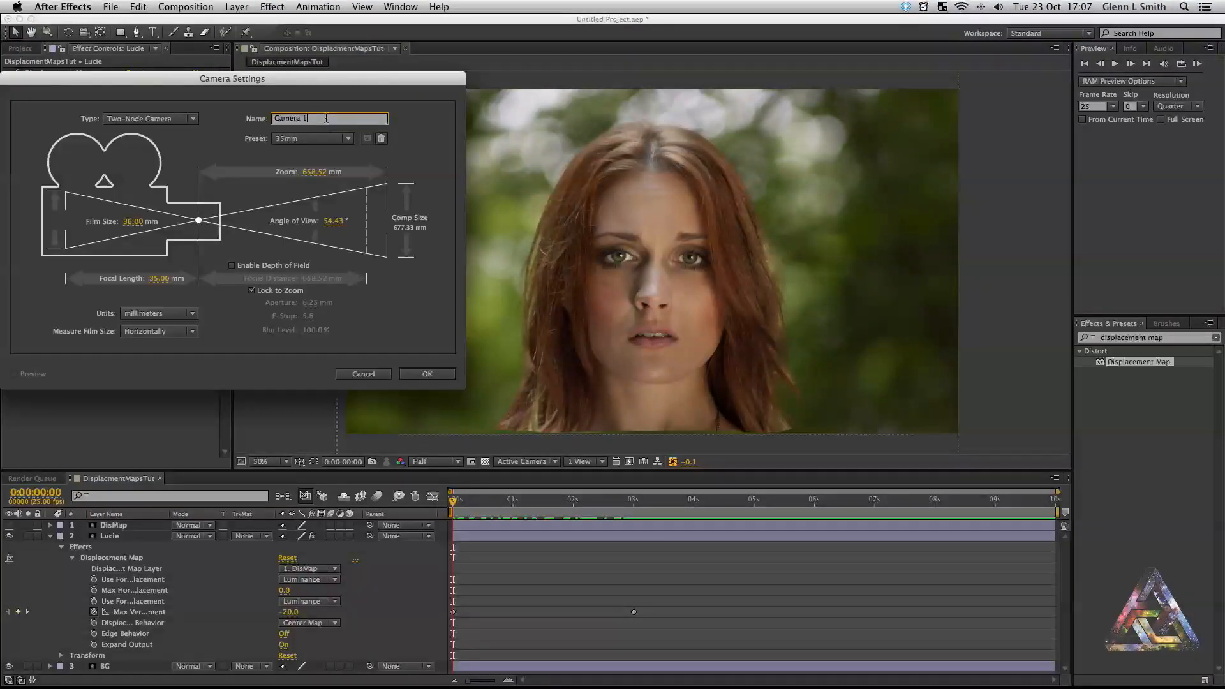
pyautogui.write('Camera Settings')
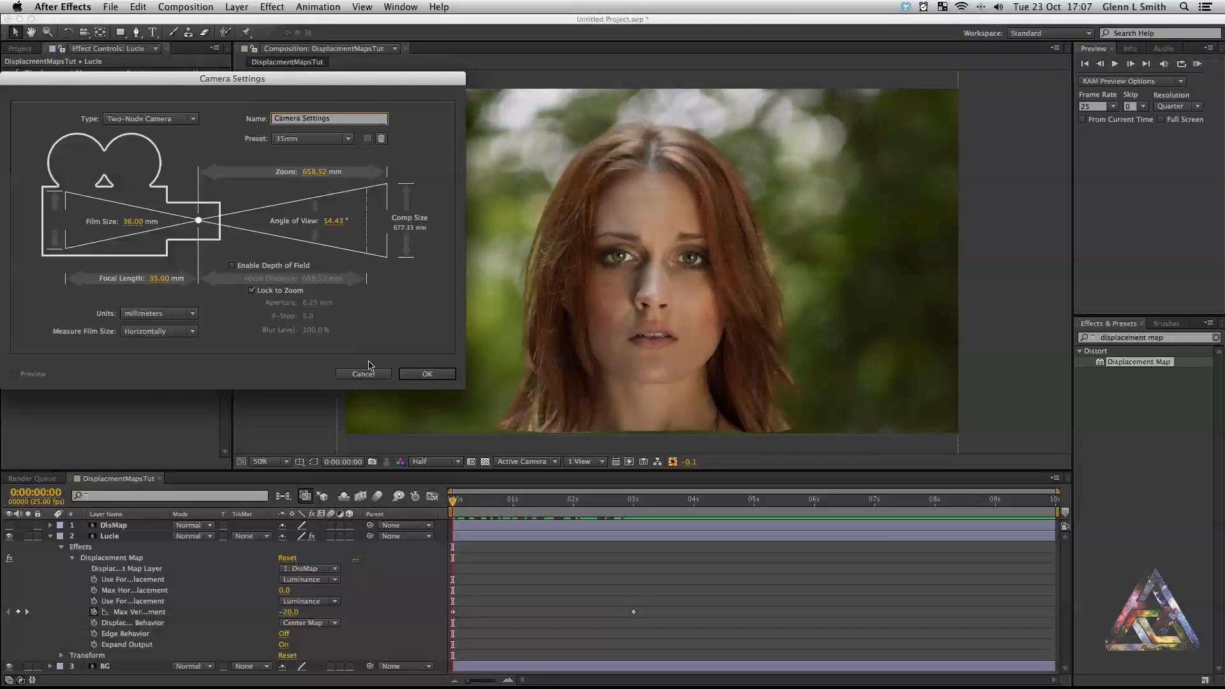
pyautogui.click(426, 374)
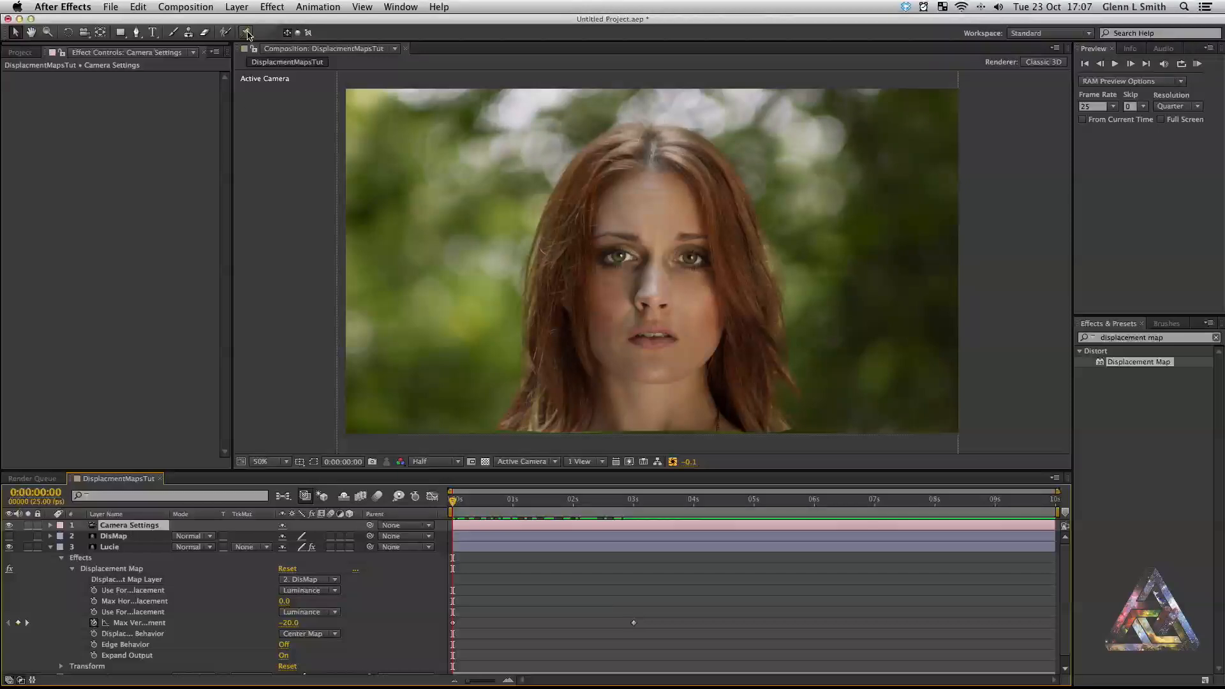
pyautogui.click(237, 7)
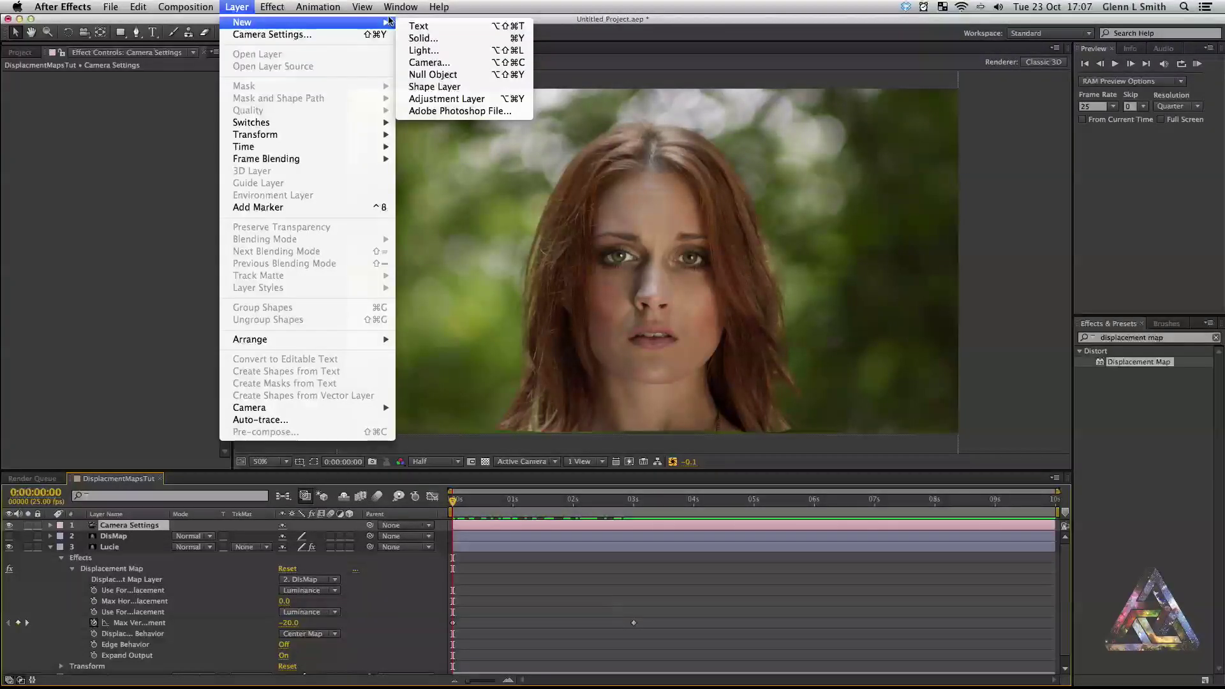
# Create a 3D null object renamed 'Camera Controls' and parent the Camera Settings camera to it
pyautogui.click(433, 74)
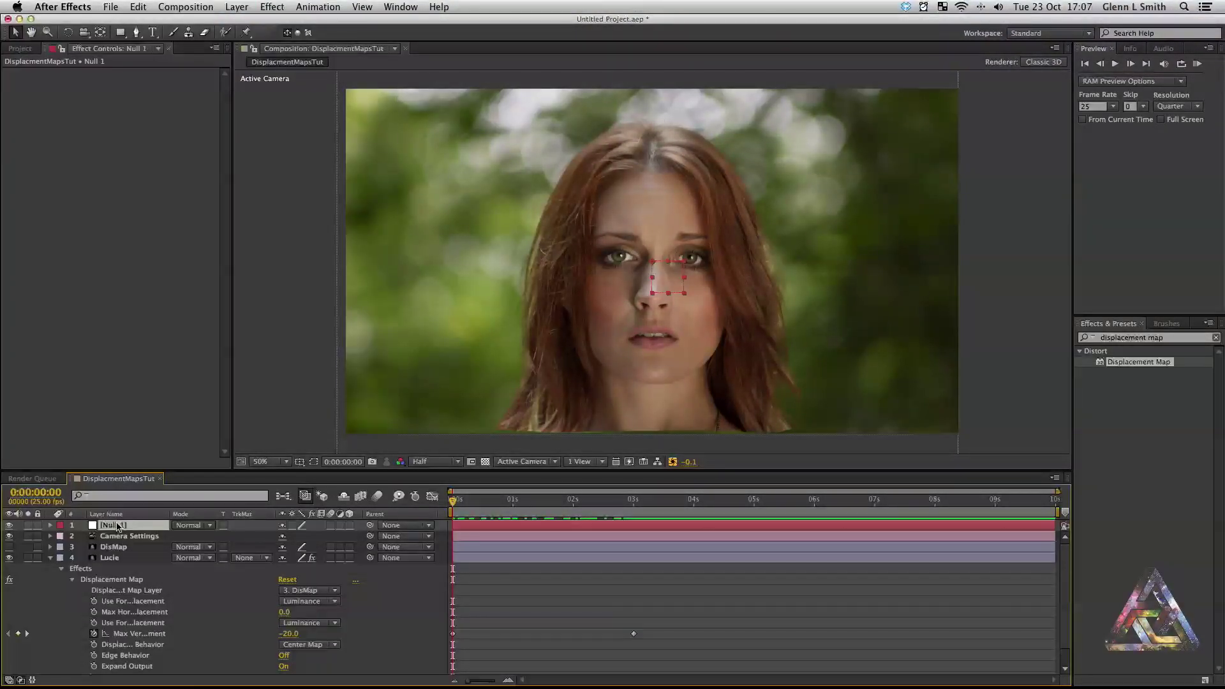
pyautogui.doubleClick(113, 524)
pyautogui.write('Camera Controls')
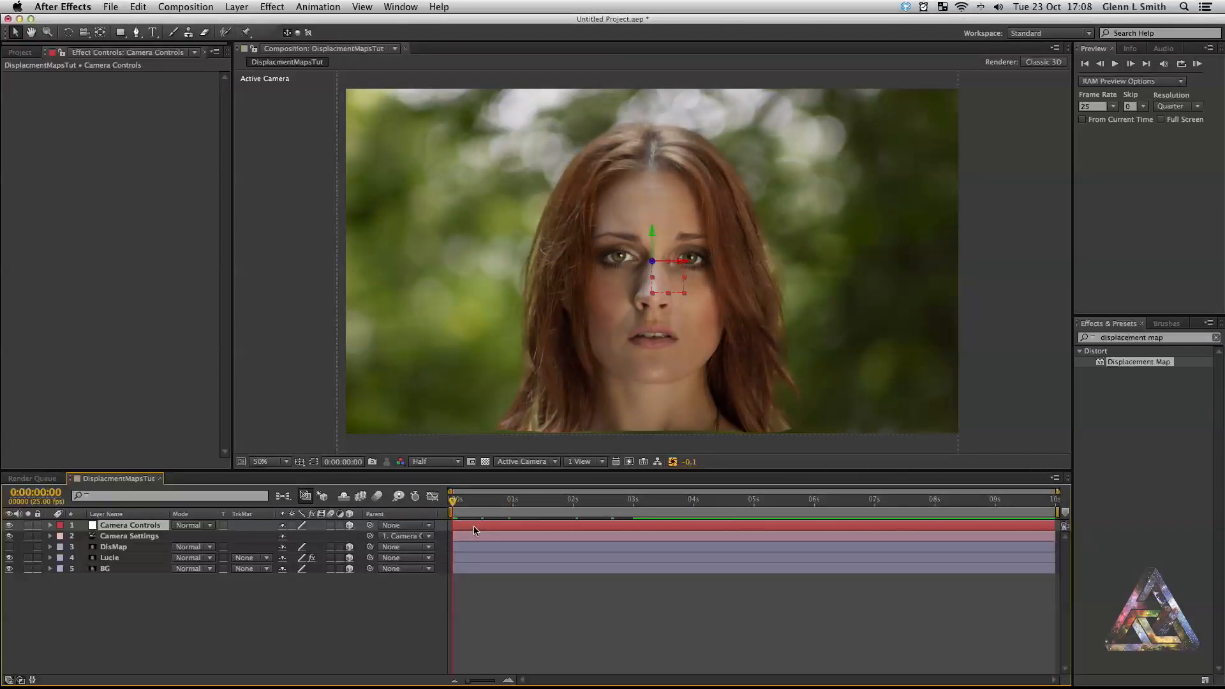
pyautogui.click(130, 525)
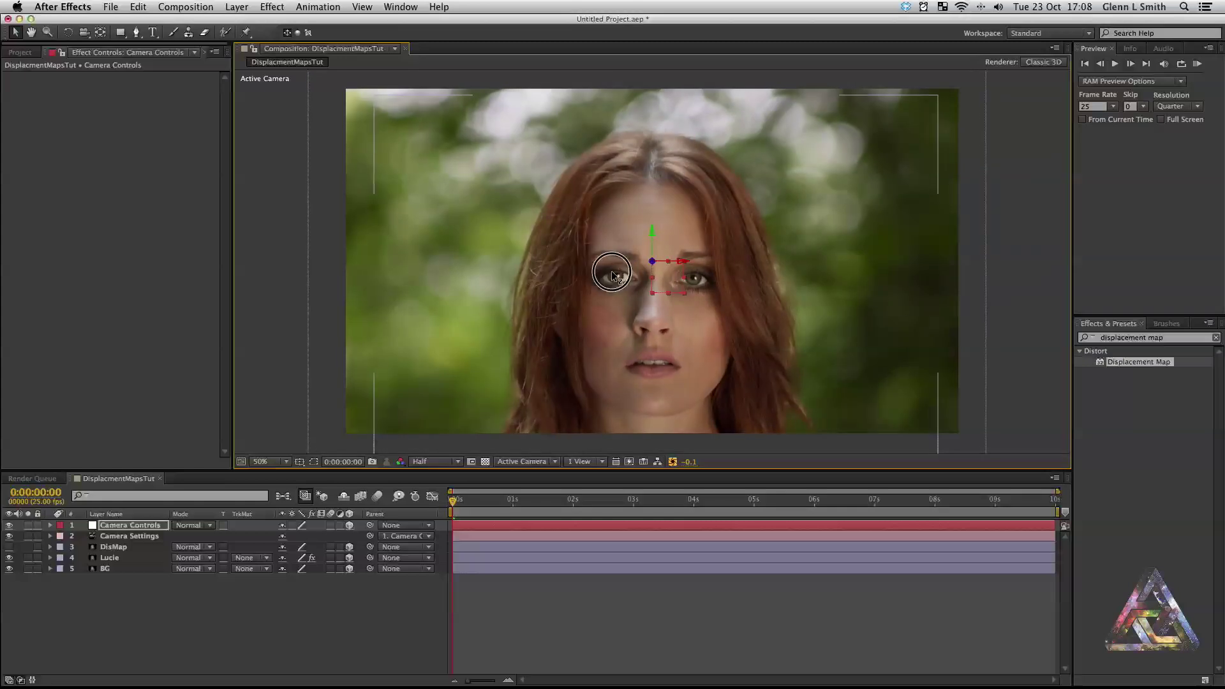
# Keyframe Camera Controls' Position from Y 480 at 0s to 960,550,160 at 3s
pyautogui.click(50, 525)
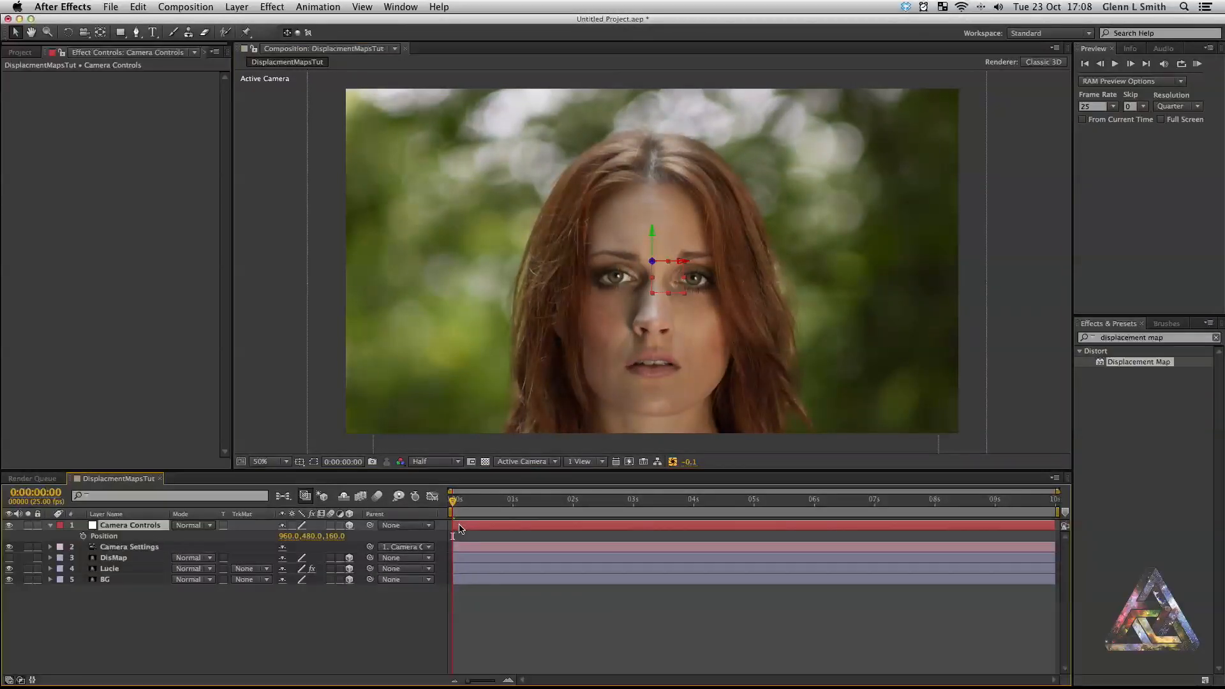
pyautogui.click(50, 525)
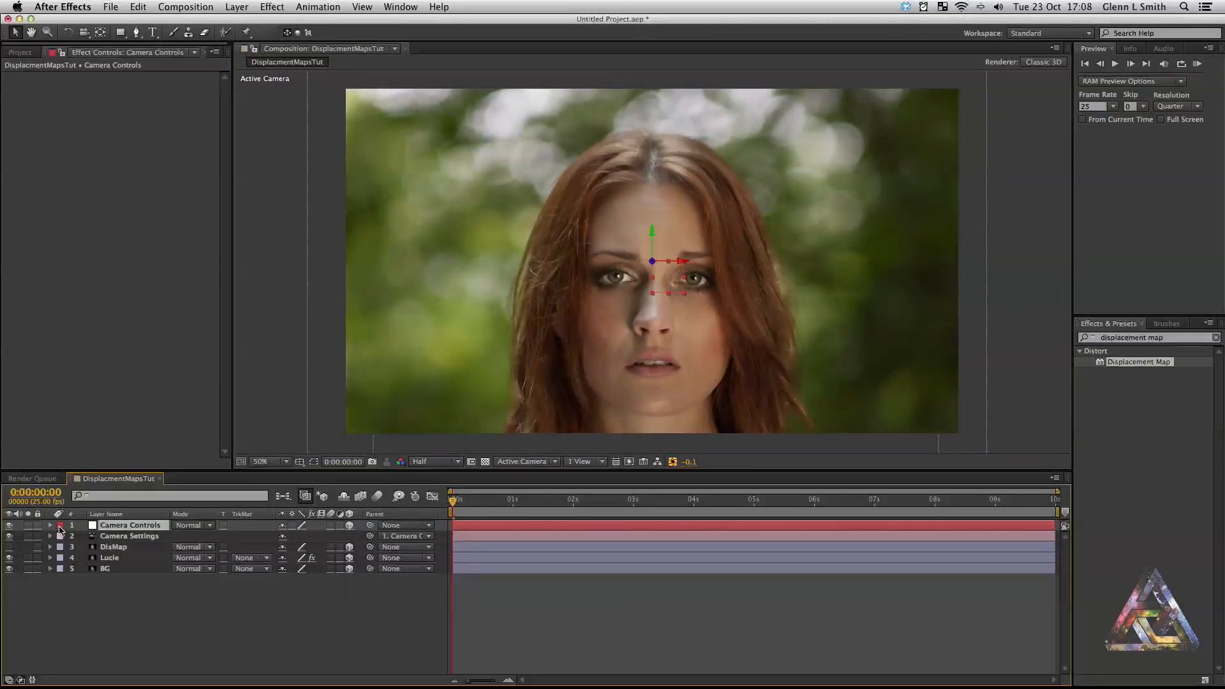
pyautogui.click(50, 525)
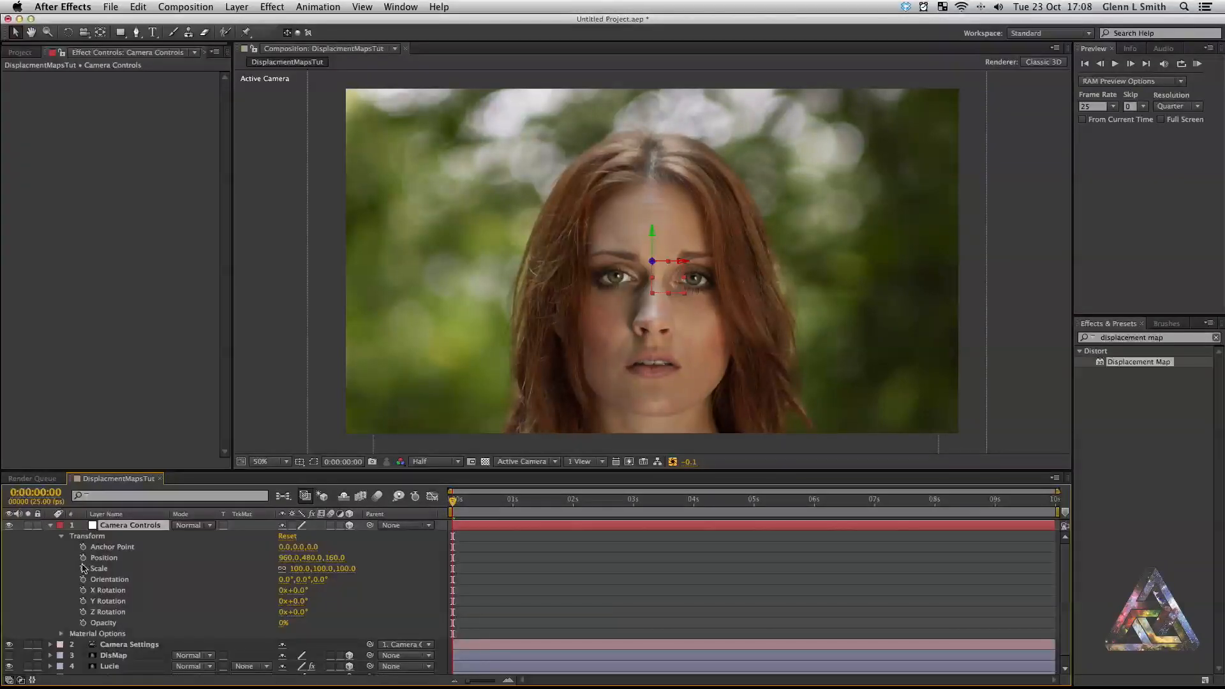
pyautogui.click(104, 557)
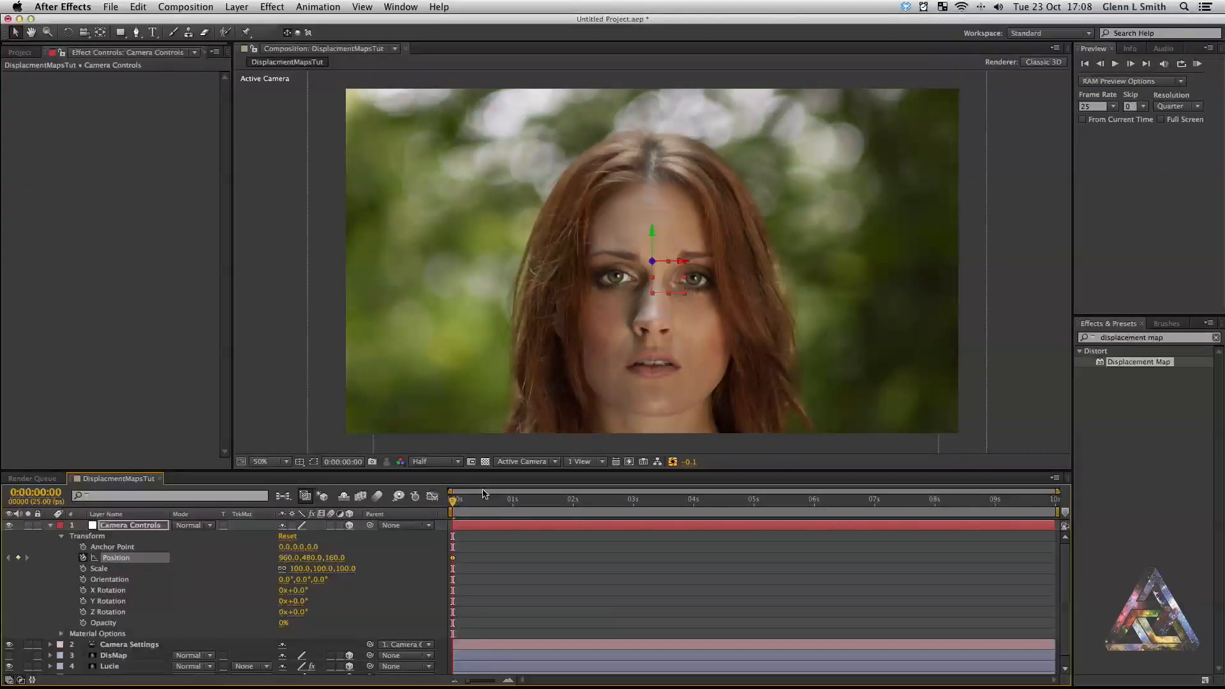
pyautogui.click(633, 499)
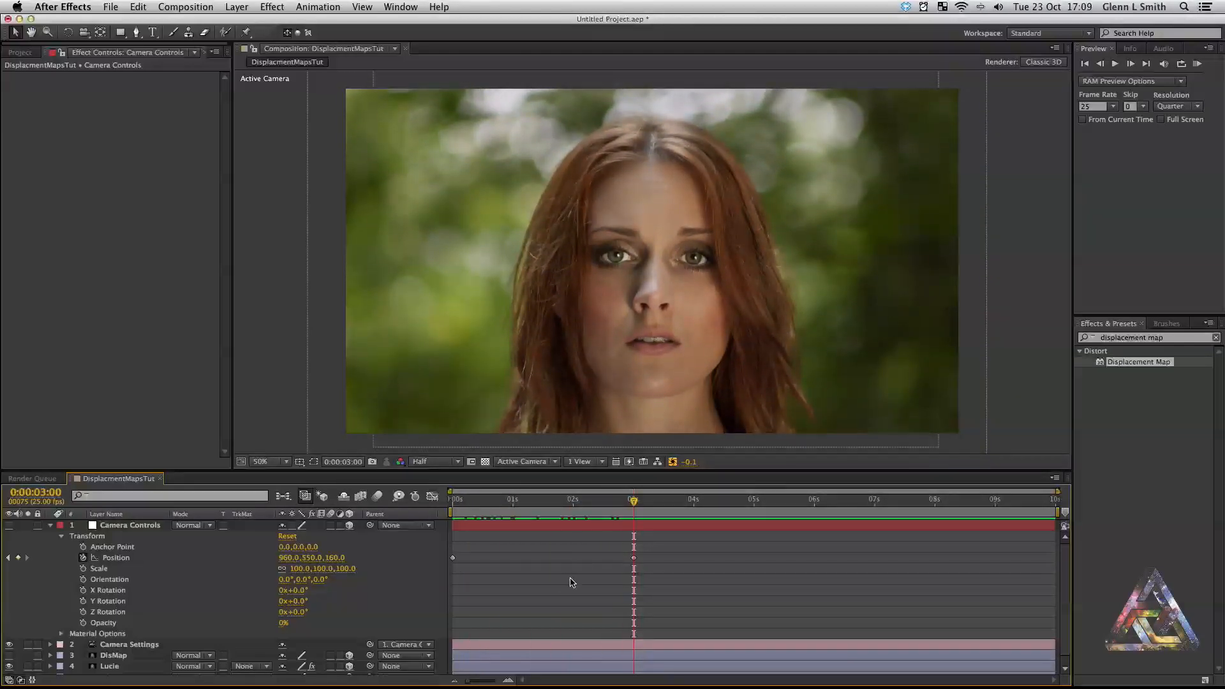
pyautogui.click(19, 51)
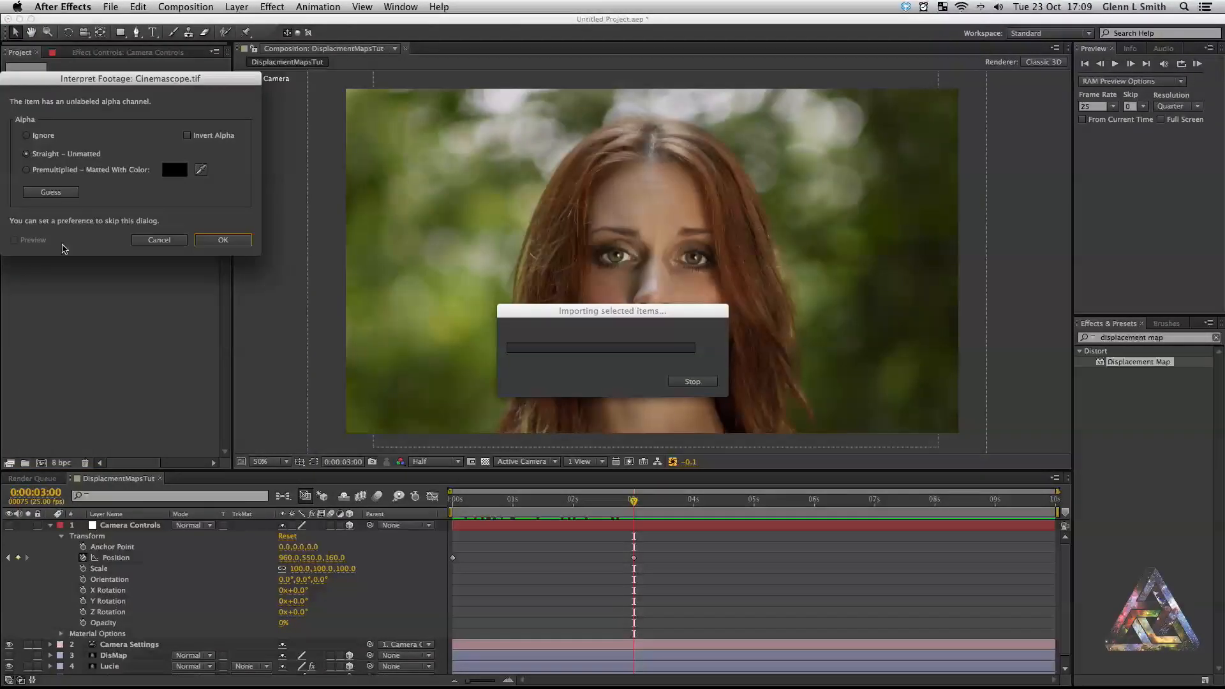
# Import Cinemascope.tif with its alpha and place it above the portrait as letterbox bars
pyautogui.click(222, 240)
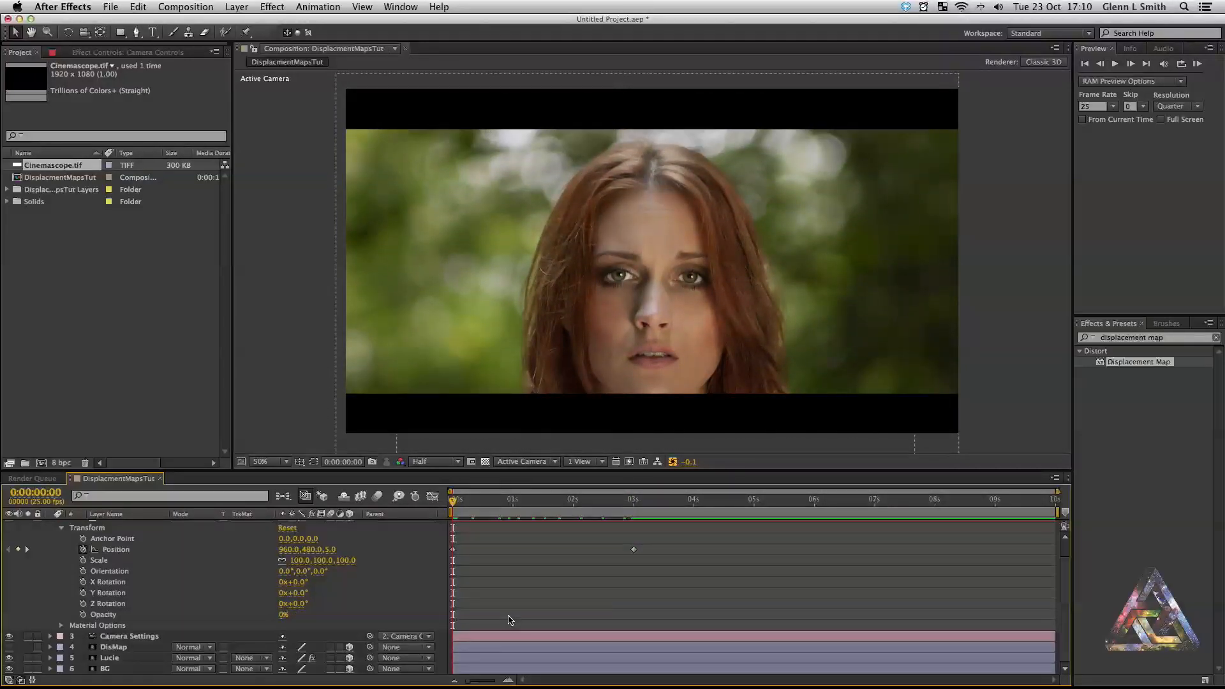
pyautogui.click(109, 657)
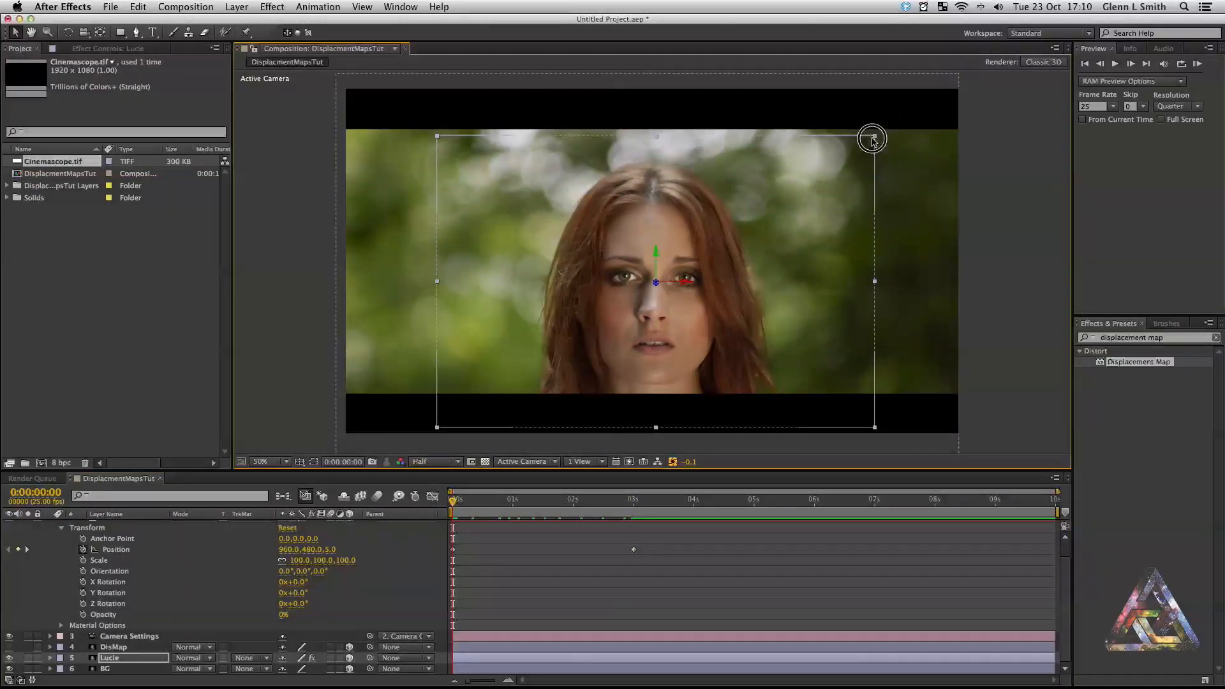